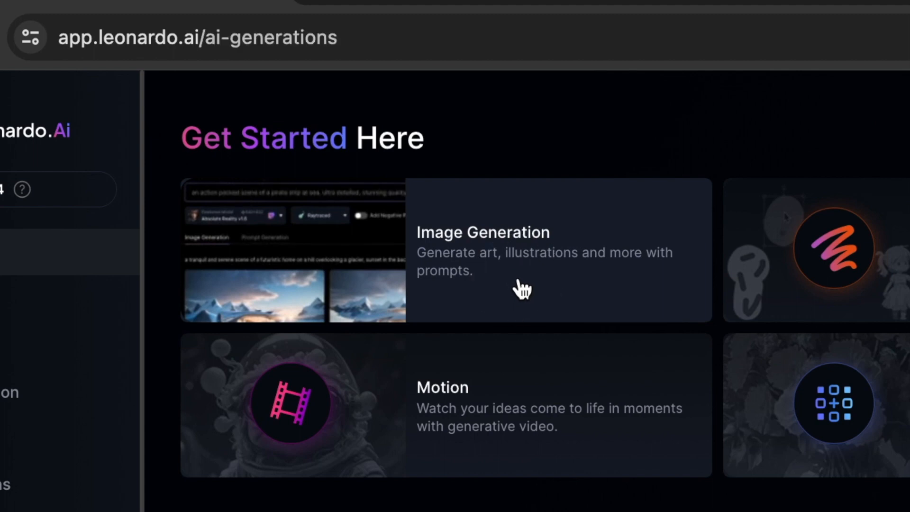
Open the Image Generation card on Leonardo.Ai's Get Started page.
left_click(482, 250)
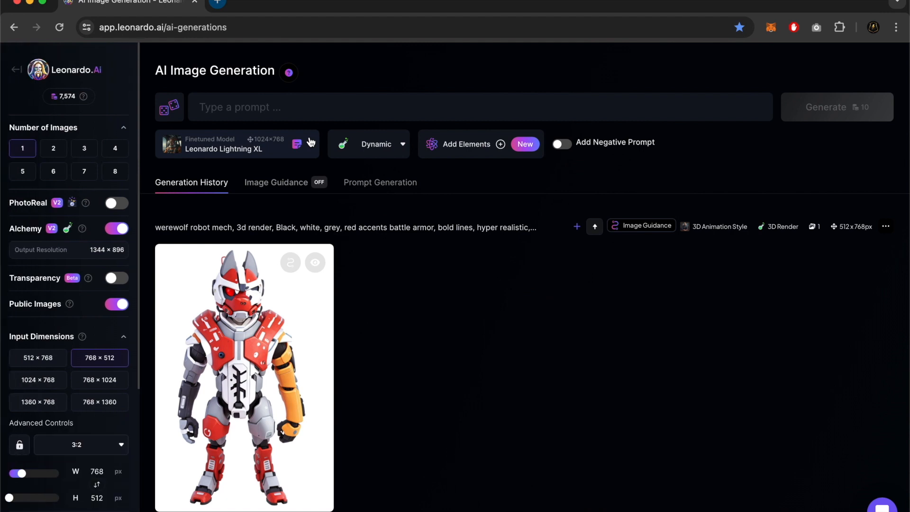
mouse_move(116, 104)
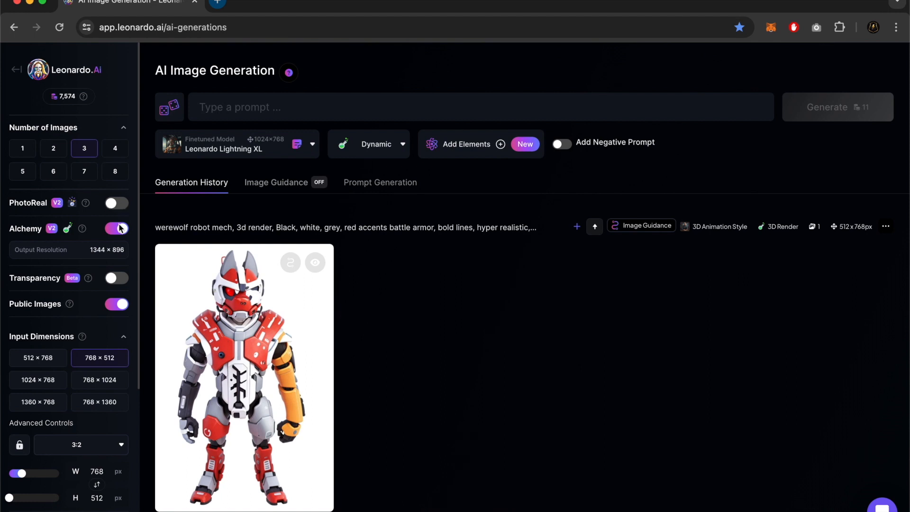
mouse_move(119, 235)
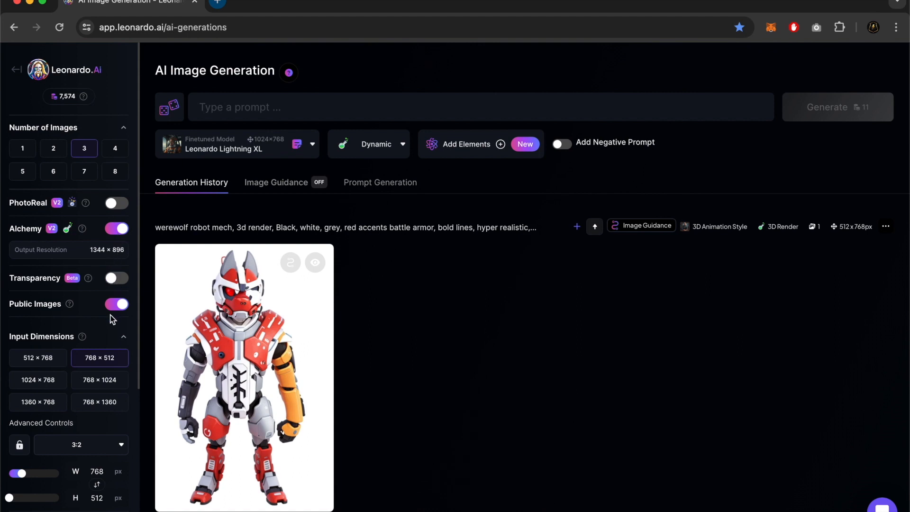
mouse_move(111, 309)
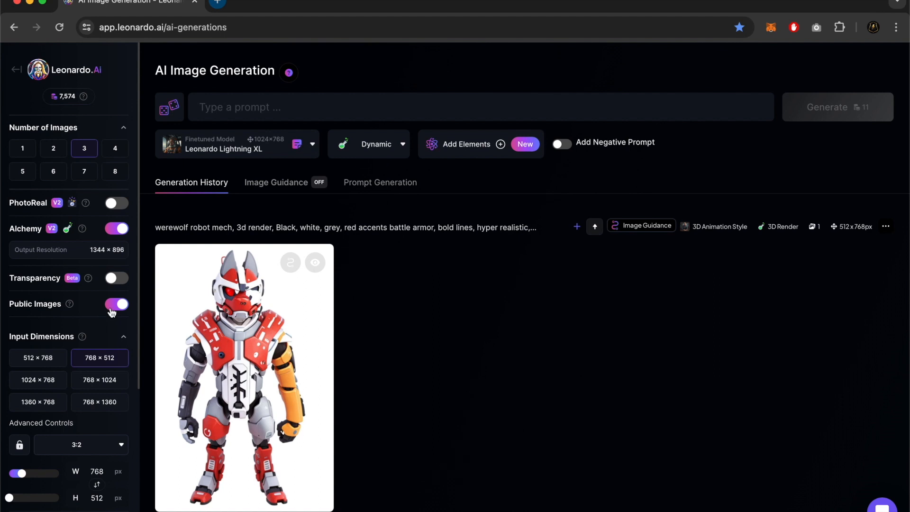
Turn Public Images off and back on, and set input dimensions to 512 × 768 portrait.
left_click(115, 303)
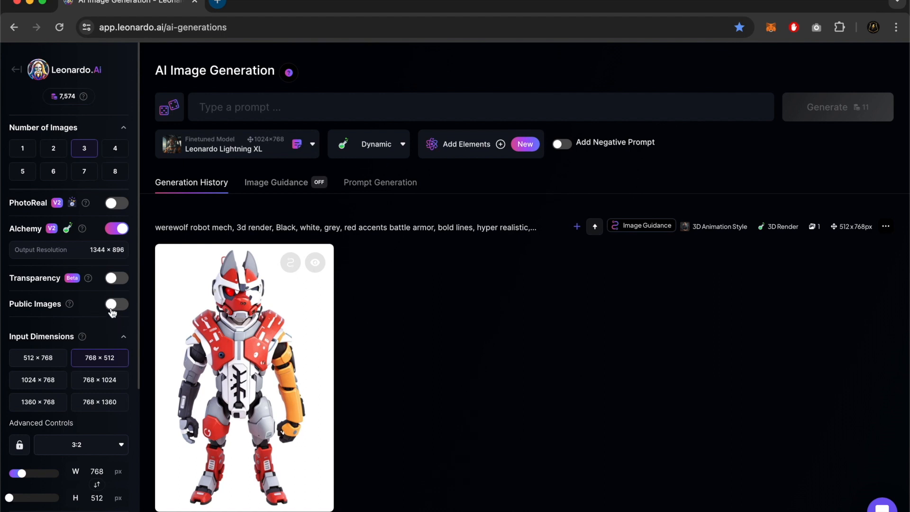
left_click(115, 303)
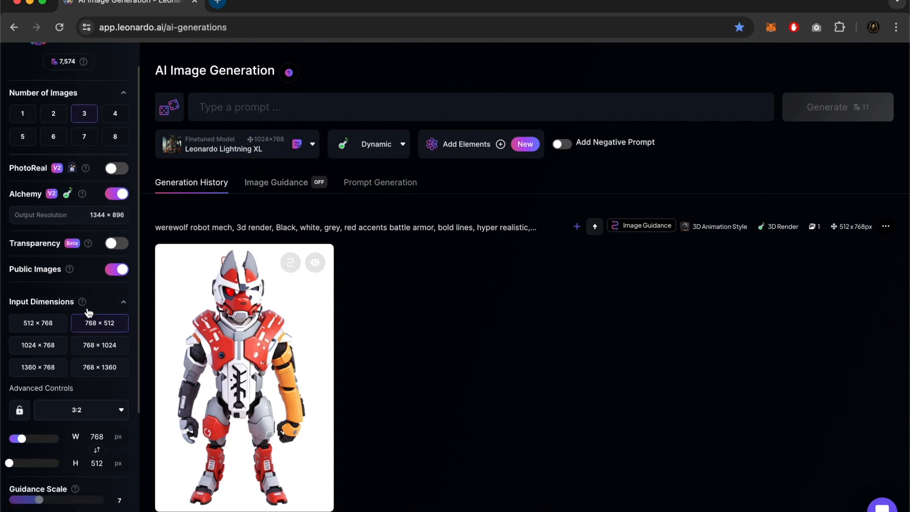
left_click(38, 322)
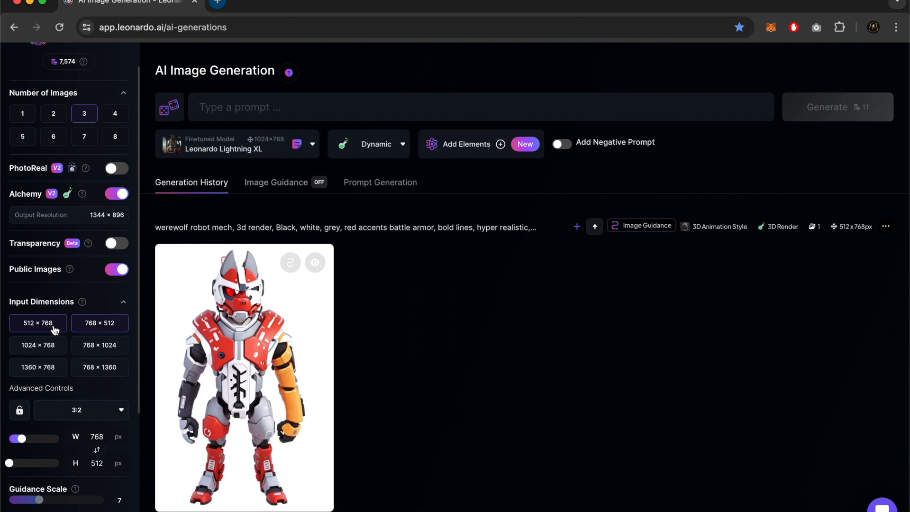
left_click(37, 323)
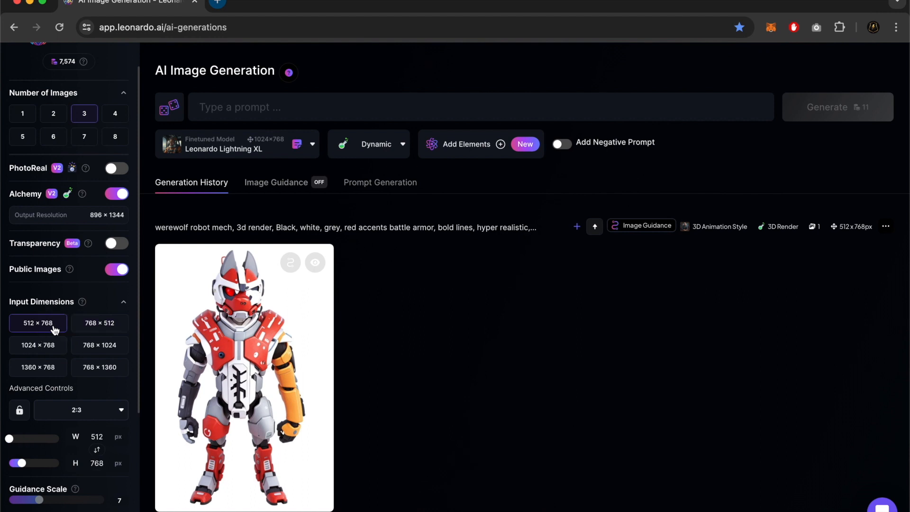
mouse_move(57, 296)
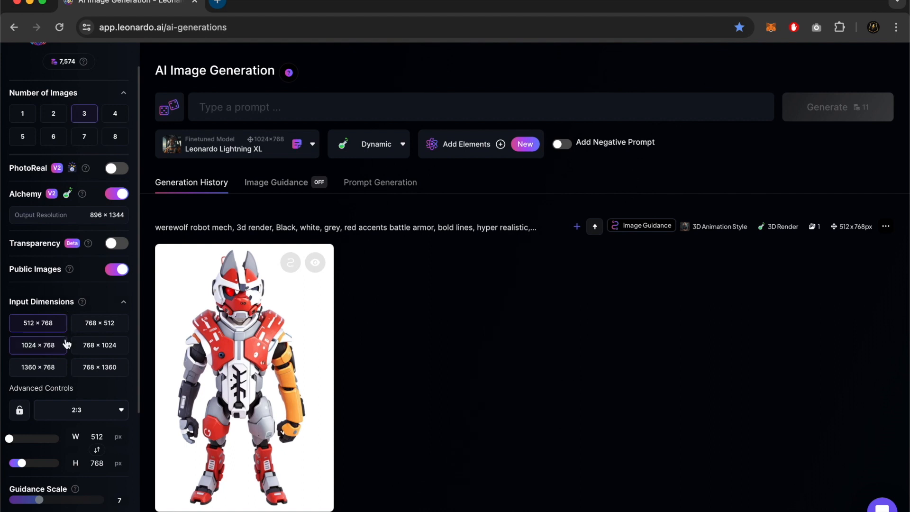
scroll("down", 3)
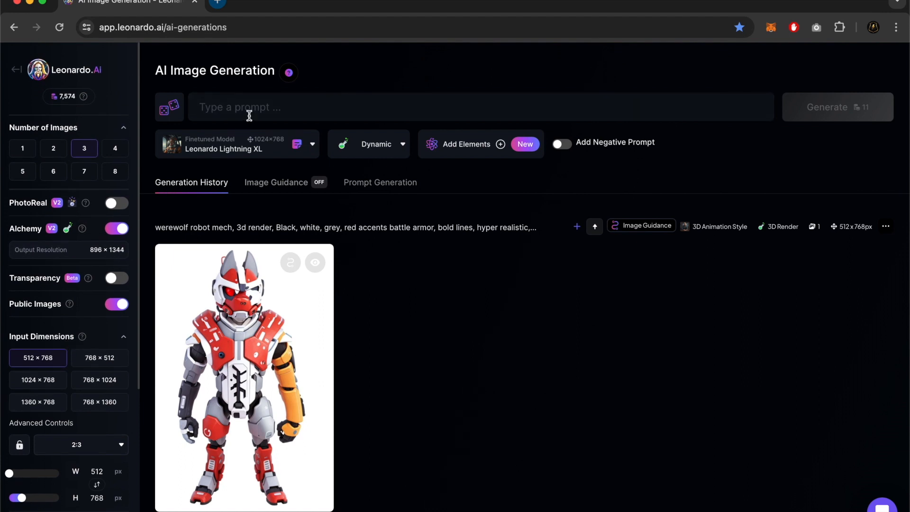
mouse_move(388, 74)
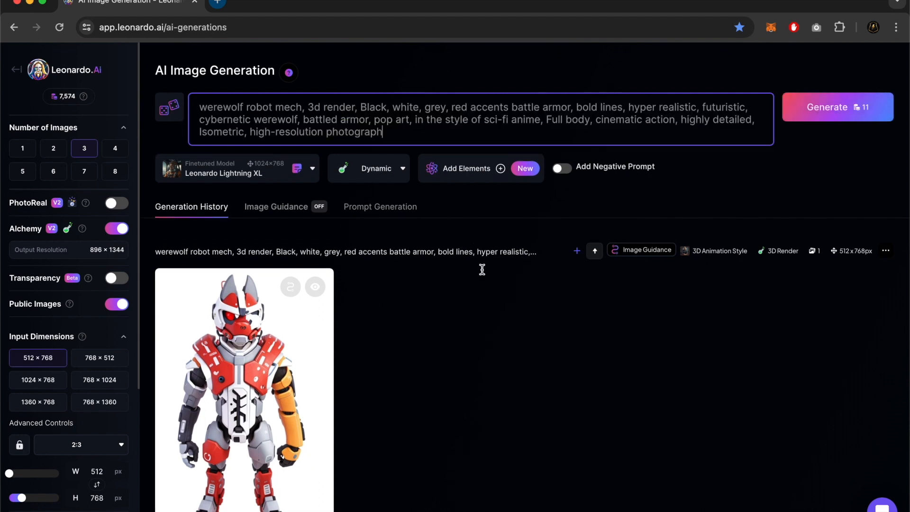
mouse_move(486, 316)
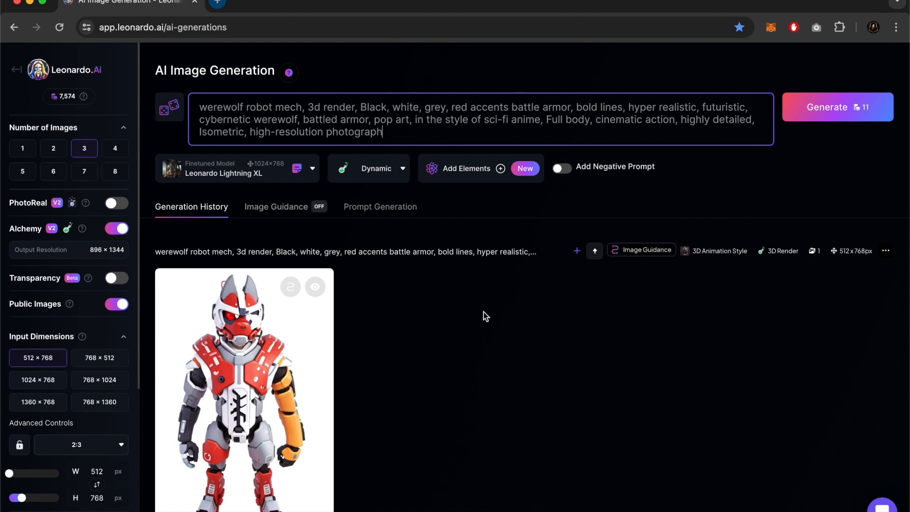
mouse_move(313, 202)
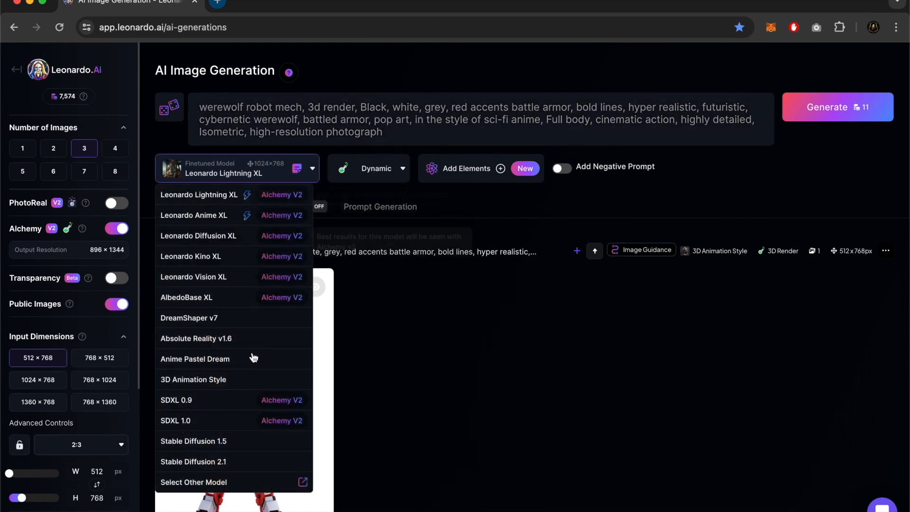
mouse_move(243, 387)
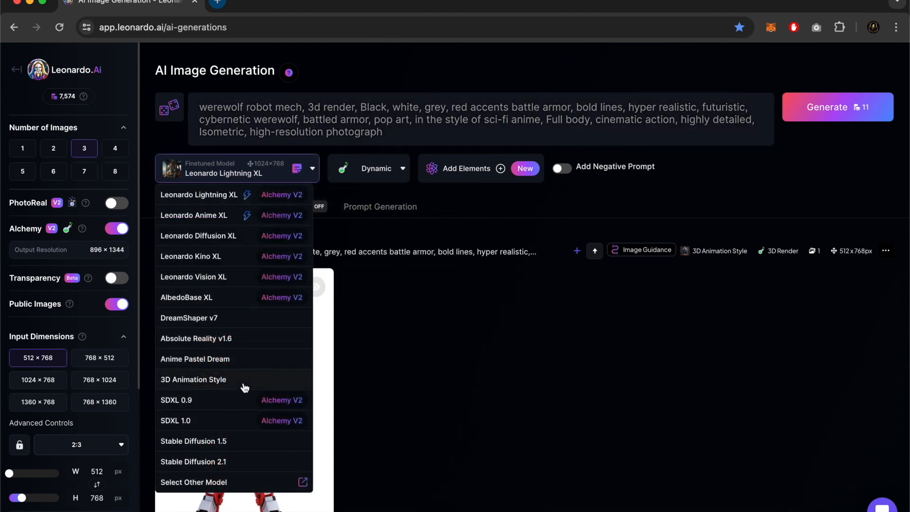
Select the 3D Animation Style model and apply the 3D Render style preset.
left_click(193, 379)
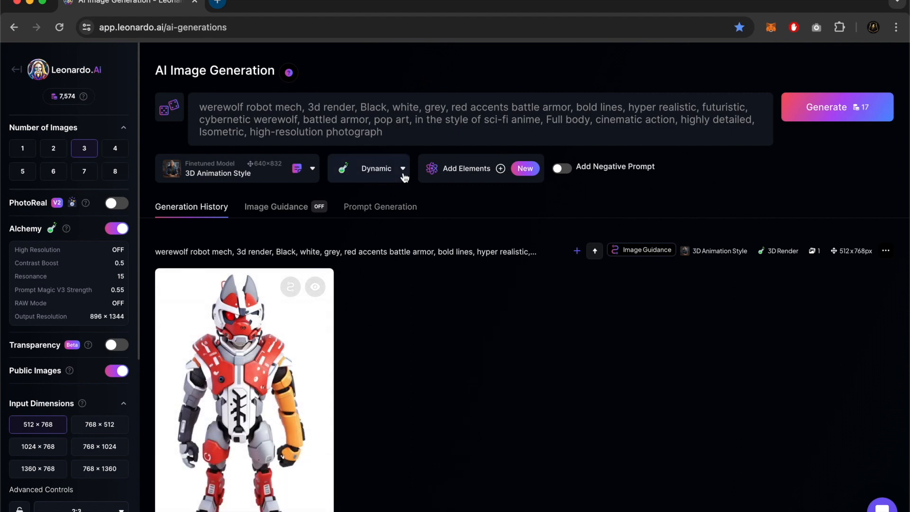
left_click(368, 168)
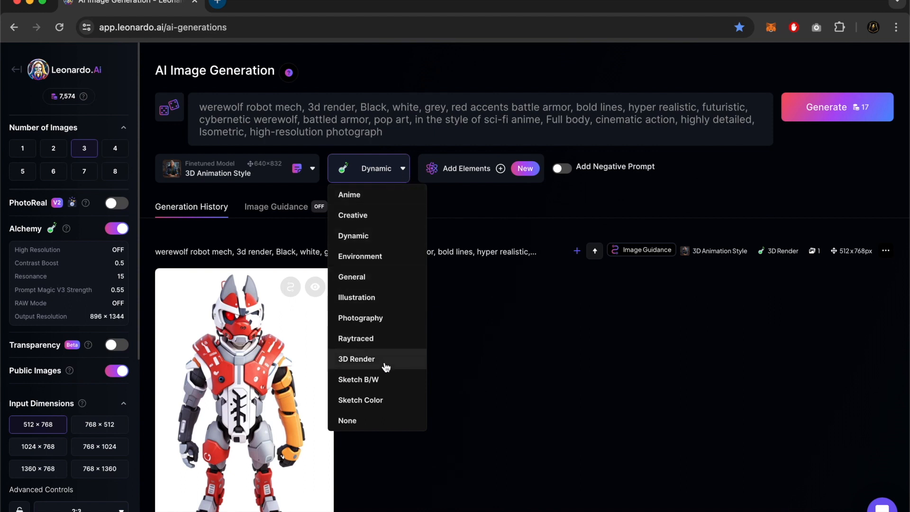
left_click(356, 358)
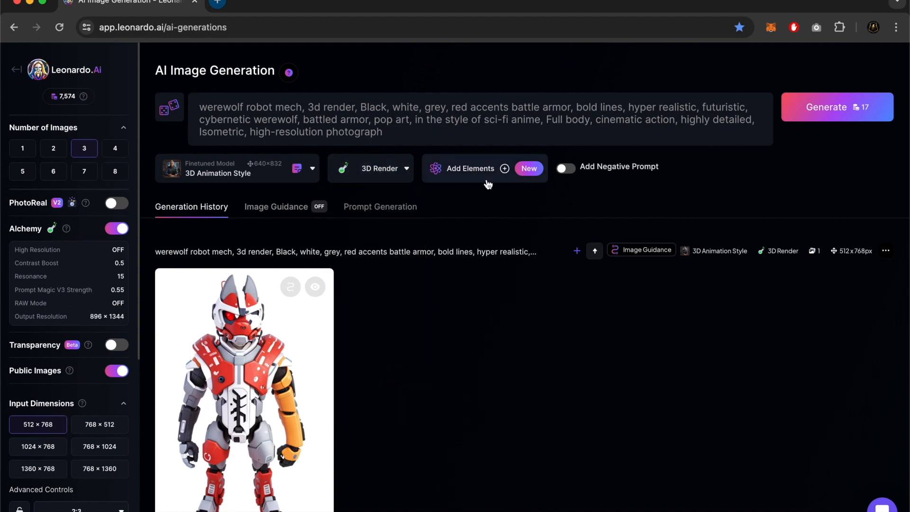
mouse_move(486, 189)
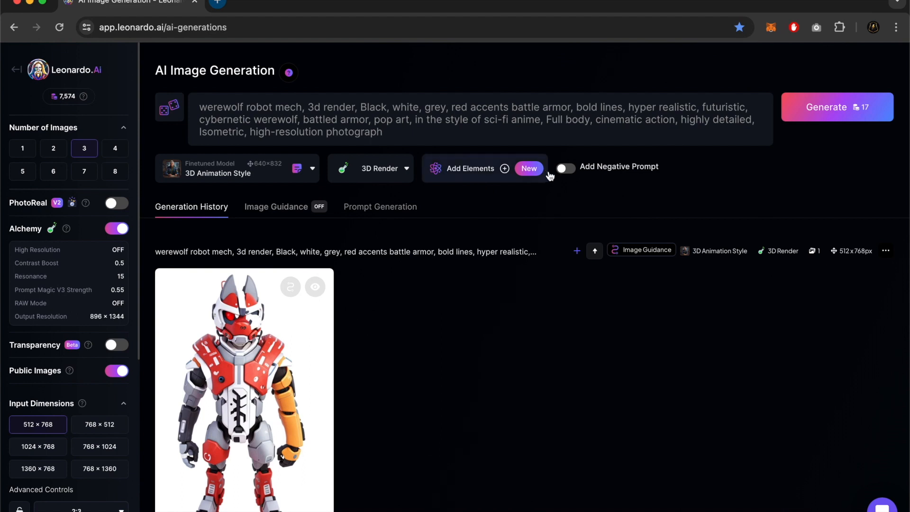
mouse_move(569, 177)
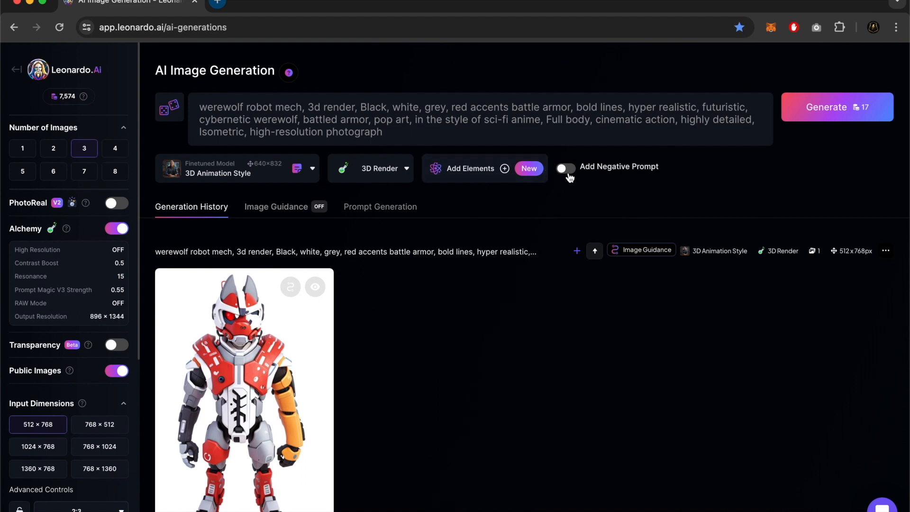
mouse_move(322, 246)
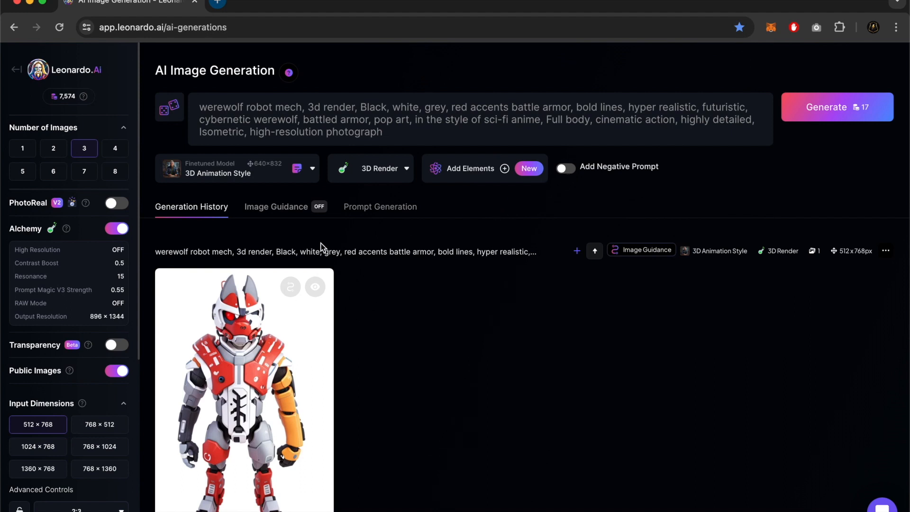
mouse_move(221, 224)
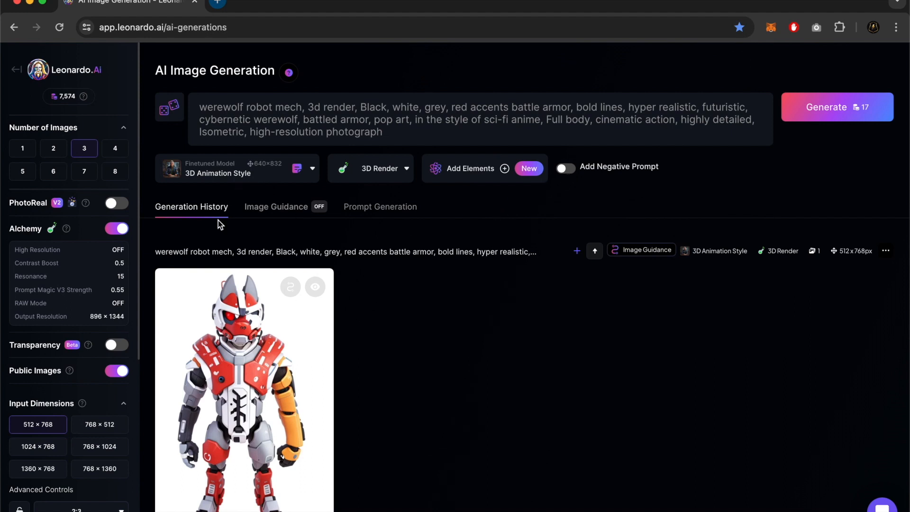
mouse_move(371, 219)
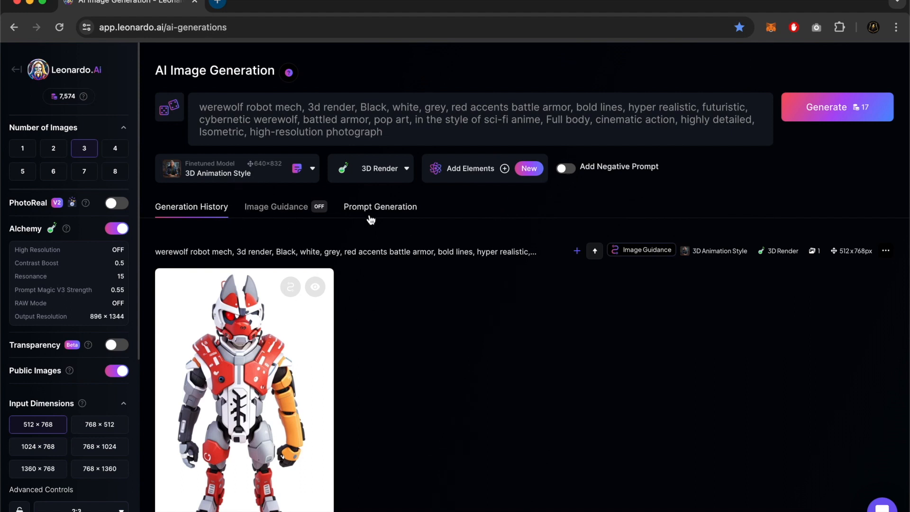
mouse_move(197, 217)
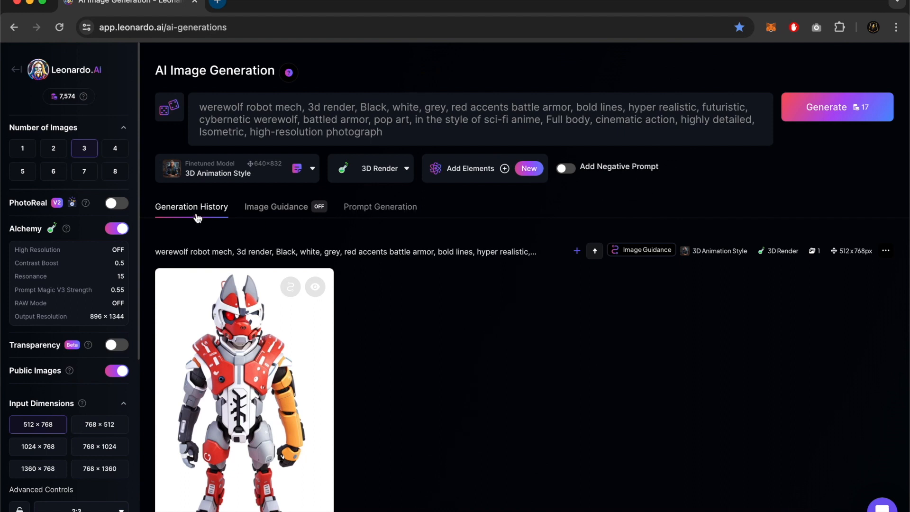
mouse_move(277, 206)
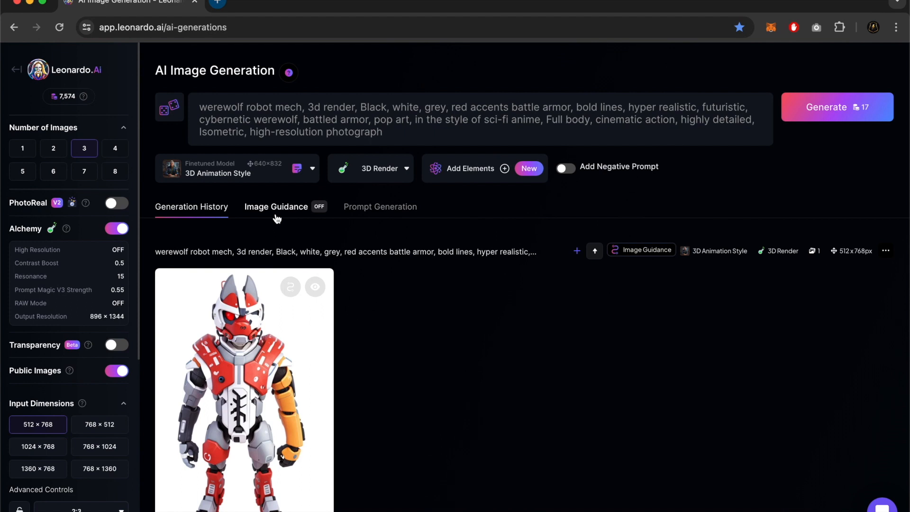
Open the Image Guidance tab and bring up its Image to Image input slots.
left_click(276, 206)
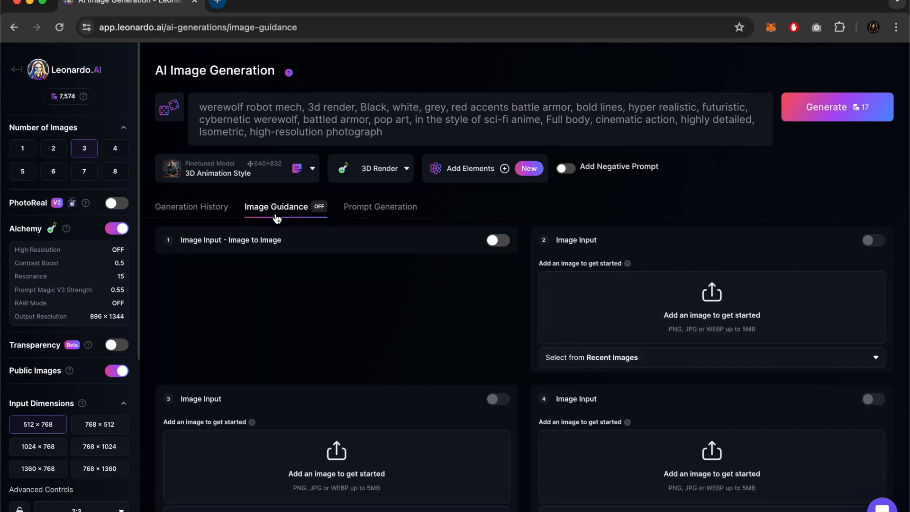
mouse_move(478, 199)
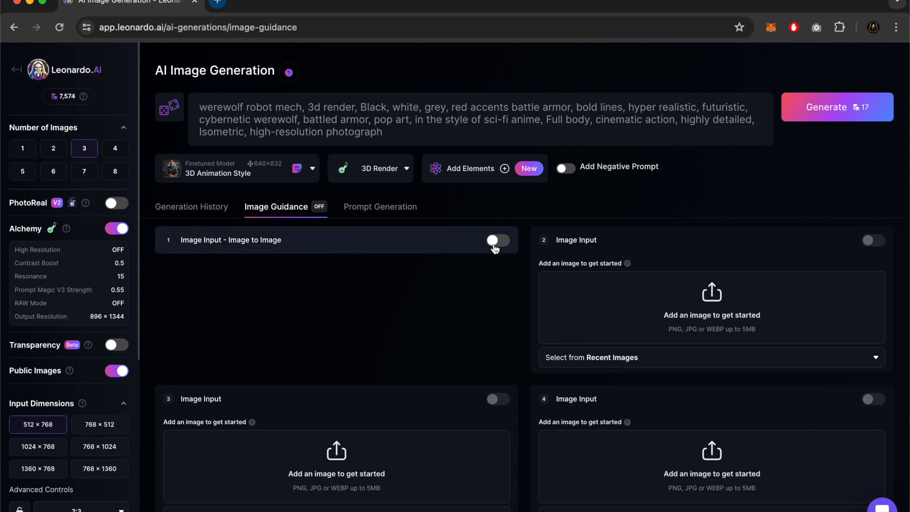
left_click(496, 241)
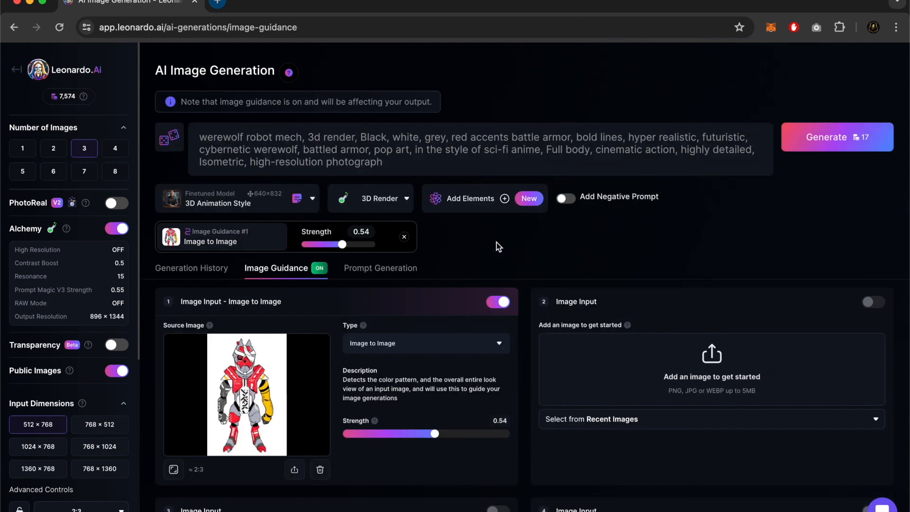
mouse_move(320, 469)
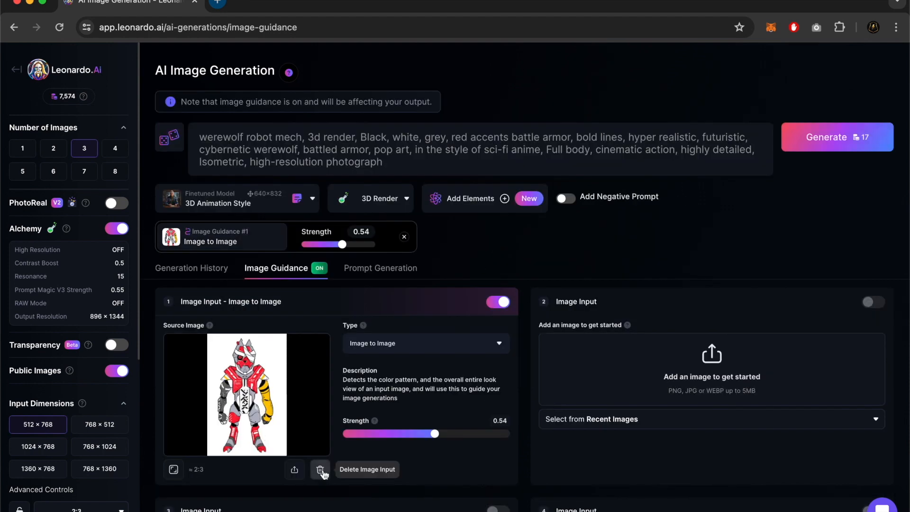
left_click(320, 470)
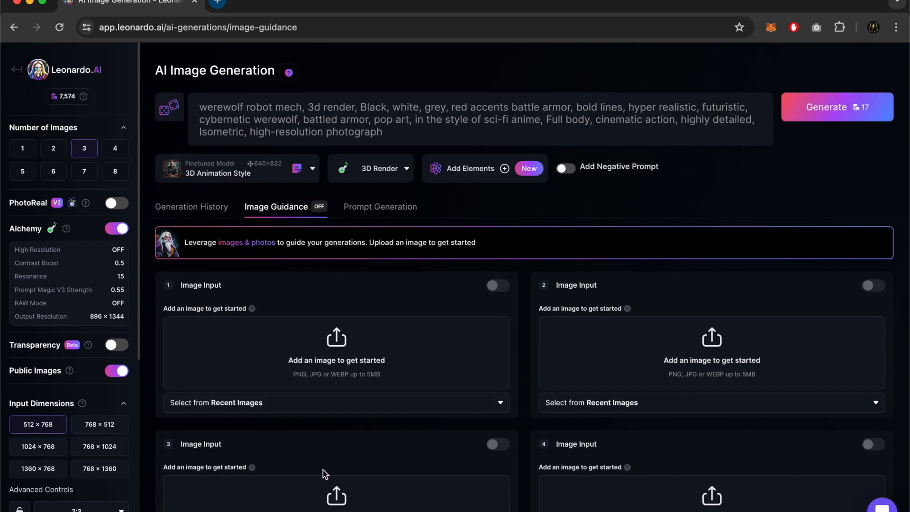
mouse_move(350, 319)
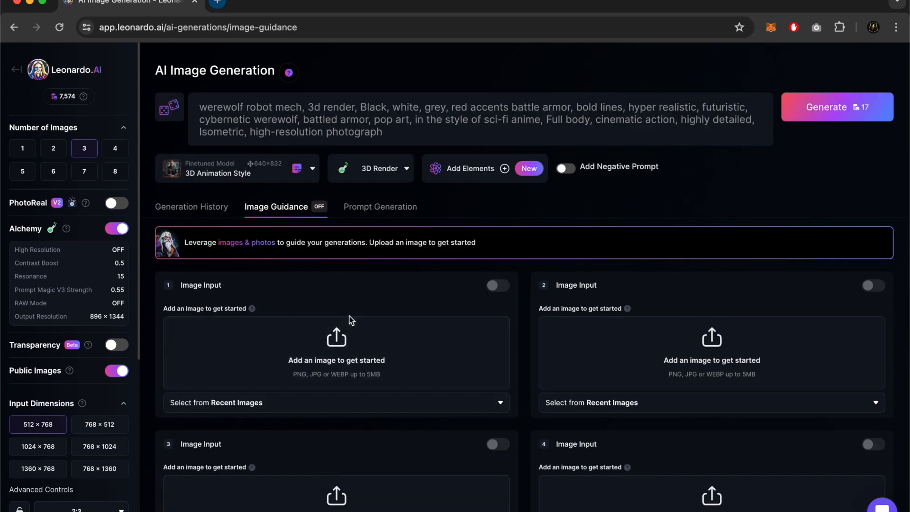
mouse_move(344, 337)
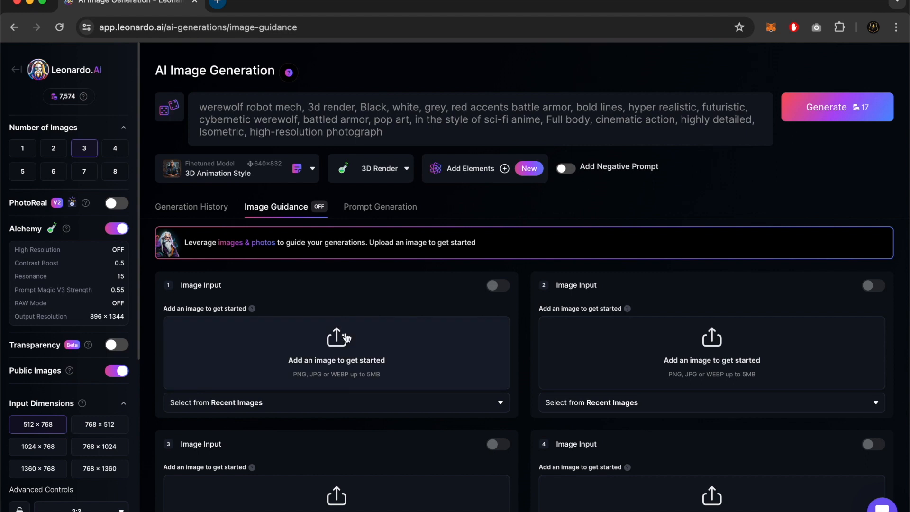
mouse_move(345, 285)
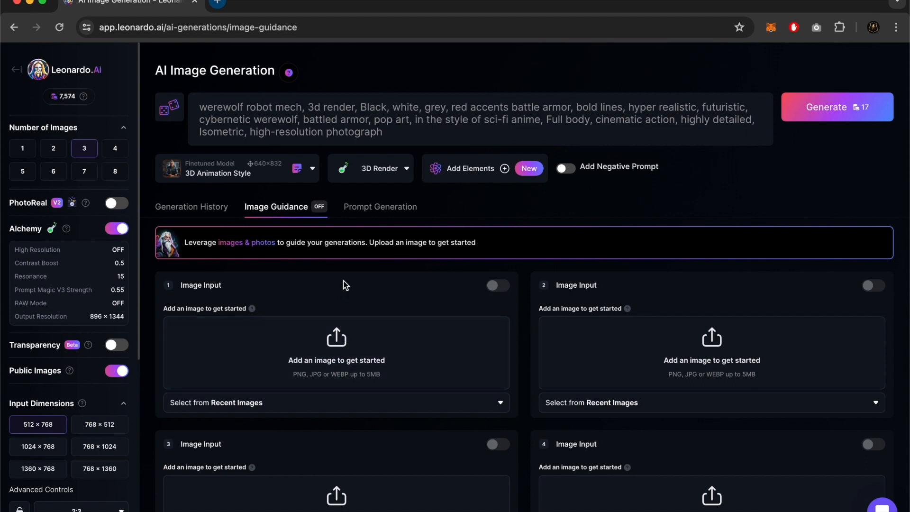
mouse_move(338, 338)
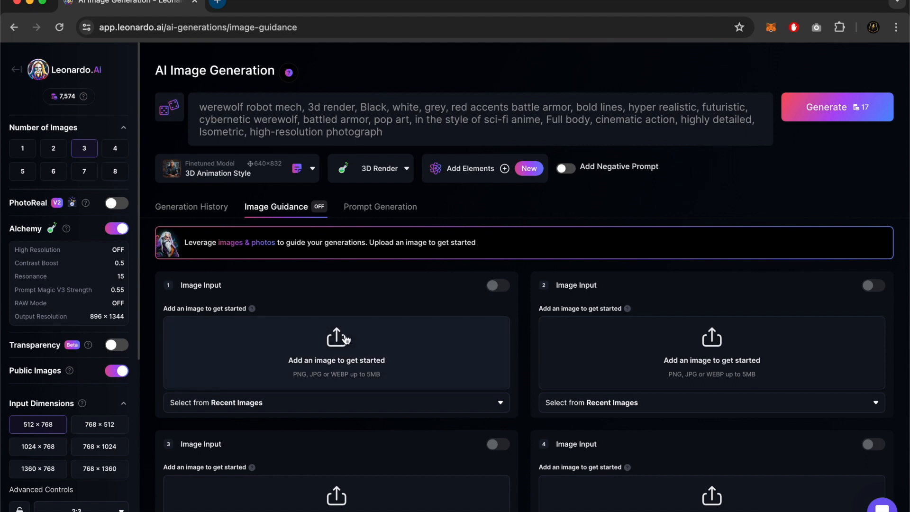
Load the red-and-grey robot drawing from Your Uploads into Image Input 1.
left_click(336, 339)
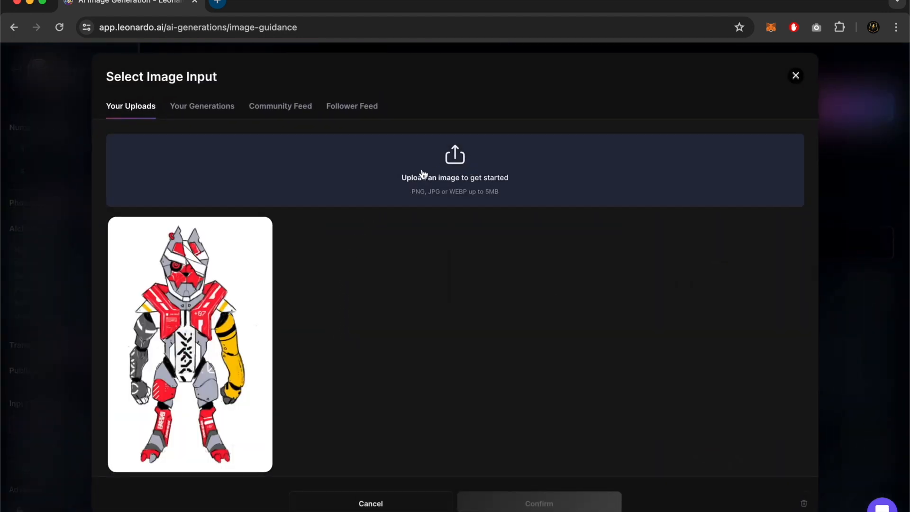
mouse_move(187, 351)
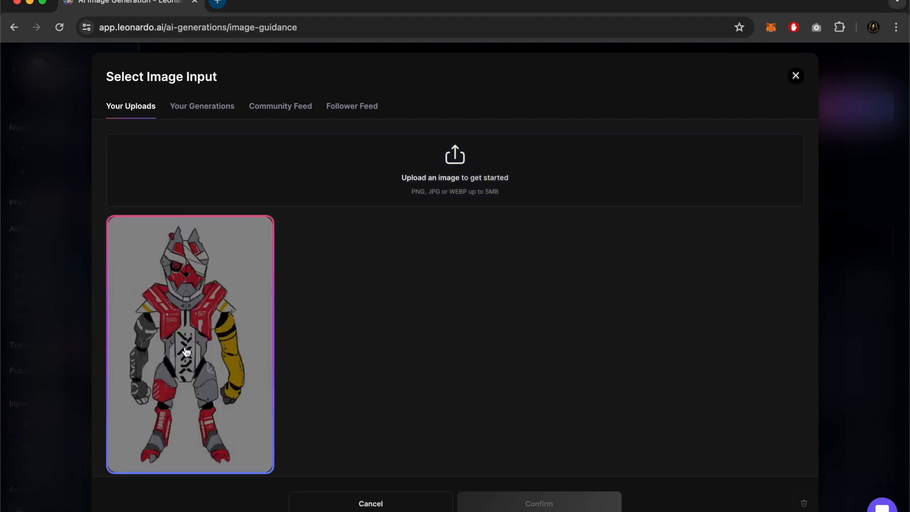
left_click(190, 343)
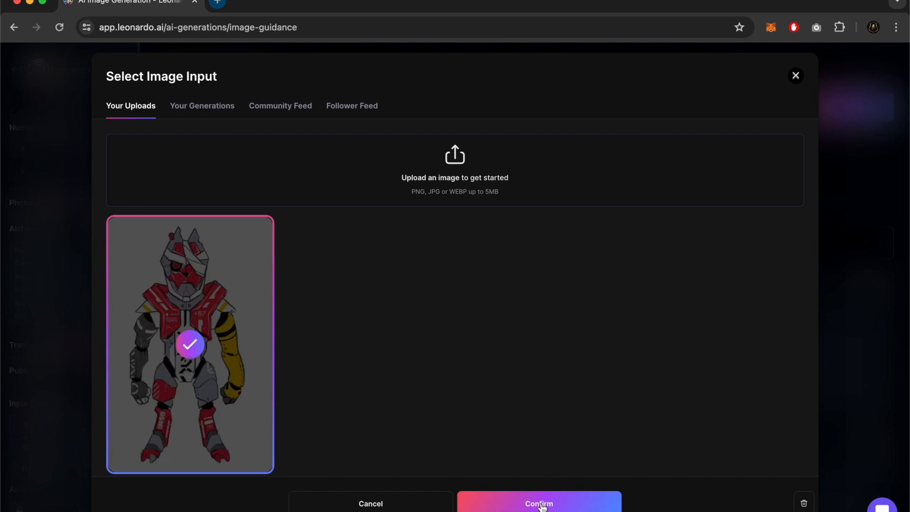
left_click(537, 503)
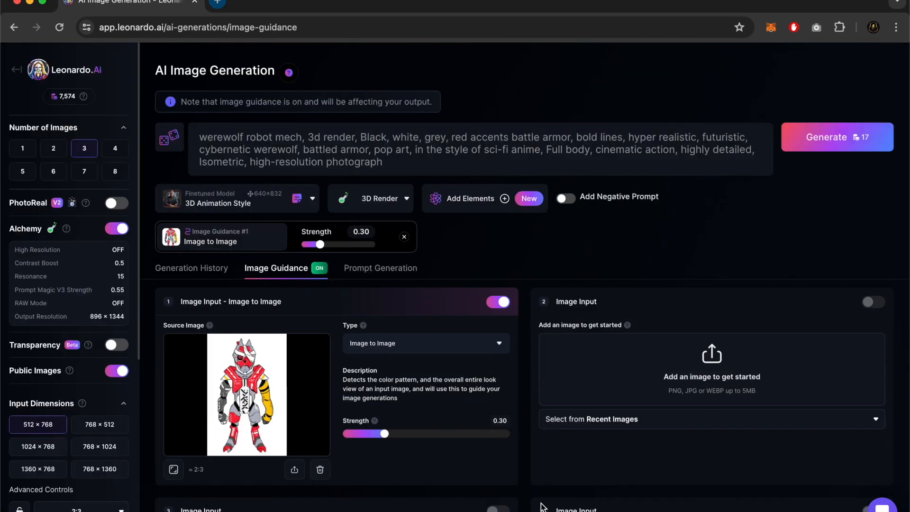
mouse_move(434, 435)
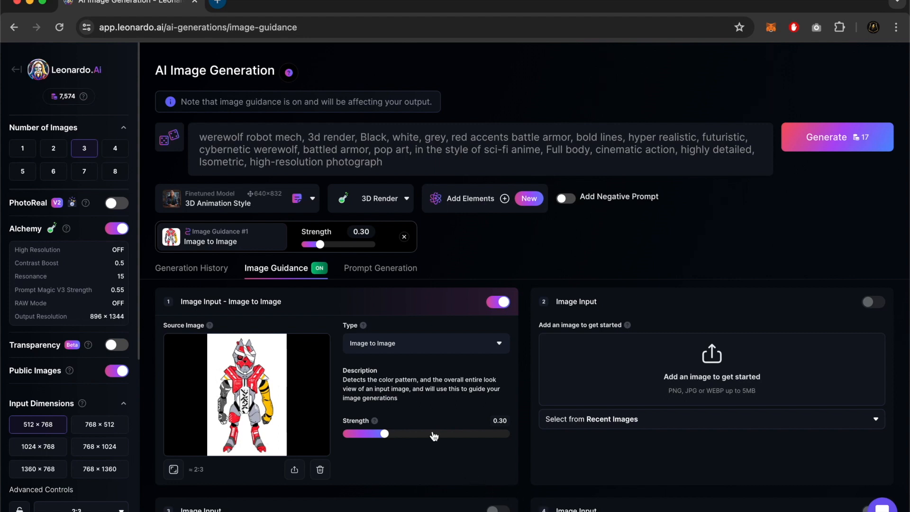
mouse_move(384, 436)
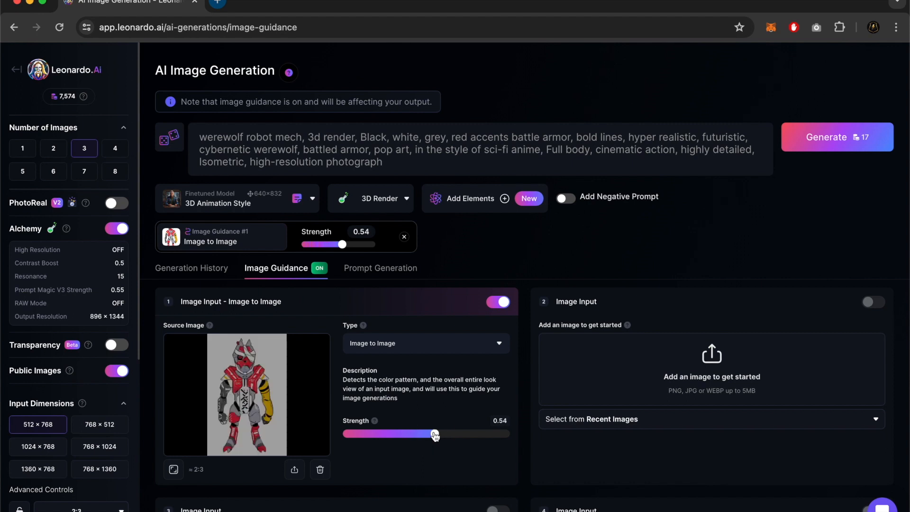
mouse_move(533, 331)
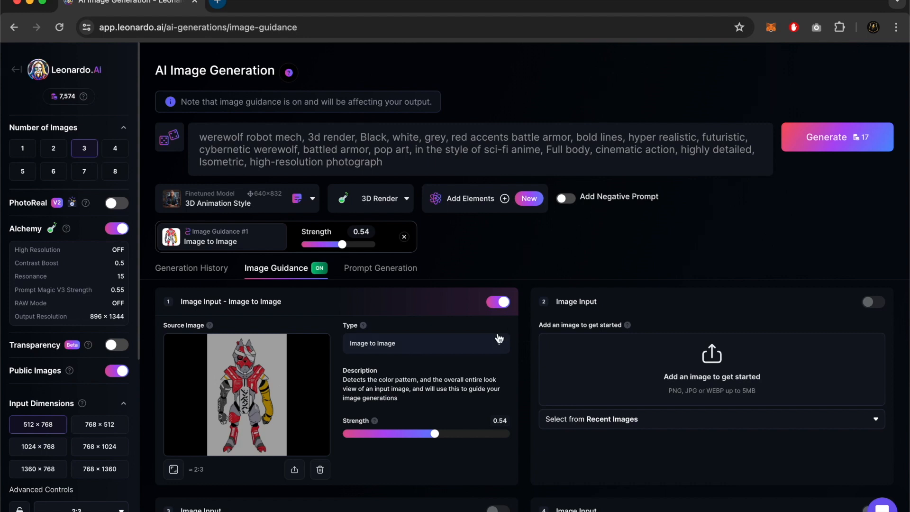
mouse_move(807, 197)
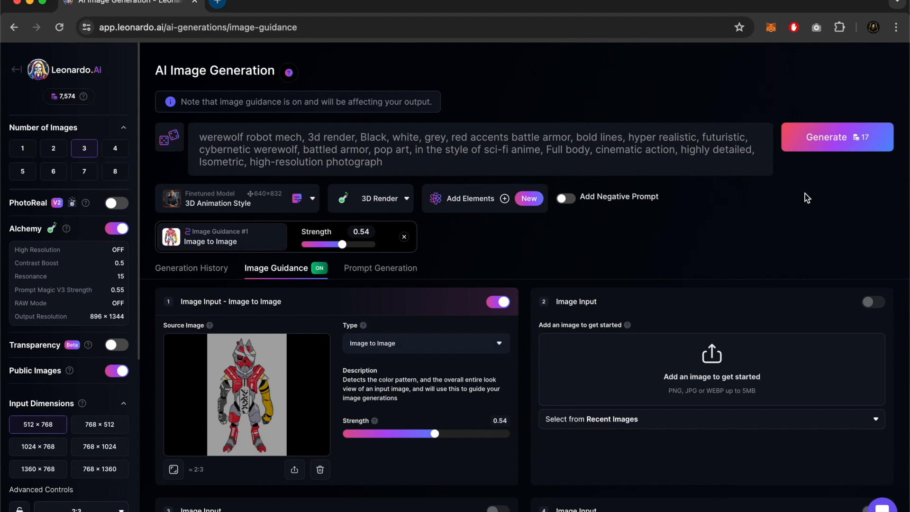
mouse_move(835, 144)
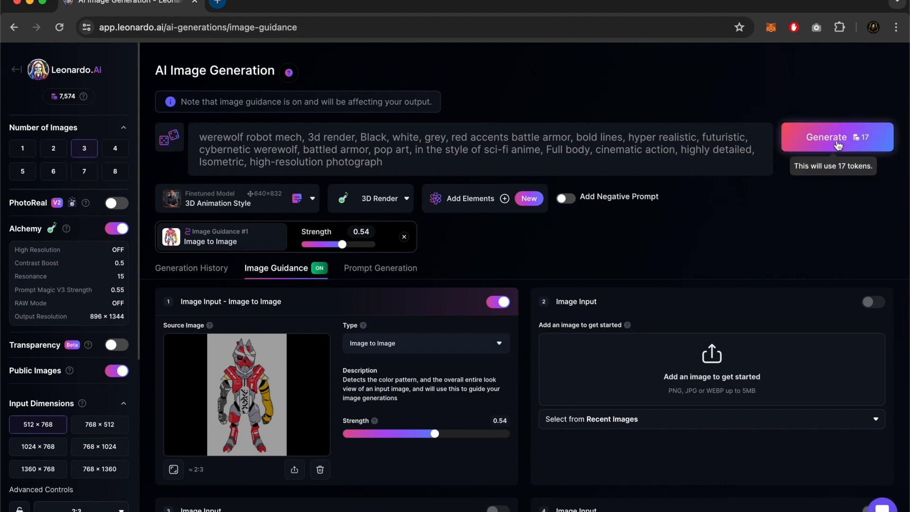
Generate three werewolf mech images guided by the robot drawing at strength 0.54.
left_click(836, 137)
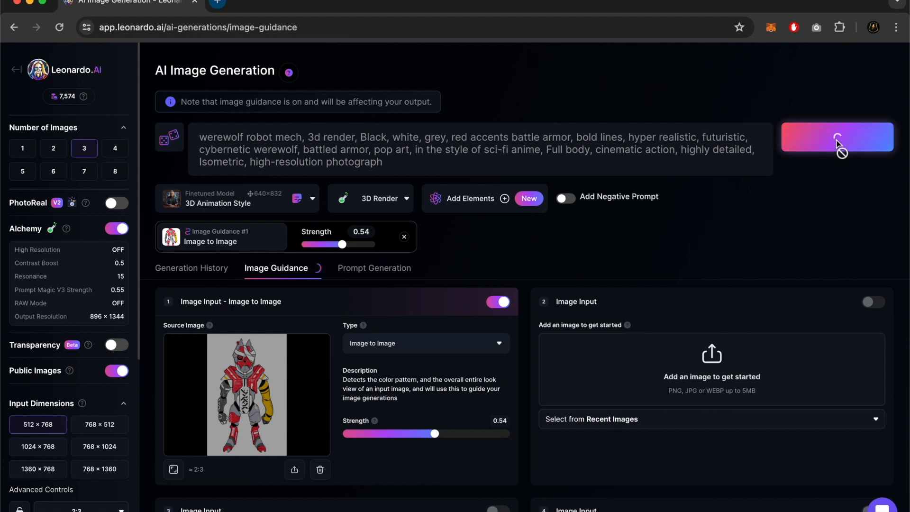
mouse_move(835, 143)
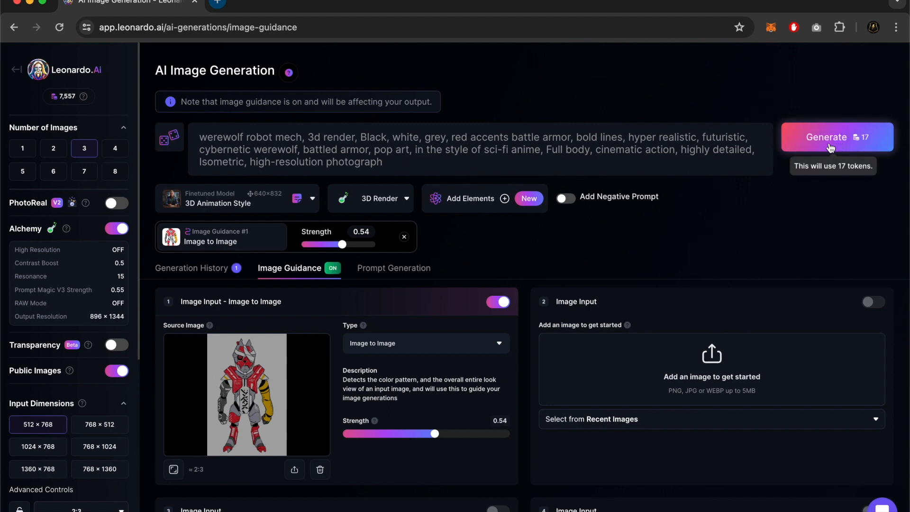
mouse_move(228, 287)
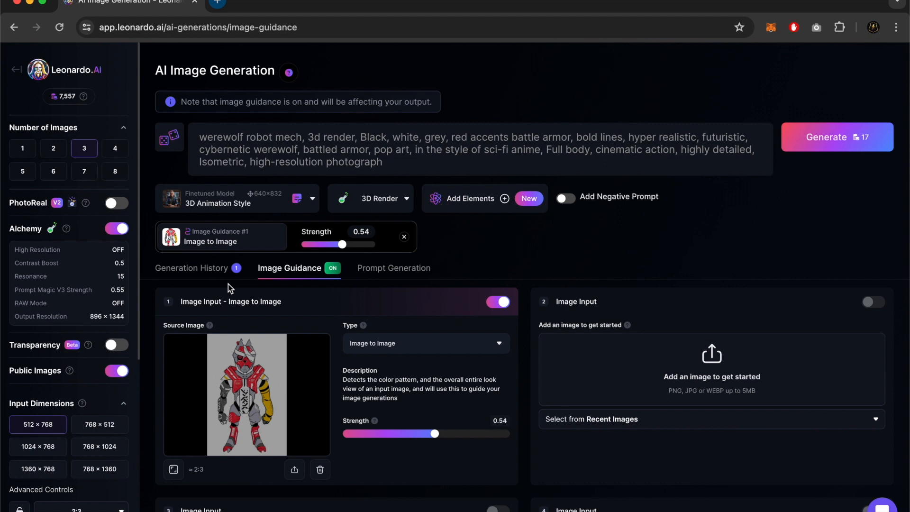
mouse_move(208, 276)
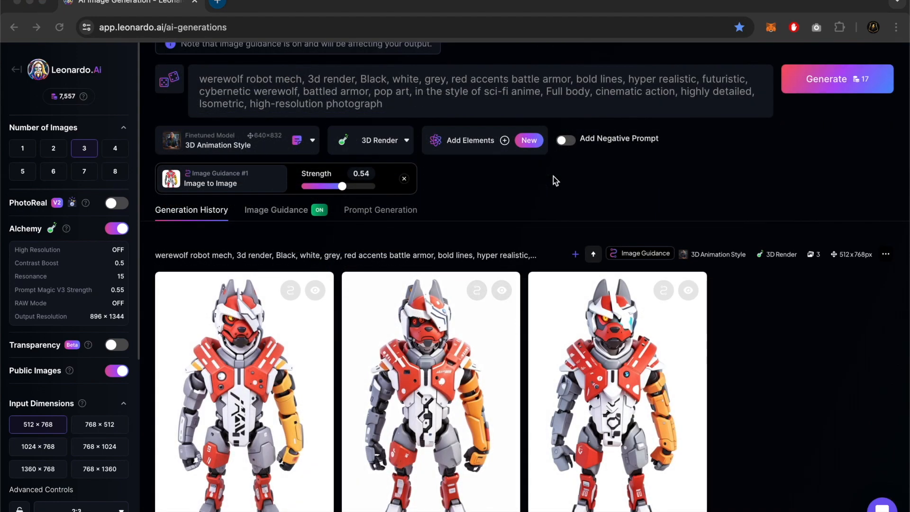
mouse_move(415, 199)
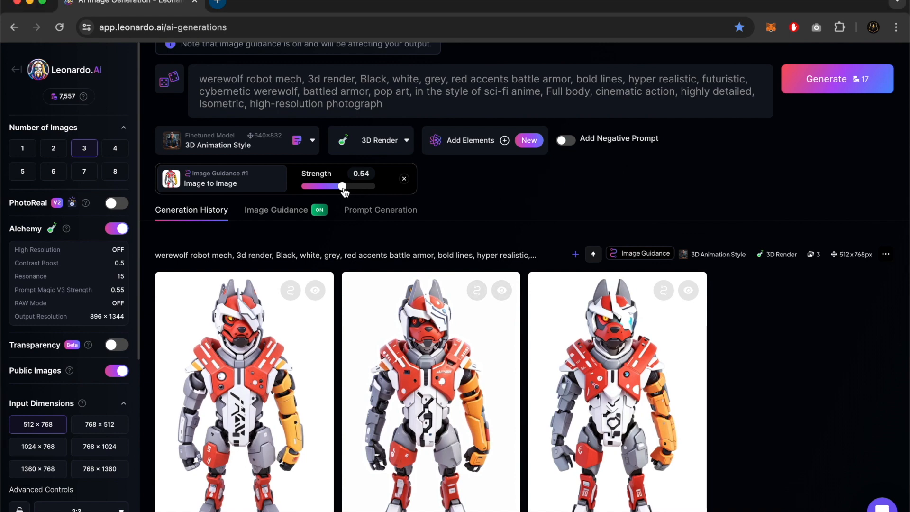
Generate a mech batch at 0.58 guidance strength, then another batch at 0.56.
left_click_drag(341, 186, 347, 186)
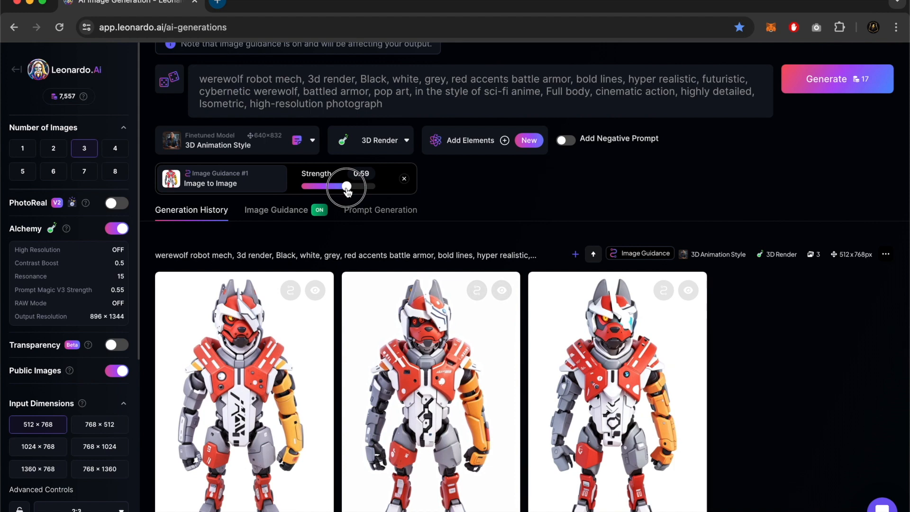
left_click_drag(347, 186, 345, 185)
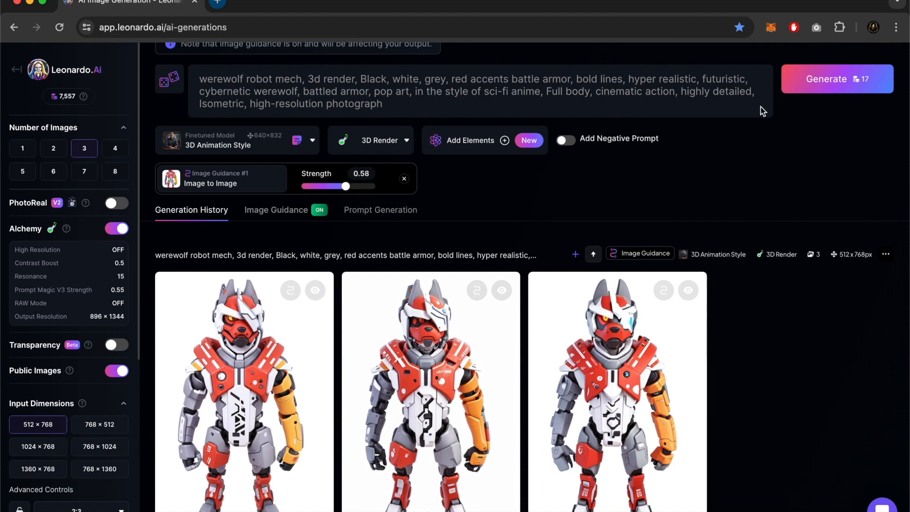
mouse_move(825, 84)
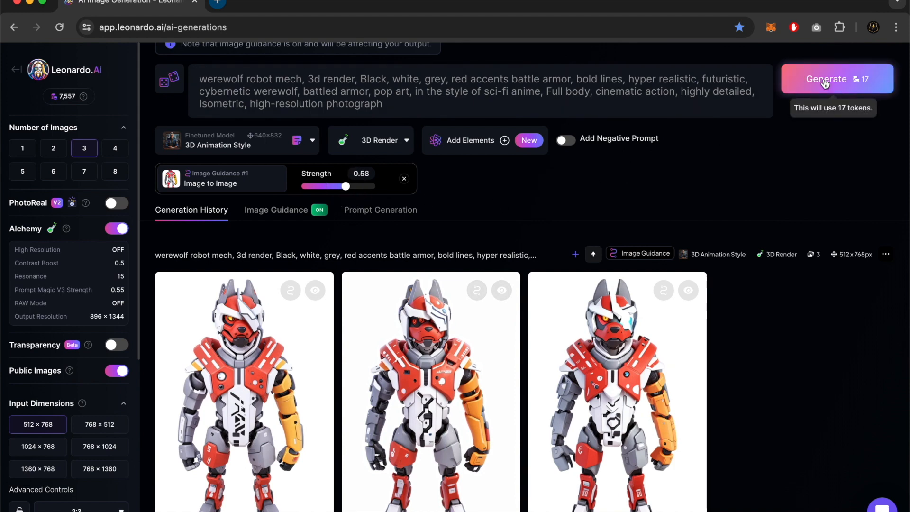
left_click(836, 79)
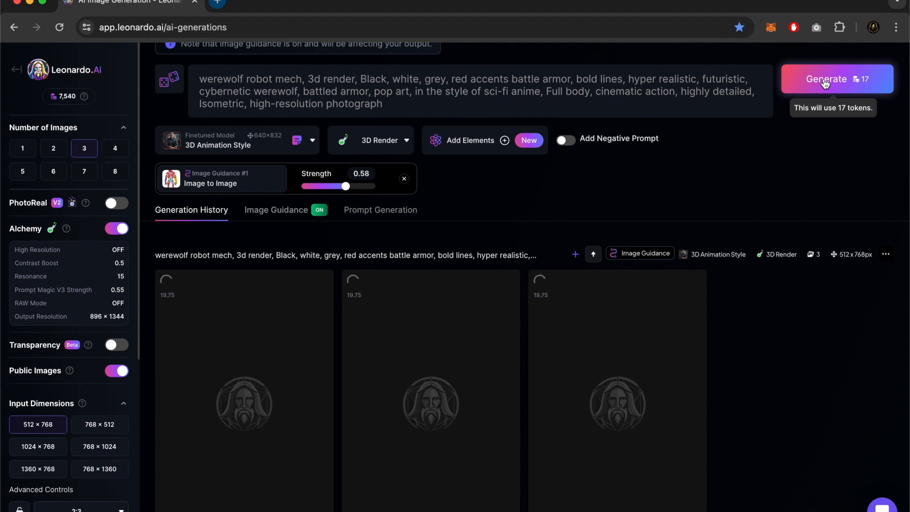
left_click(835, 79)
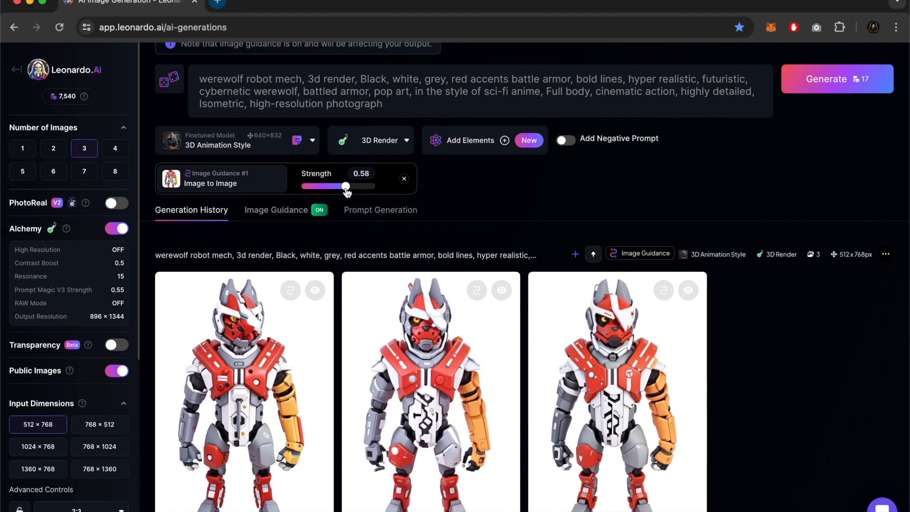
left_click_drag(346, 186, 343, 186)
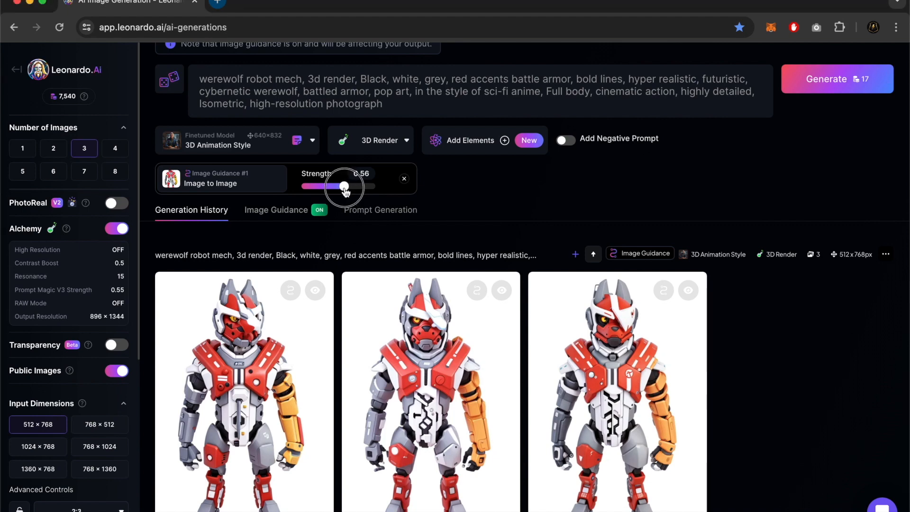
mouse_move(835, 79)
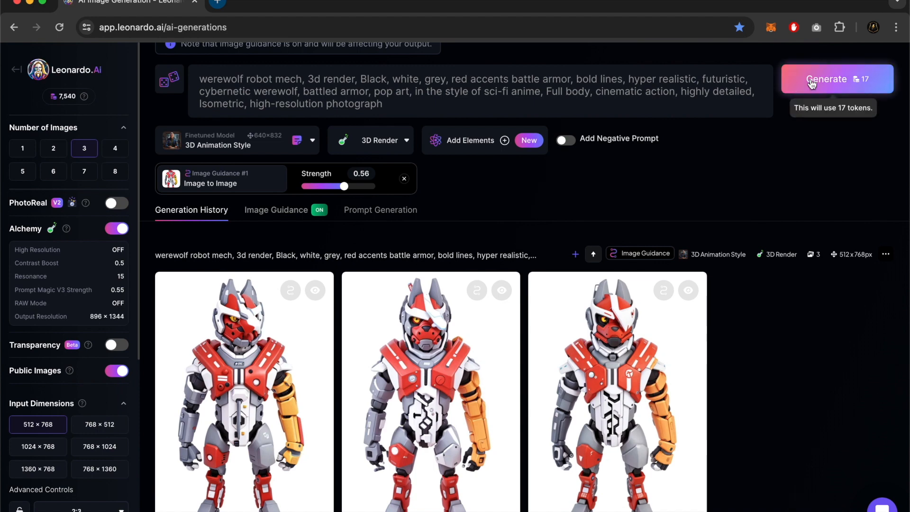
left_click(826, 79)
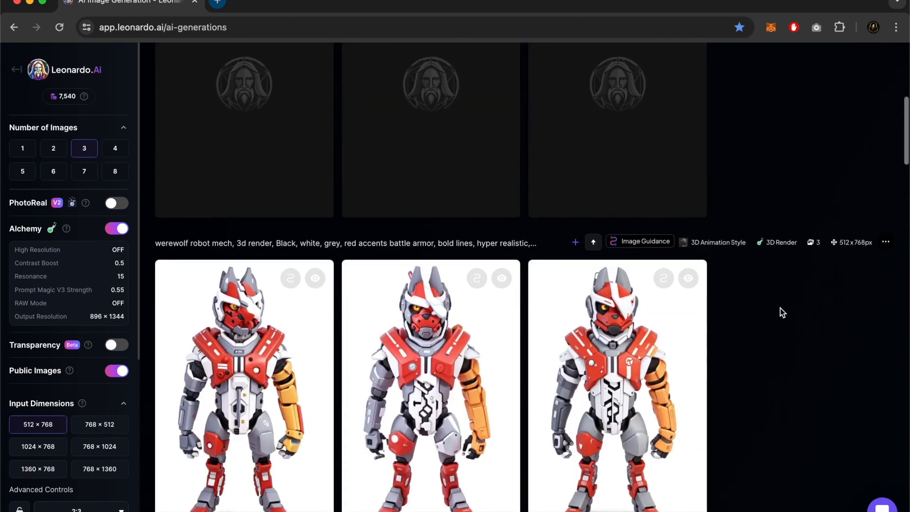
scroll("down", 3)
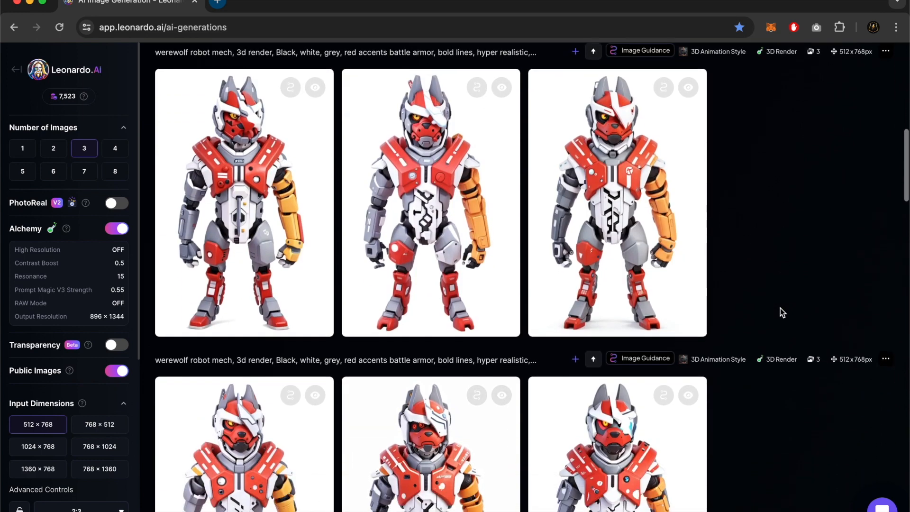
scroll("down", 3)
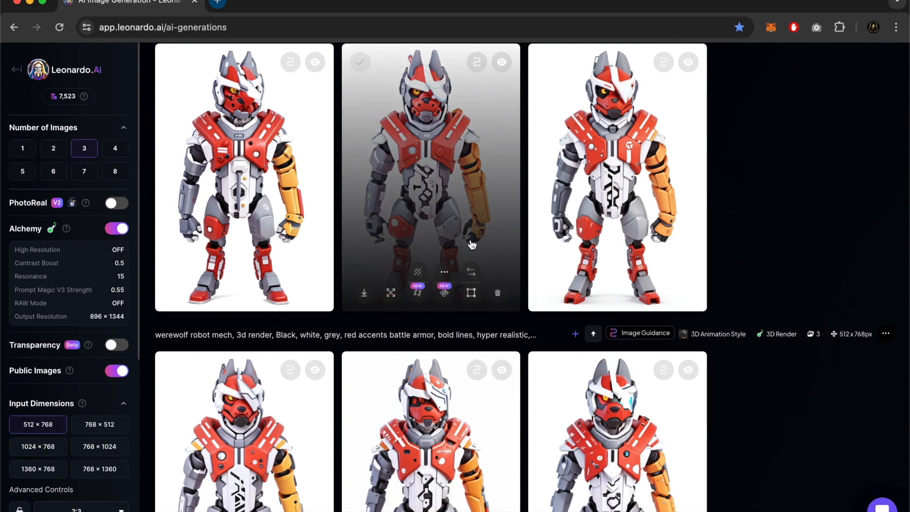
mouse_move(329, 346)
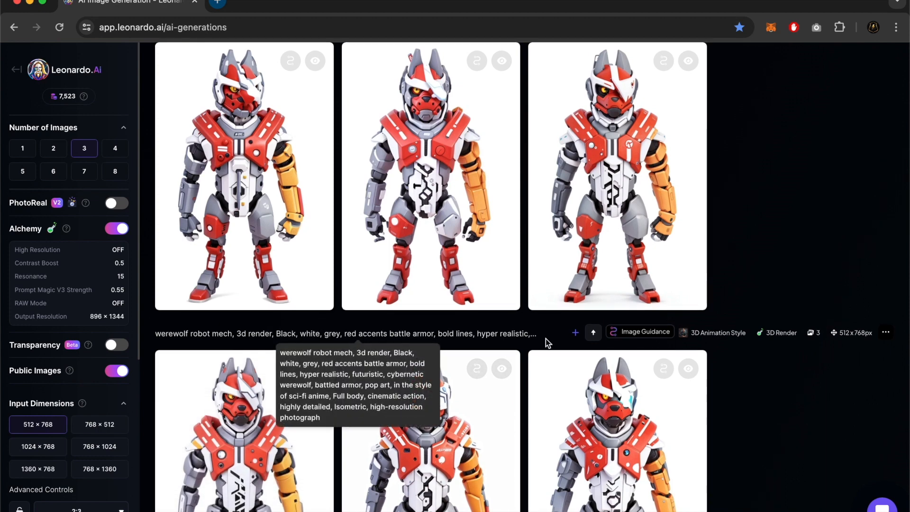
scroll("down", 3)
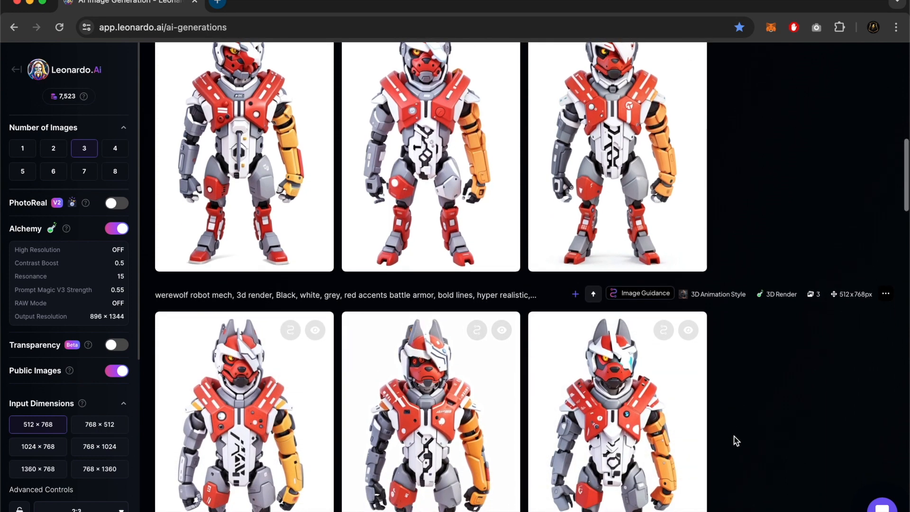
scroll("up", 3)
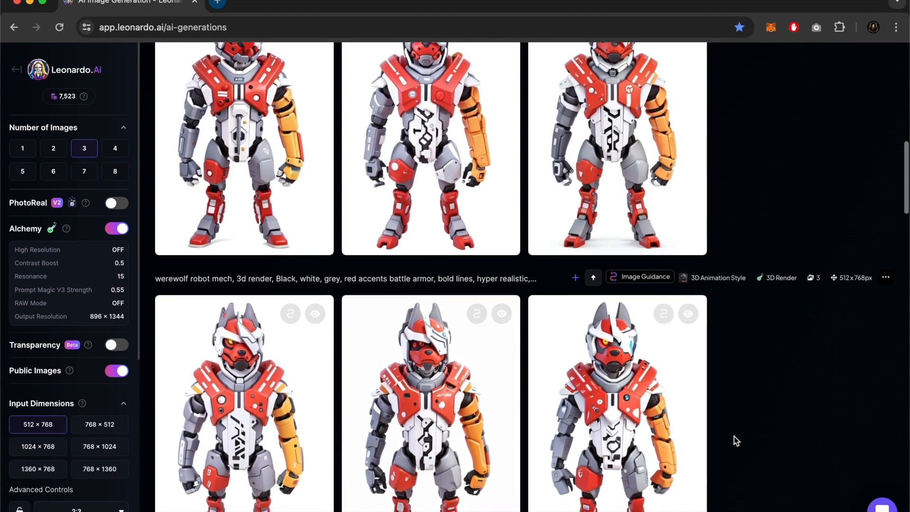
scroll("up", 3)
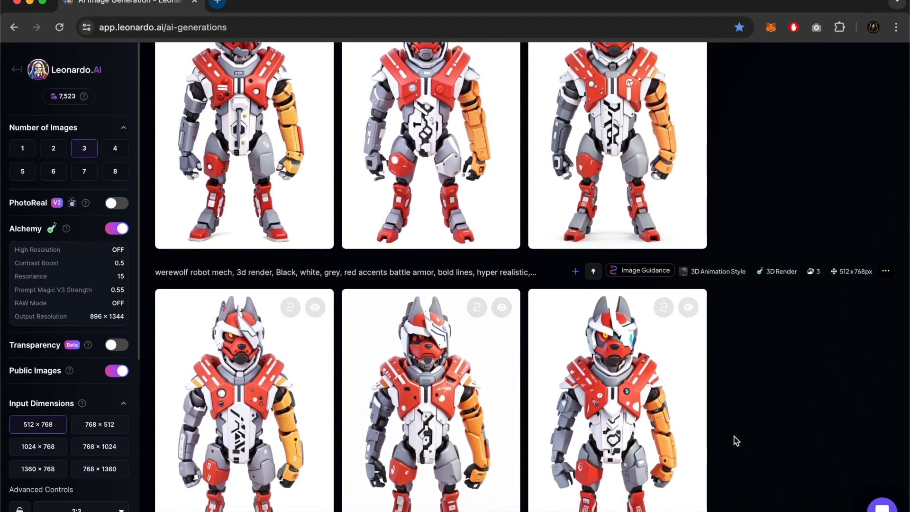
mouse_move(615, 406)
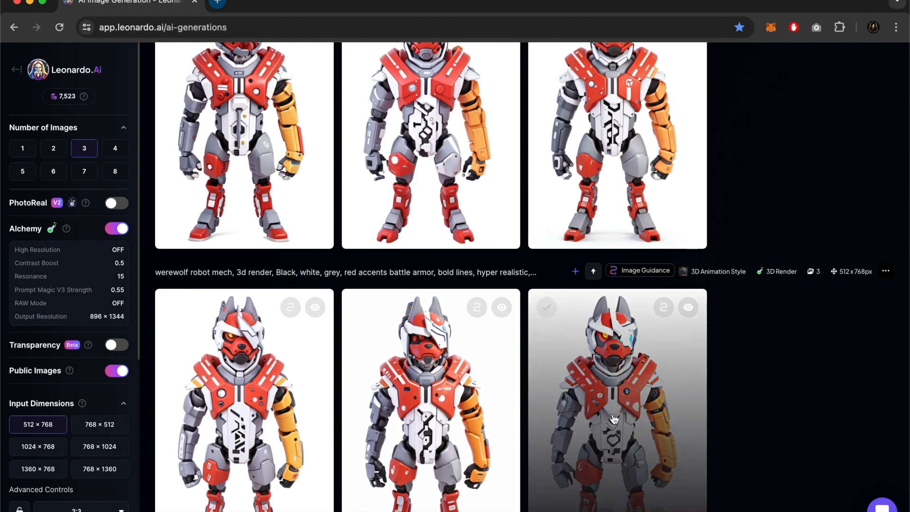
scroll("down", 3)
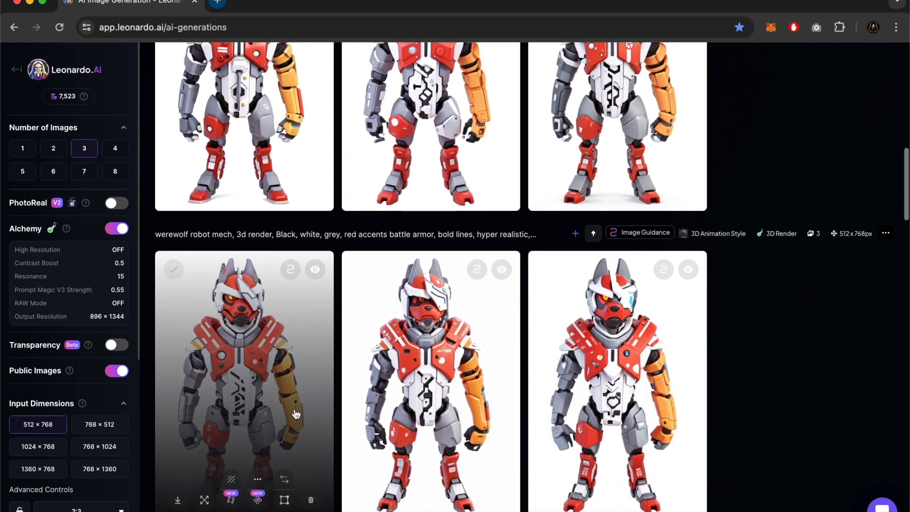
mouse_move(339, 247)
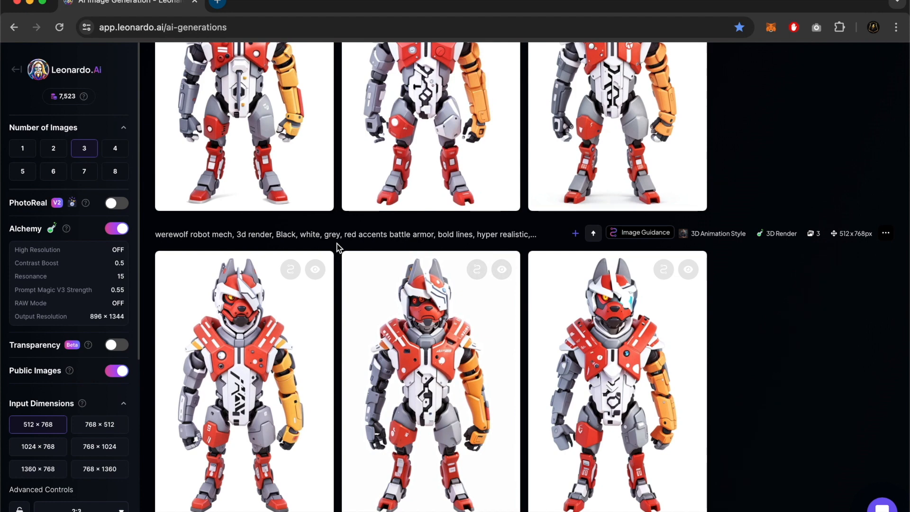
mouse_move(336, 237)
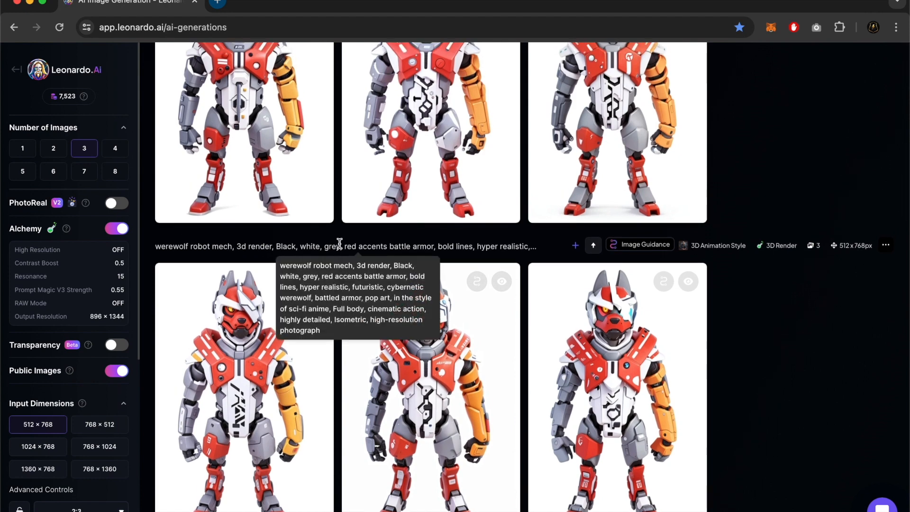
mouse_move(777, 348)
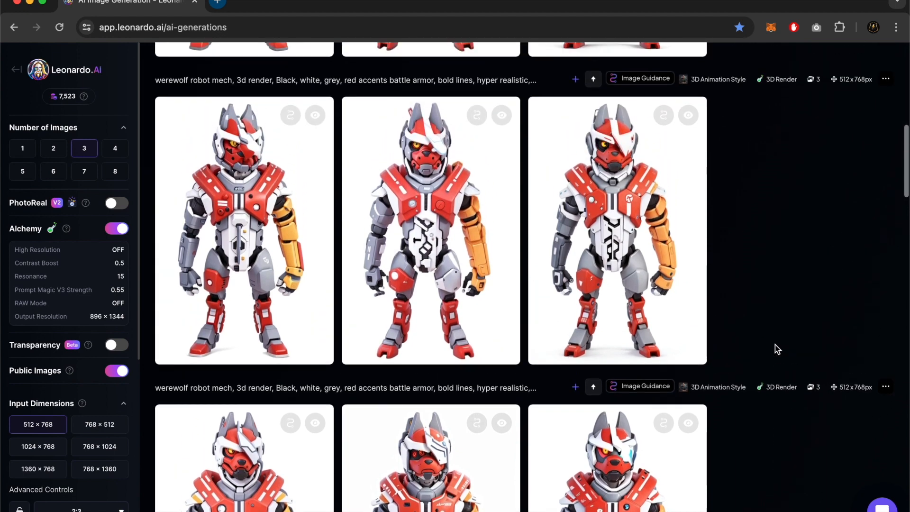
scroll("down", 3)
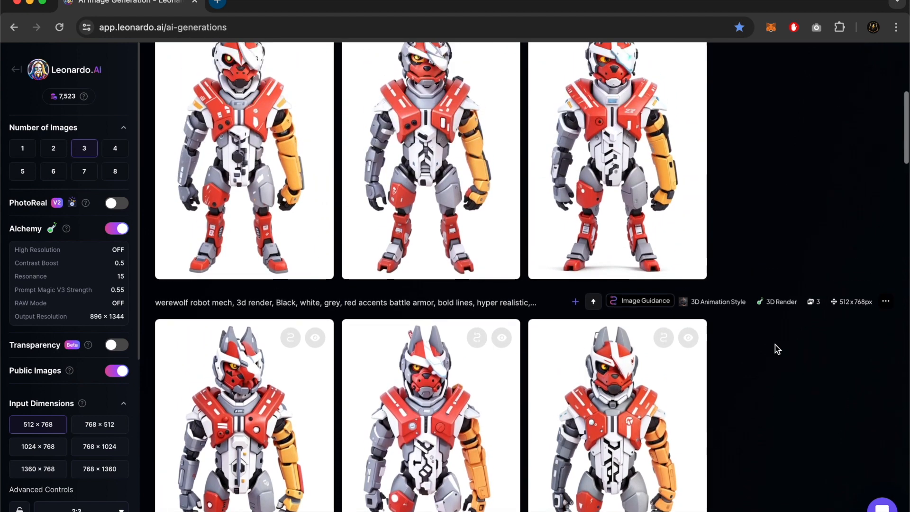
scroll("down", 3)
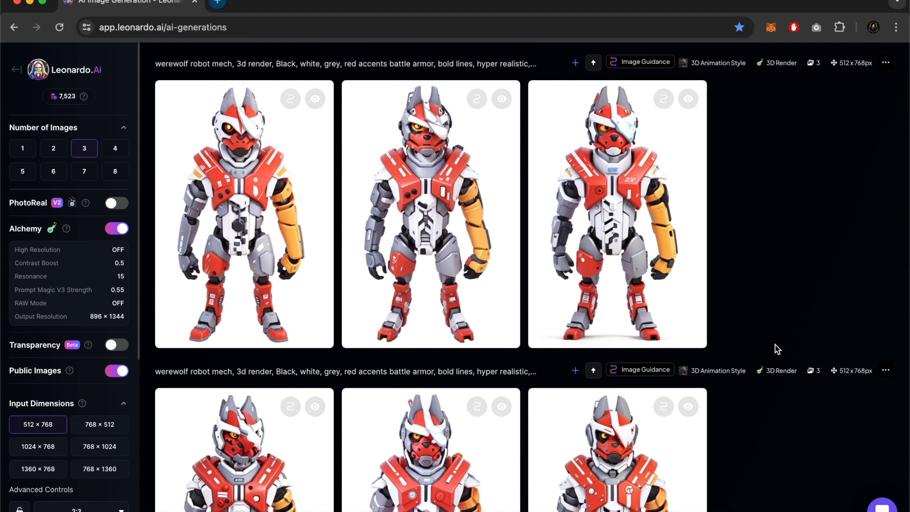
mouse_move(635, 250)
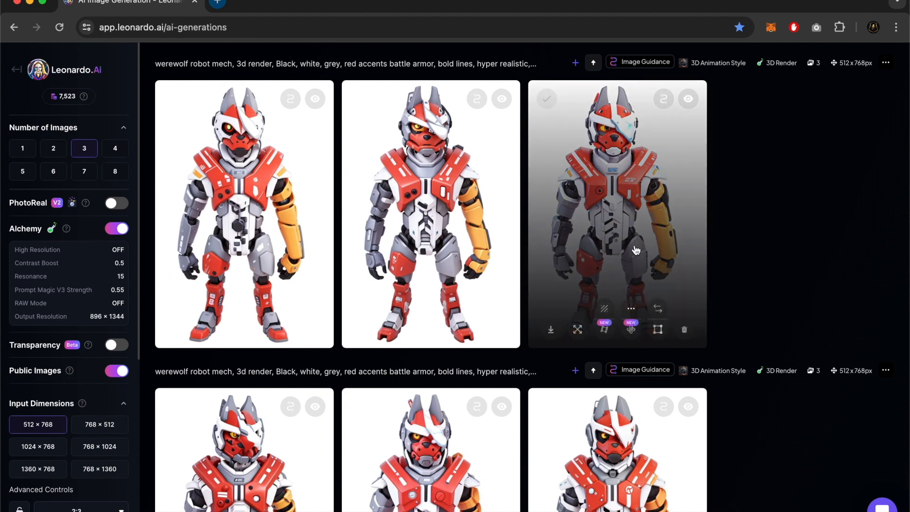
mouse_move(550, 329)
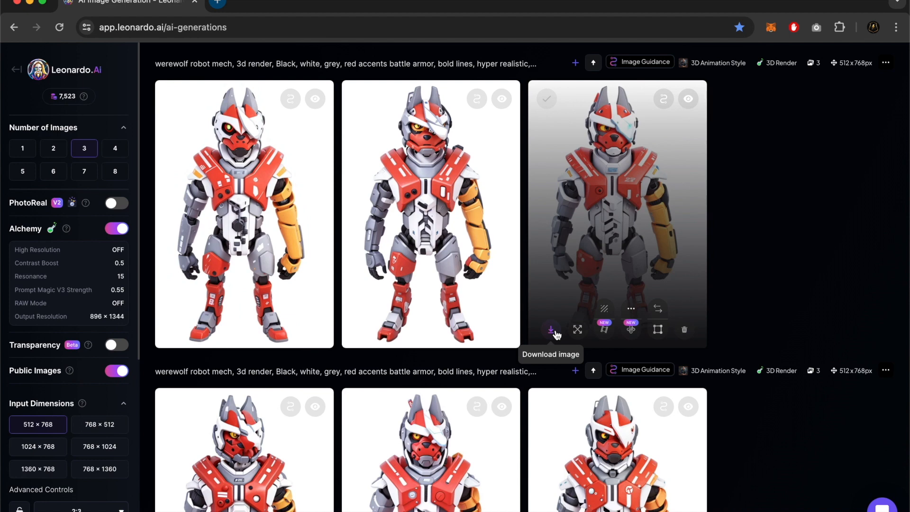
Download the cyan-eyed werewolf mech image and dismiss the recent downloads list.
left_click(550, 329)
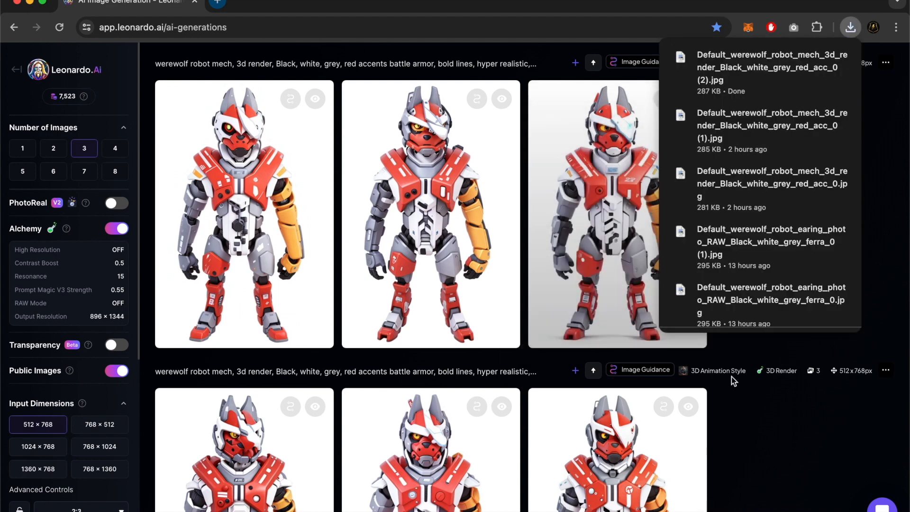
left_click(470, 243)
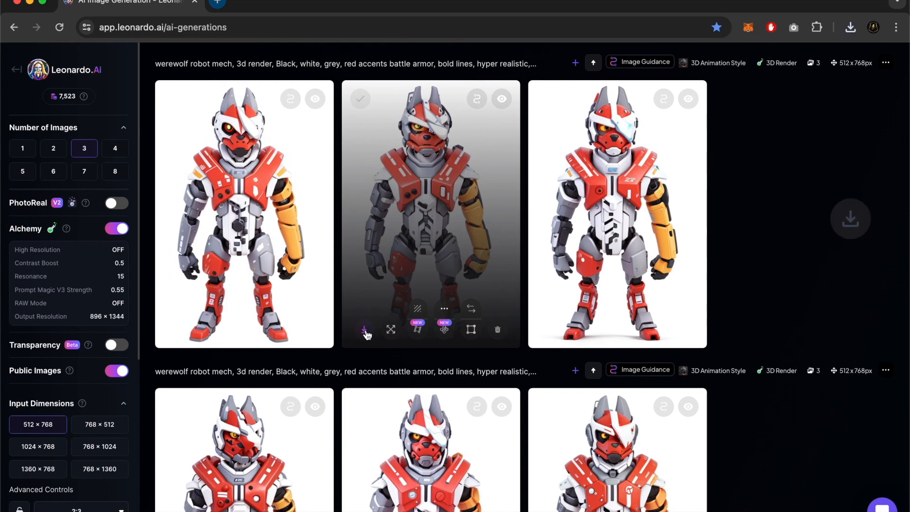
scroll("down", 3)
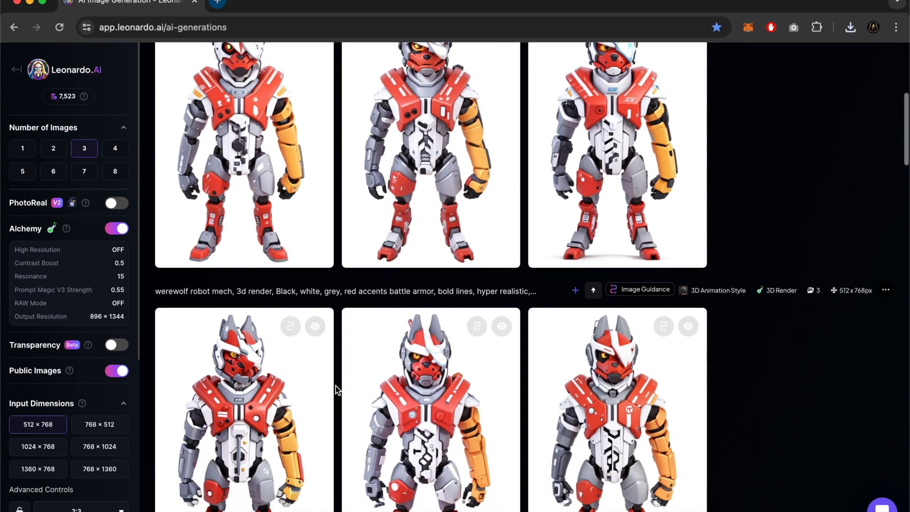
scroll("down", 3)
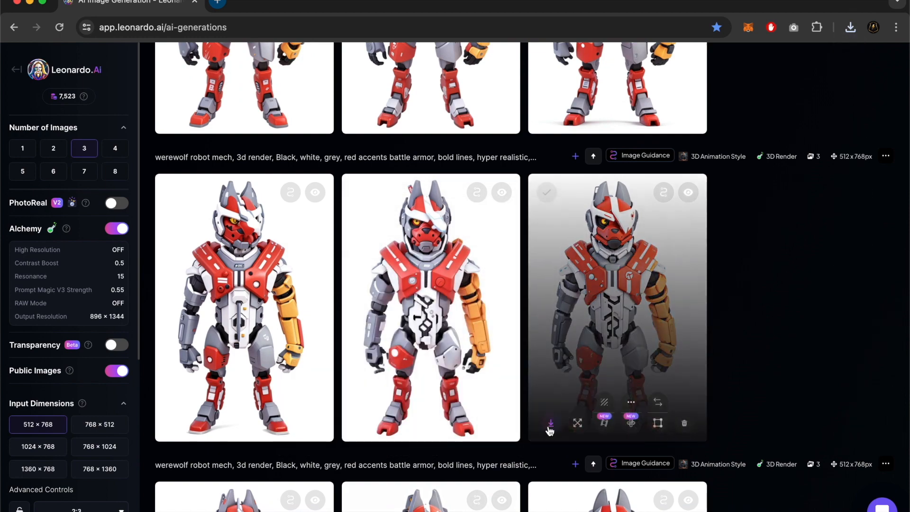
scroll("down", 3)
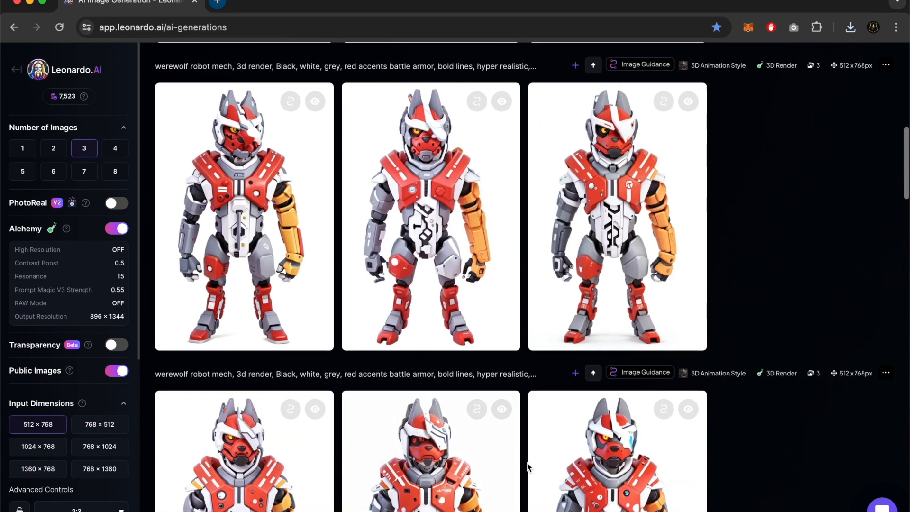
scroll("down", 3)
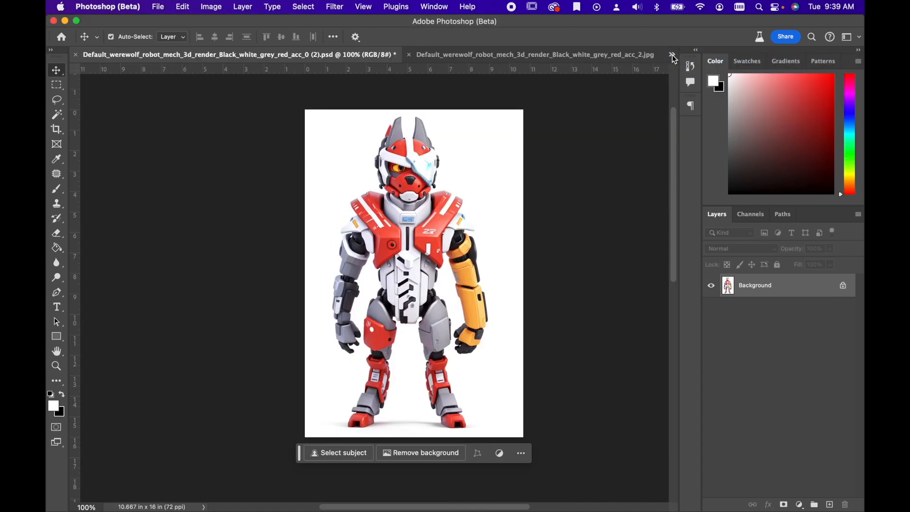
Switch through the downloaded mech image tabs to the one with the wanted head.
left_click(670, 58)
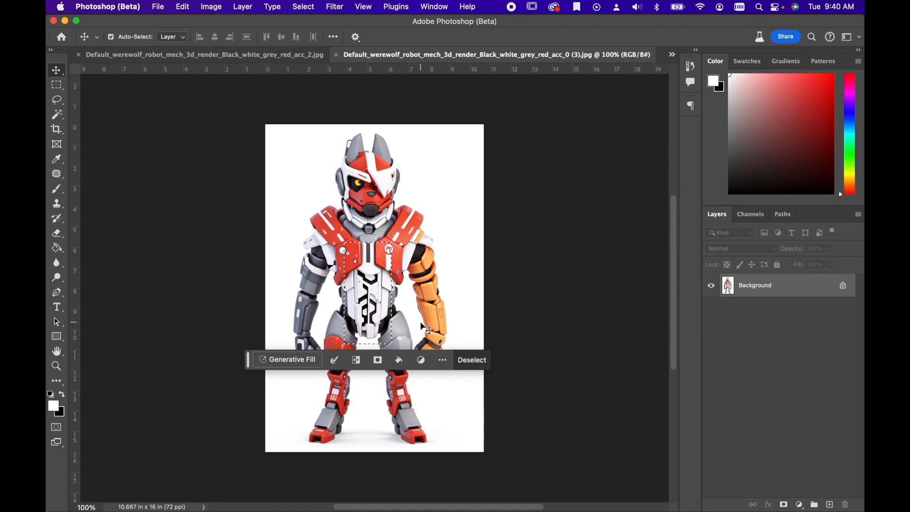
mouse_move(669, 68)
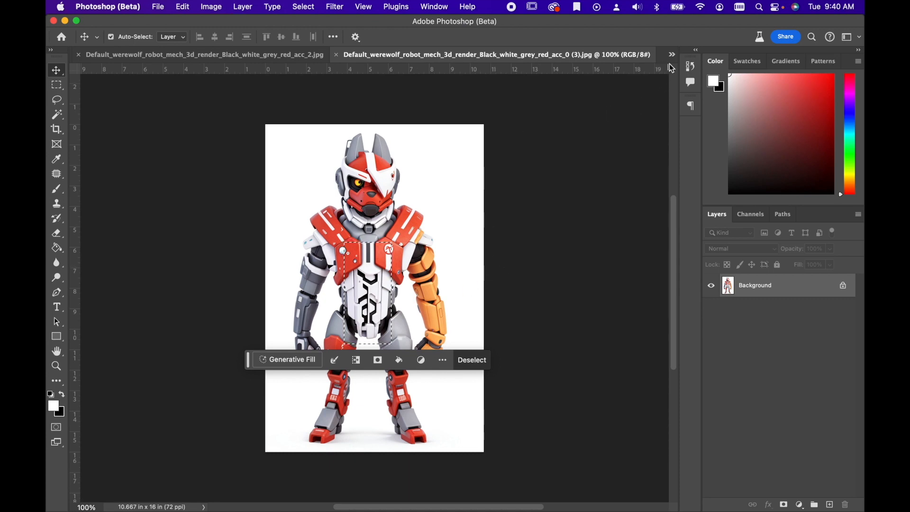
left_click(671, 54)
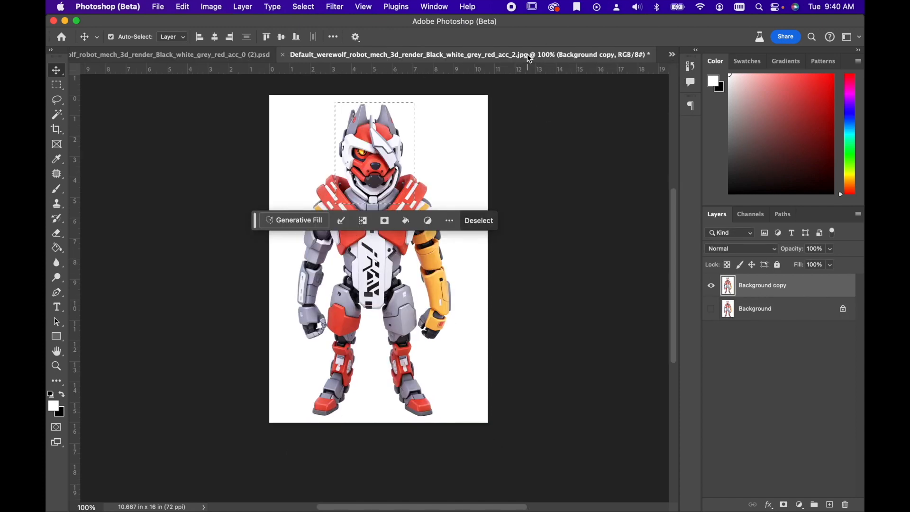
mouse_move(498, 116)
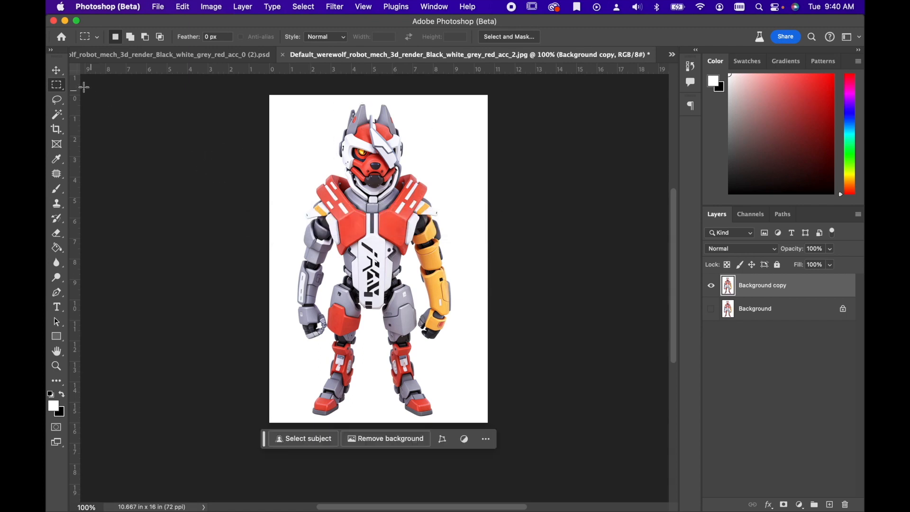
mouse_move(56, 85)
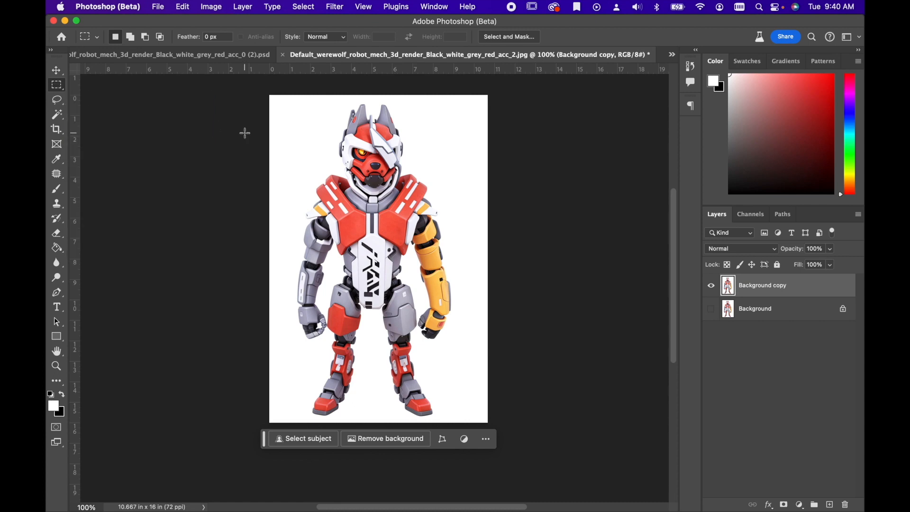
Marquee-select the acc_2 werewolf head and paste it in place into the acc_0 composite.
left_click_drag(330, 104, 374, 124)
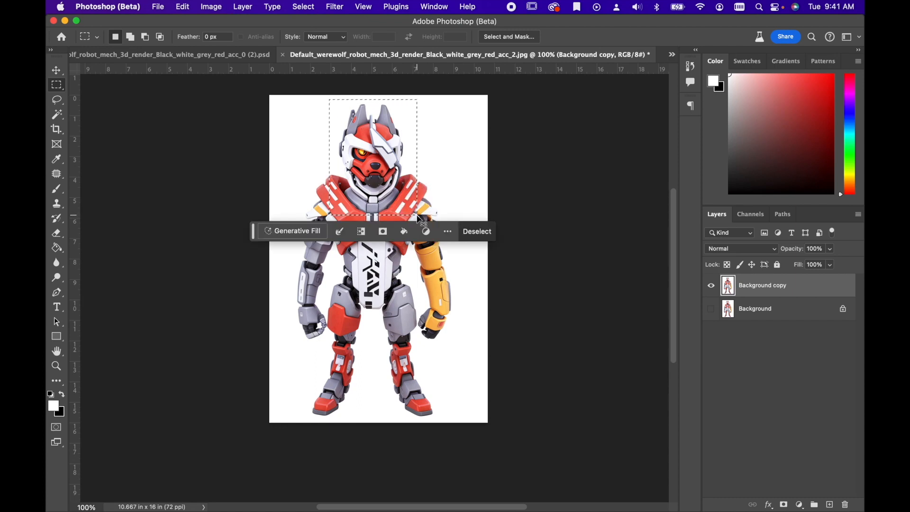
left_click(181, 6)
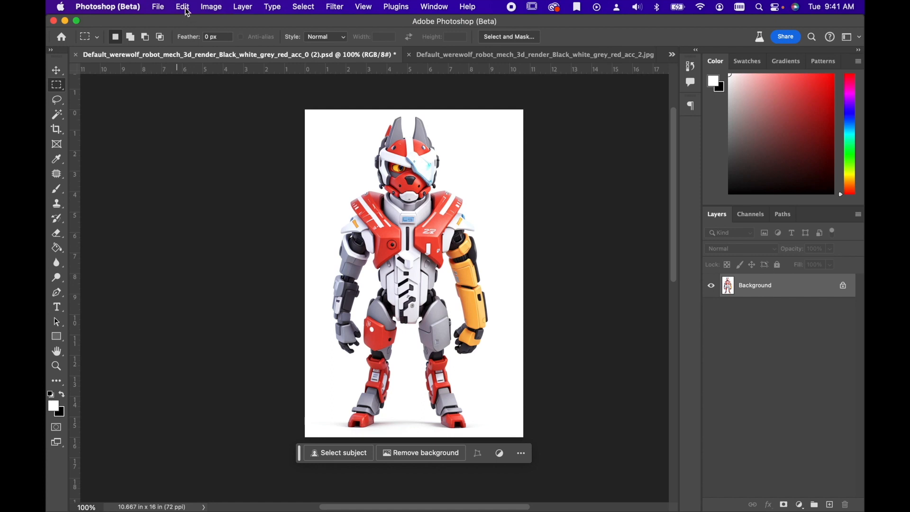
left_click(182, 6)
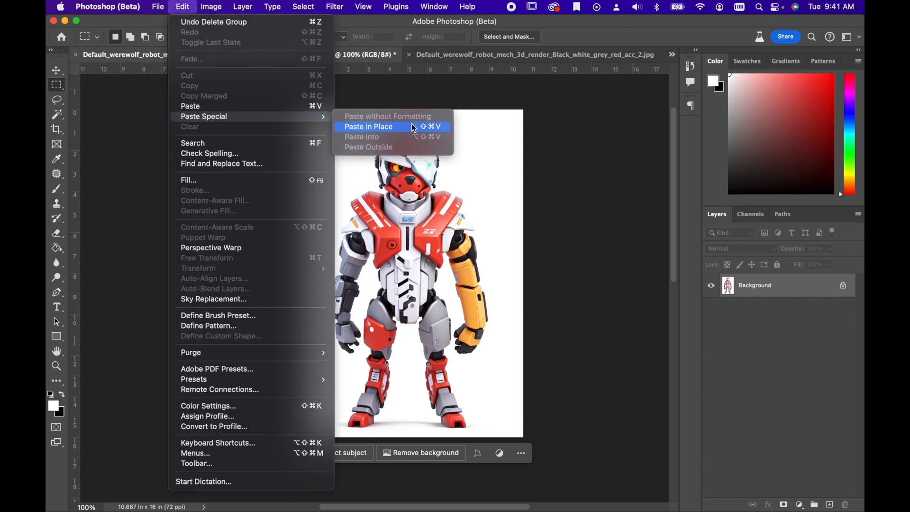
left_click(368, 126)
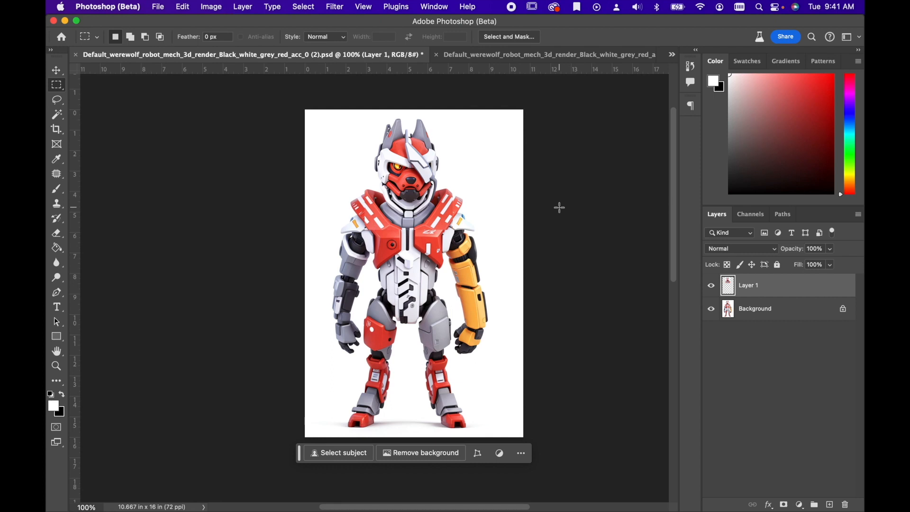
mouse_move(599, 76)
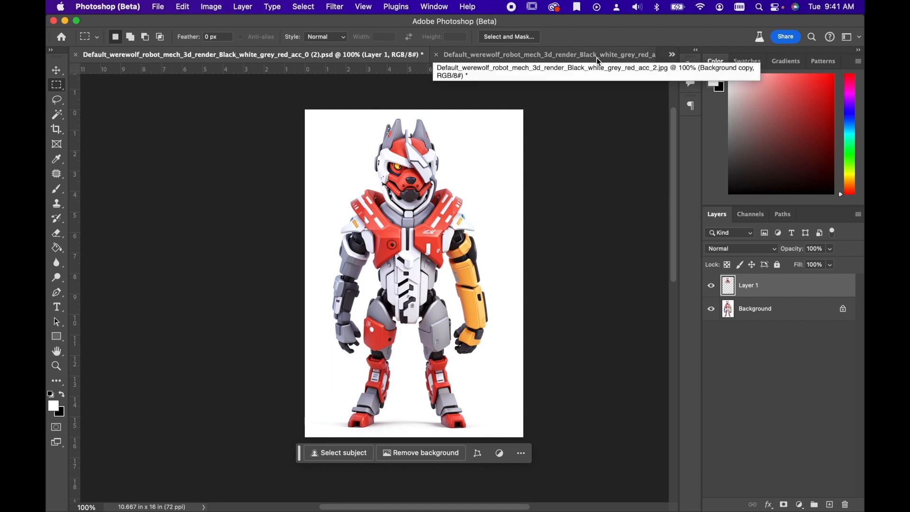
left_click(545, 54)
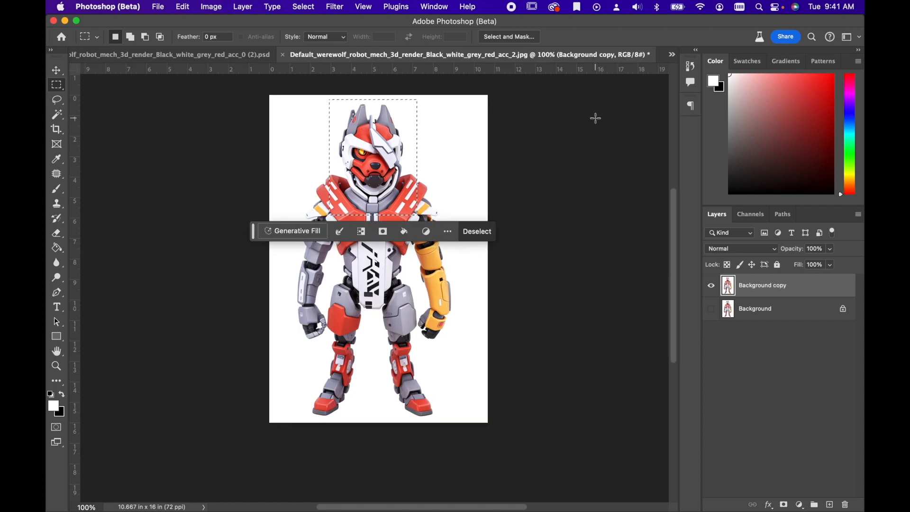
Paste the head into the composite, then paste the third render's chest plate in place.
left_click(476, 231)
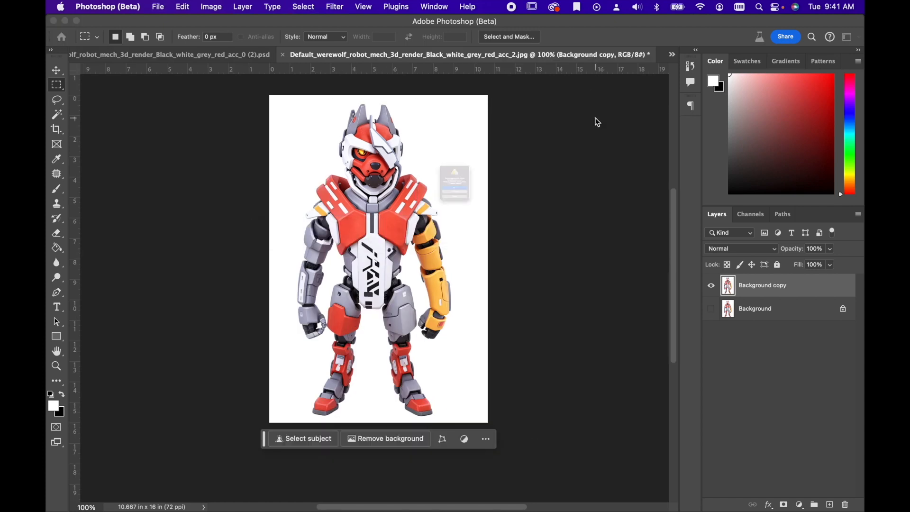
left_click(168, 54)
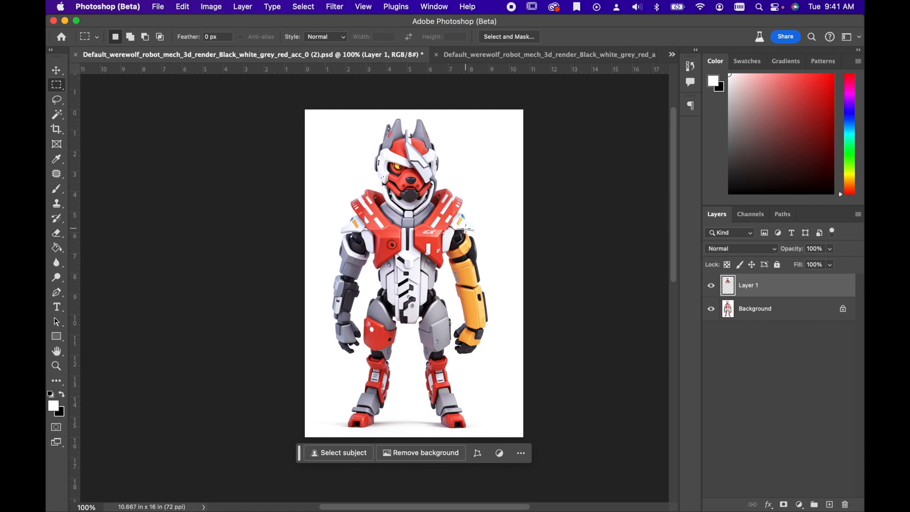
left_click(496, 54)
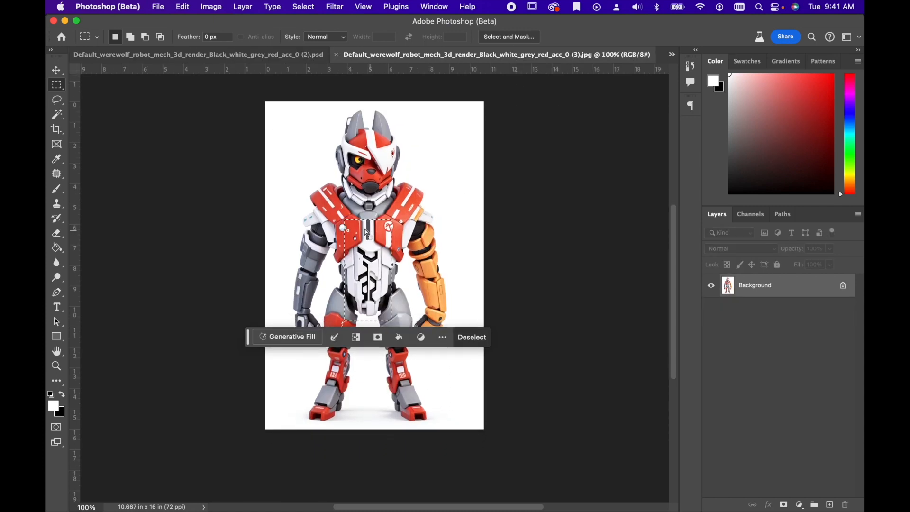
left_click(471, 336)
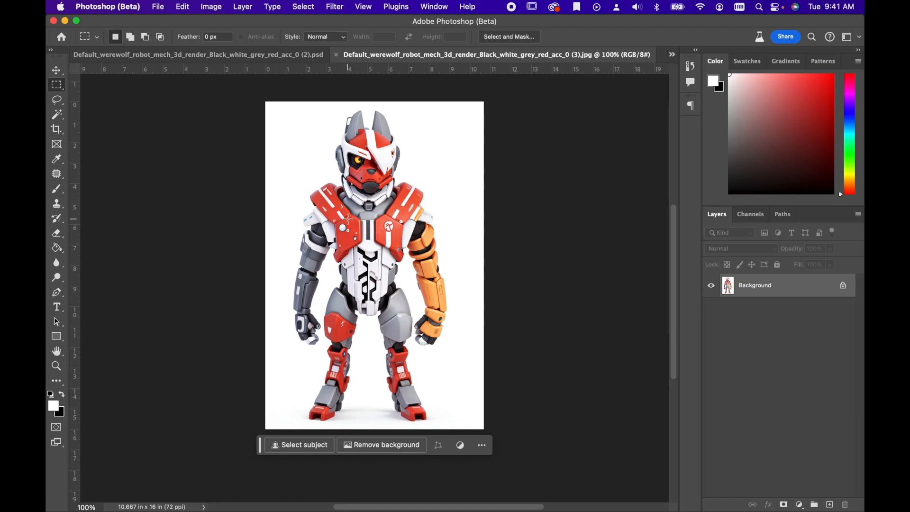
key("m")
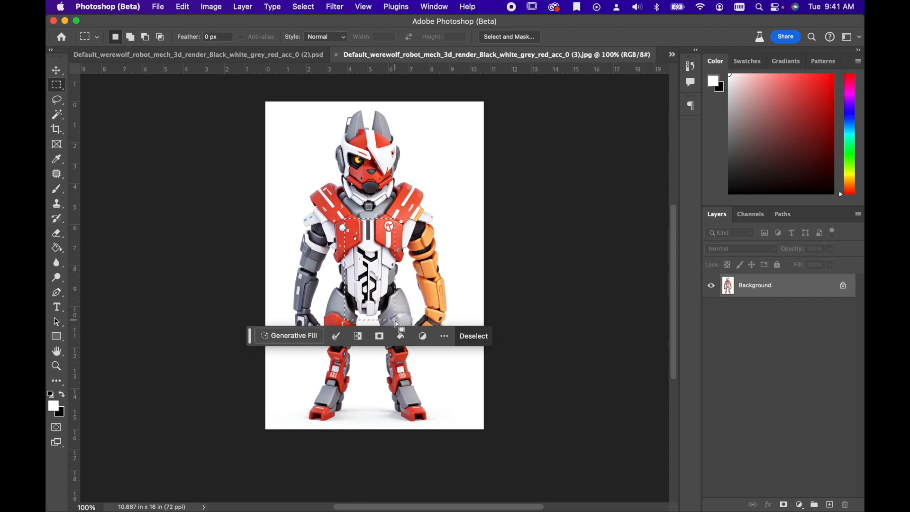
key("cmd+c")
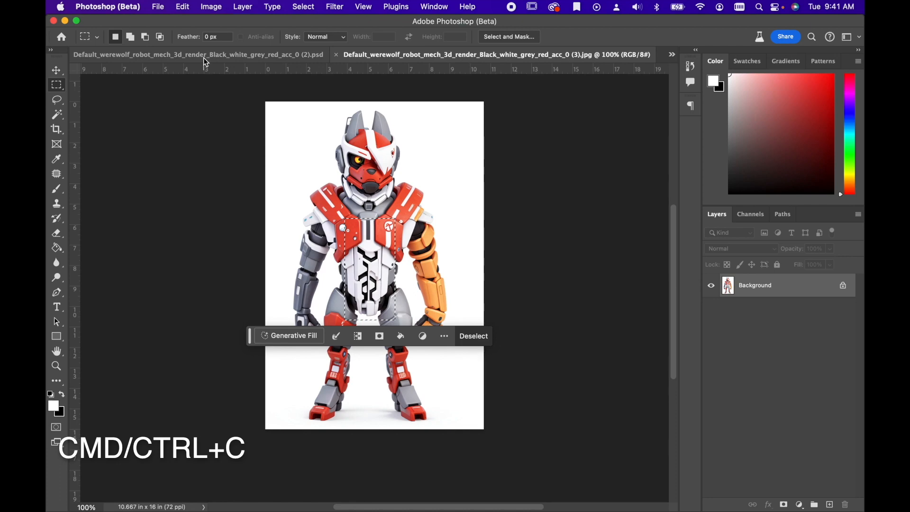
left_click(181, 6)
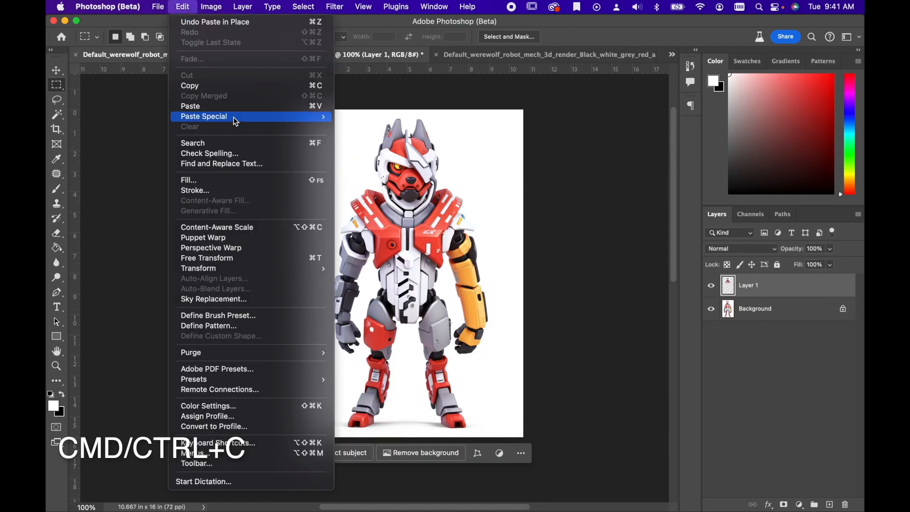
left_click(189, 106)
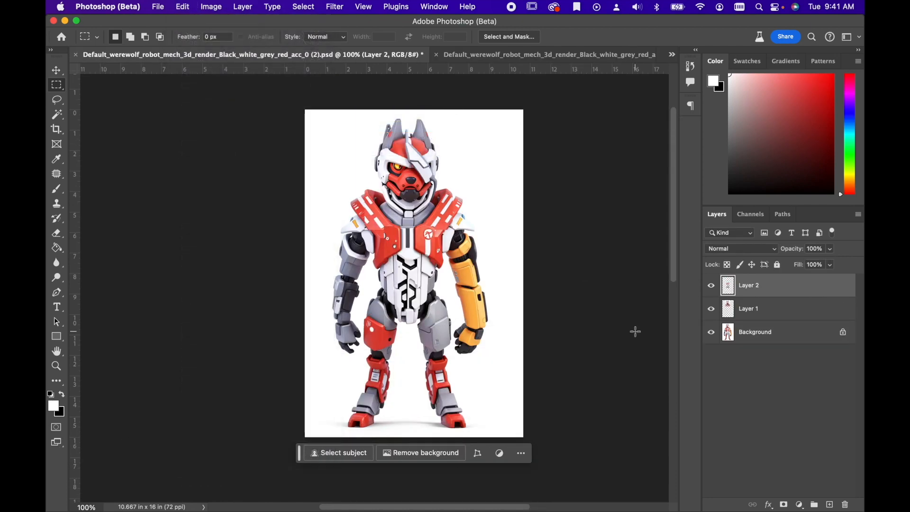
mouse_move(573, 299)
type("Plate")
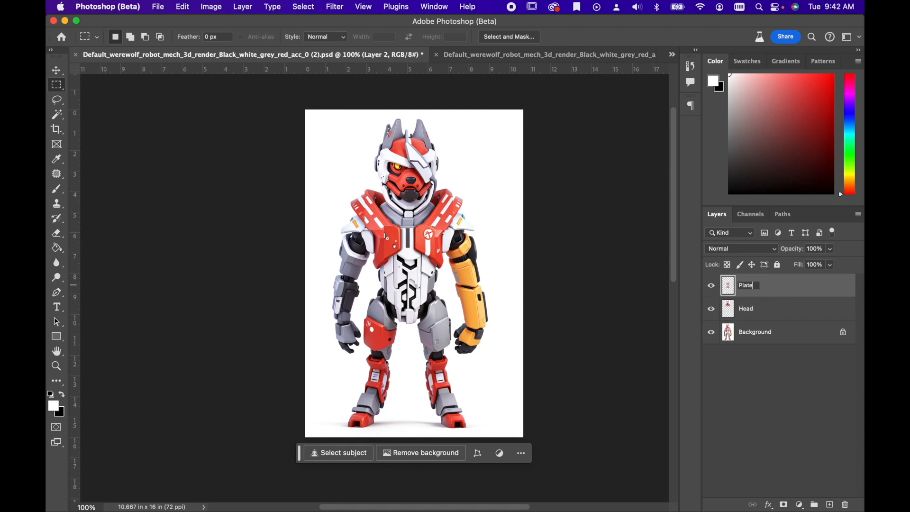
Rename the pasted layers Head and Body Plate, stacking Head above Body Plate.
type("Body")
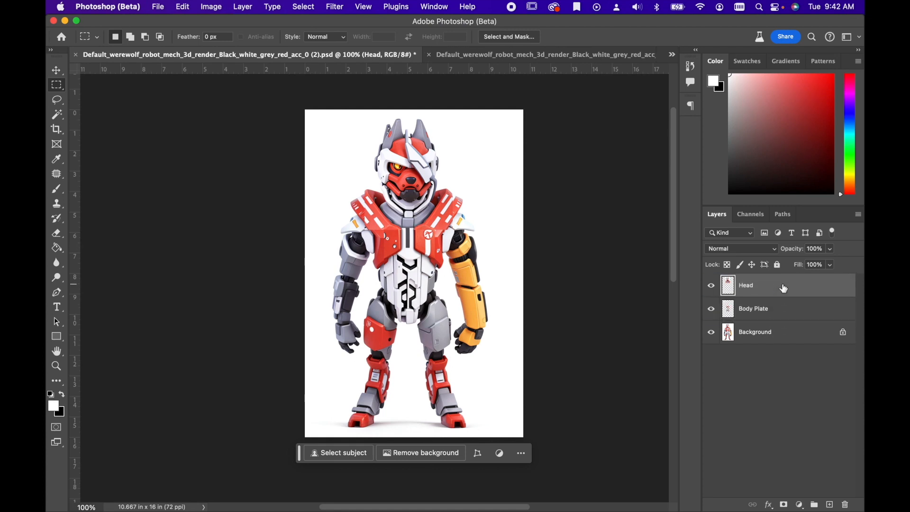
mouse_move(758, 322)
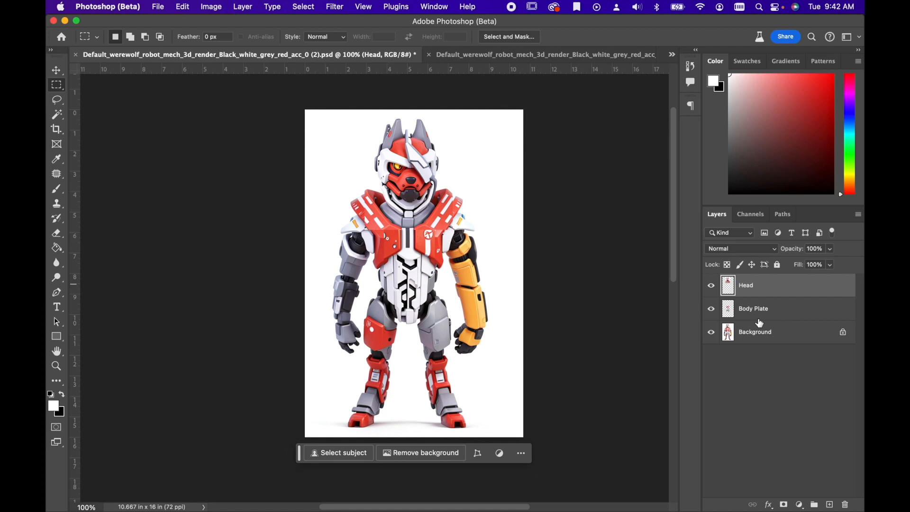
mouse_move(619, 319)
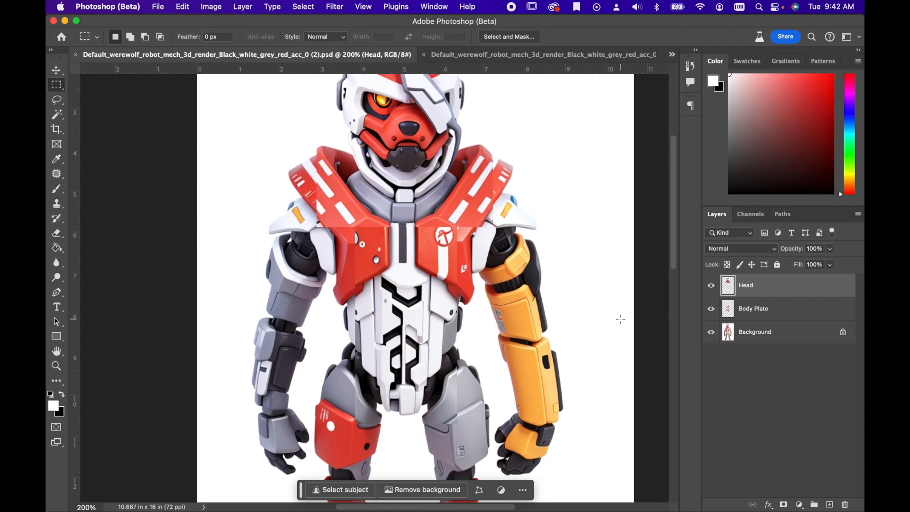
Hide the Body Plate layer and zoom in closely on the pasted head.
scroll("up", 3)
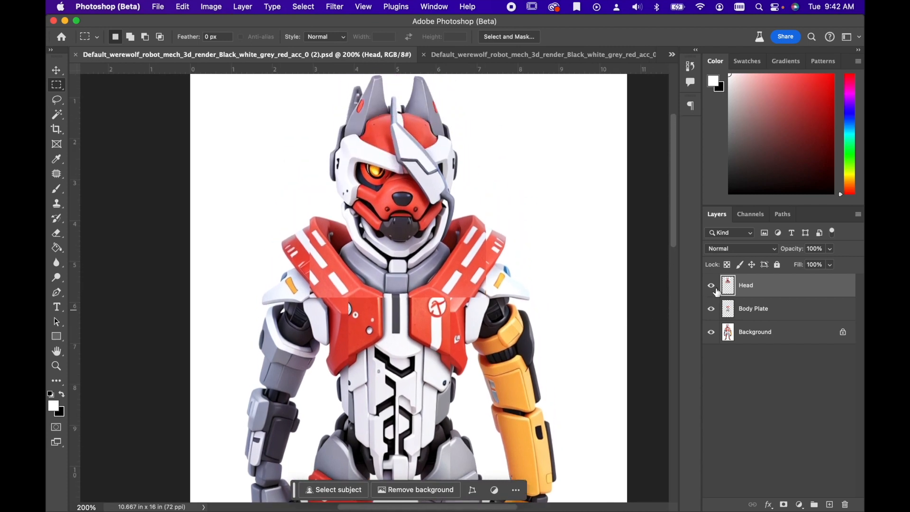
left_click(710, 308)
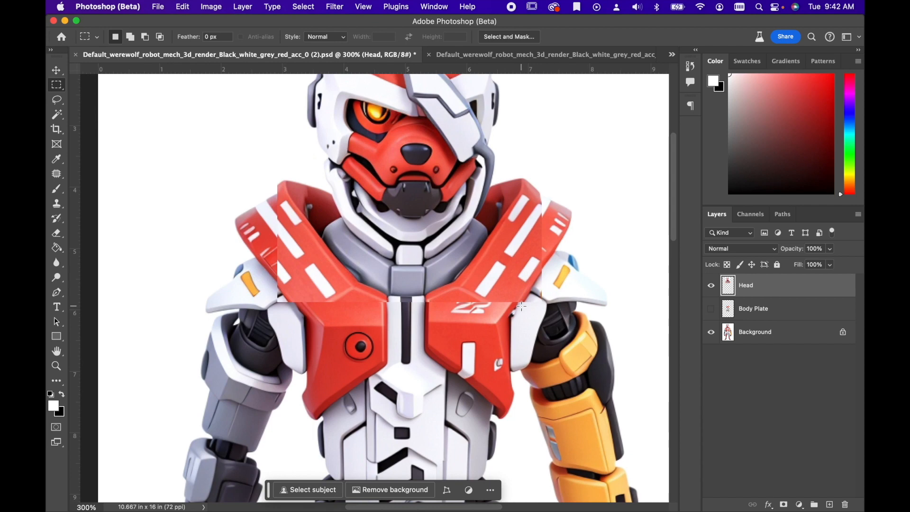
mouse_move(524, 312)
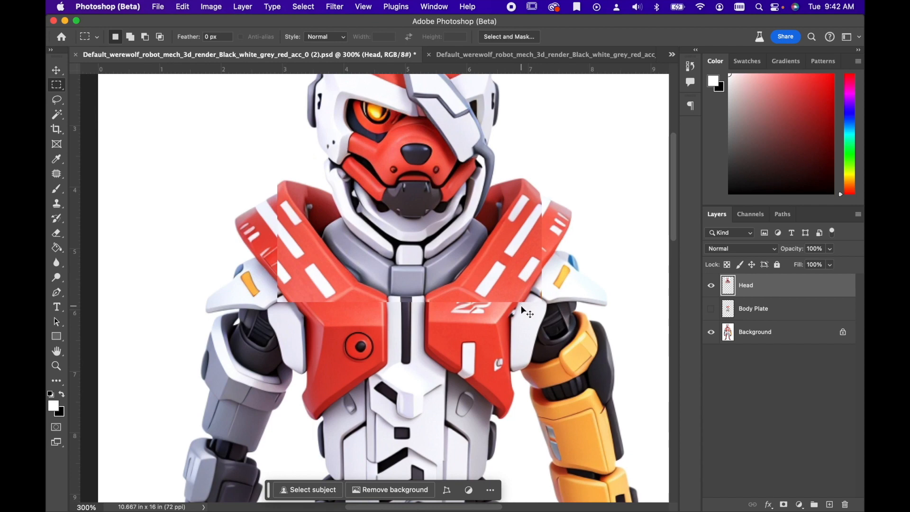
mouse_move(520, 305)
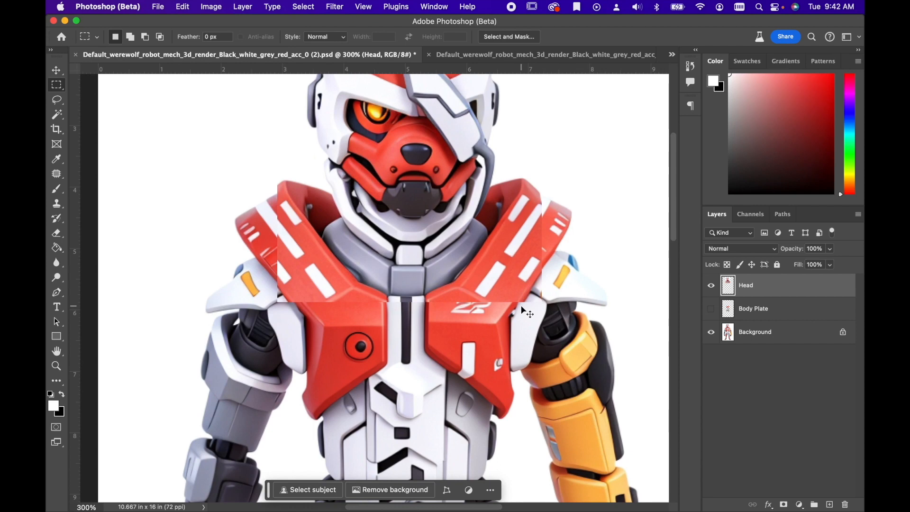
key("cmd+-")
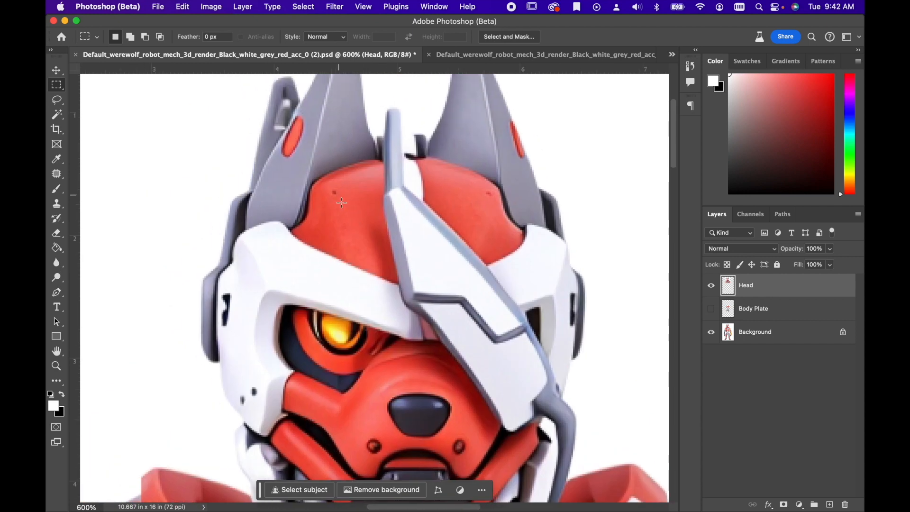
Patch the dark forehead spots with clean red areas using the Patch tool.
left_click(56, 173)
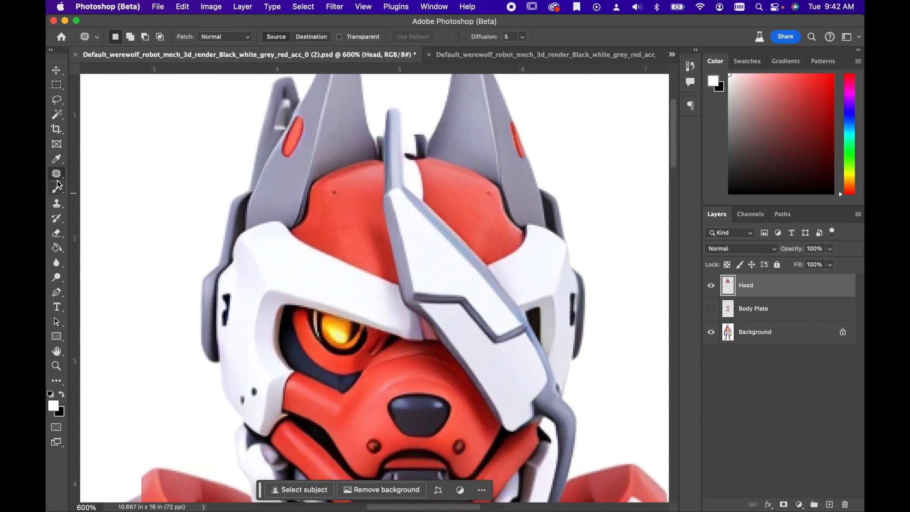
mouse_move(56, 188)
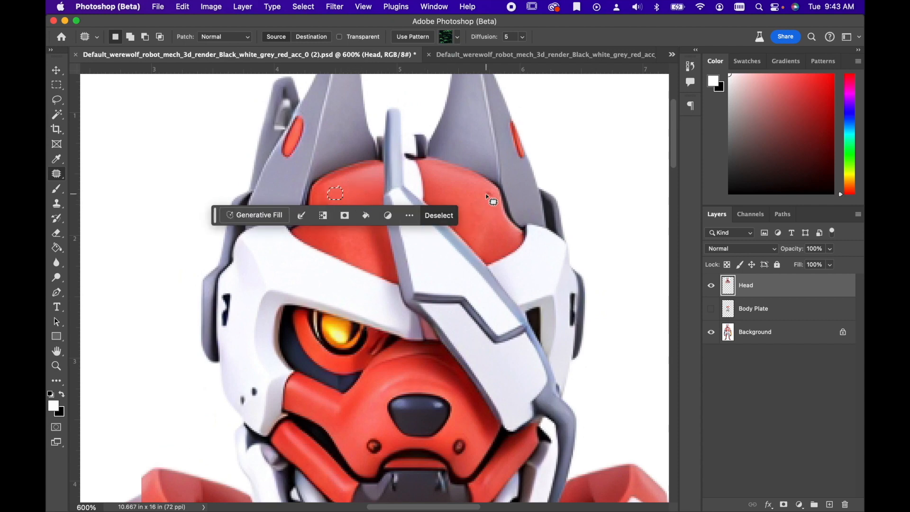
key("cmd+d")
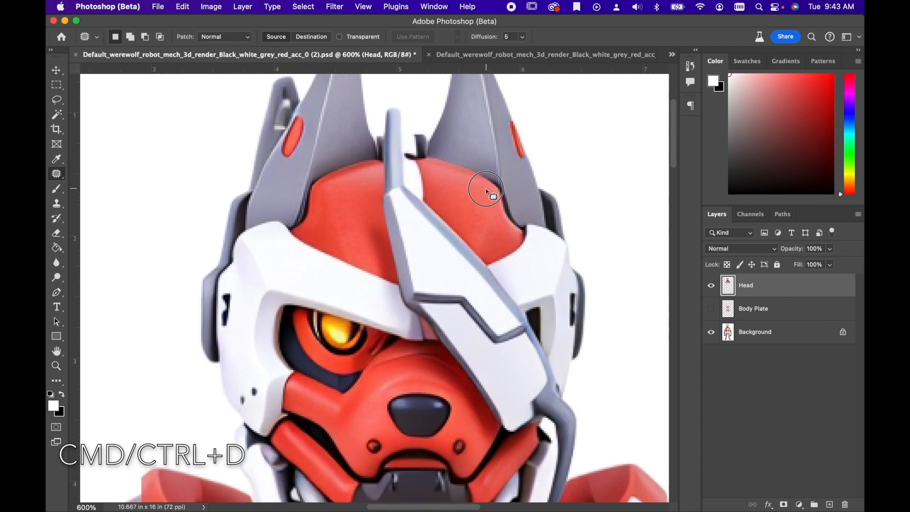
mouse_move(493, 189)
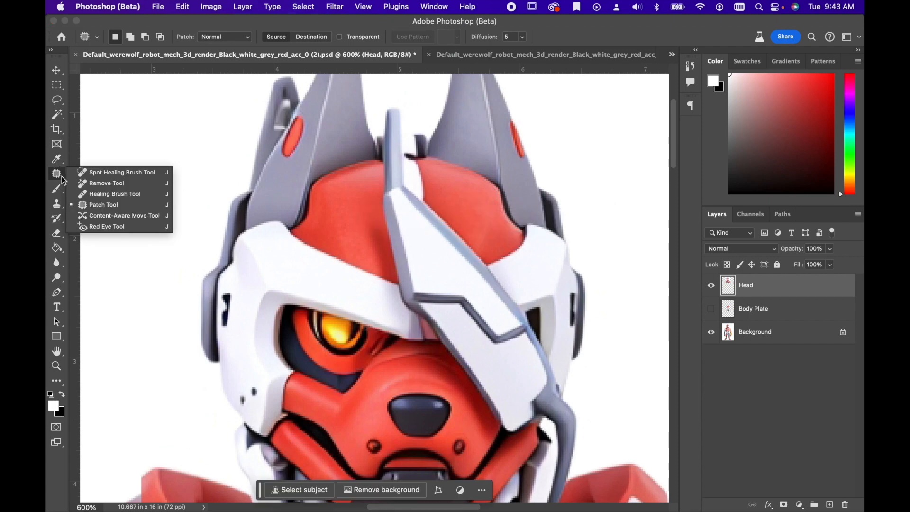
mouse_move(61, 179)
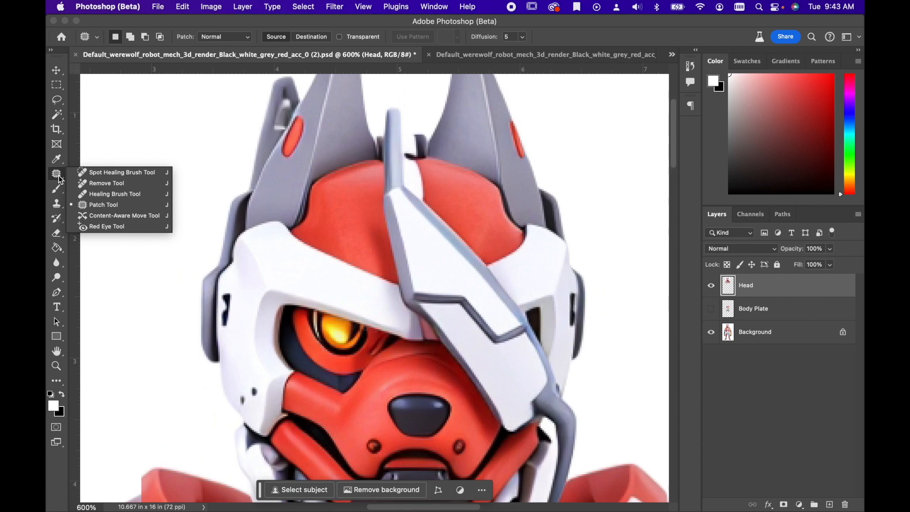
mouse_move(116, 183)
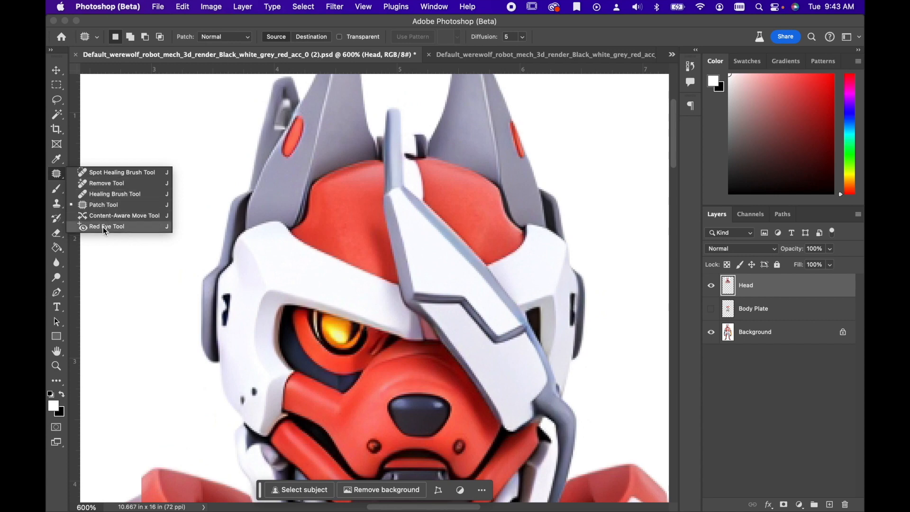
mouse_move(105, 207)
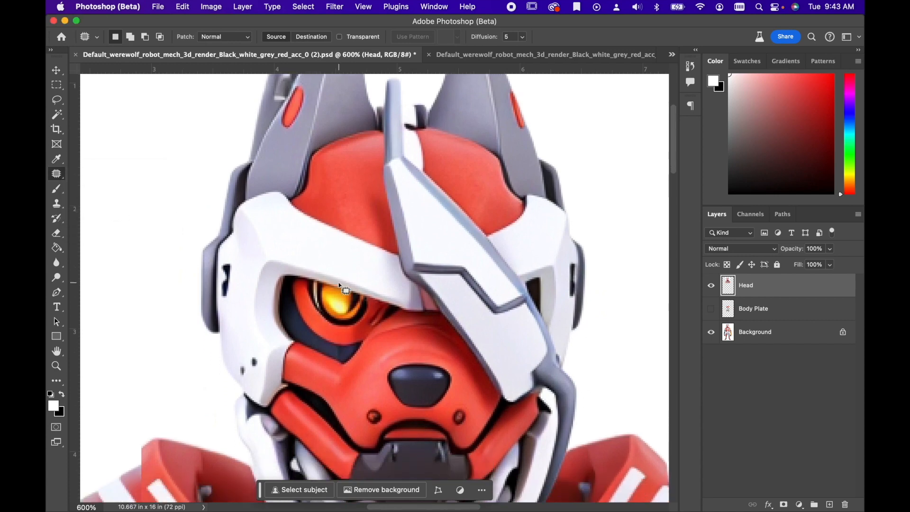
scroll("down", 3)
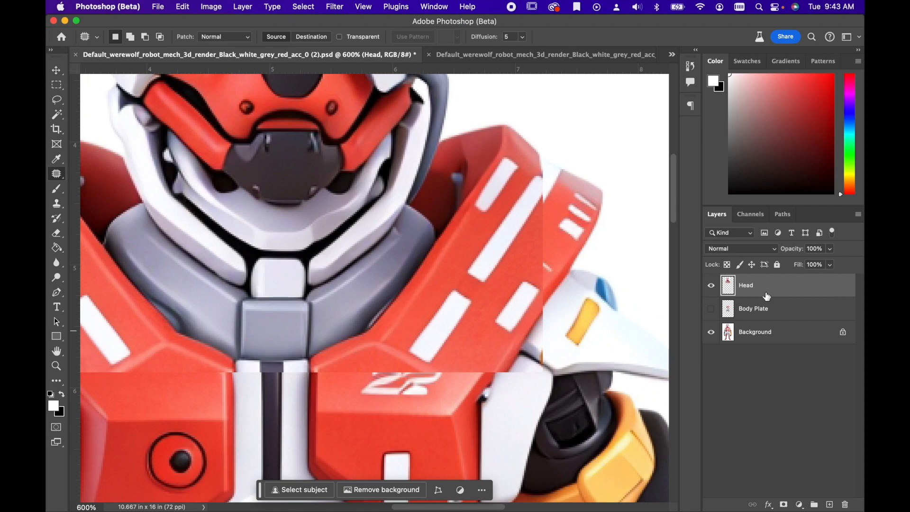
mouse_move(762, 294)
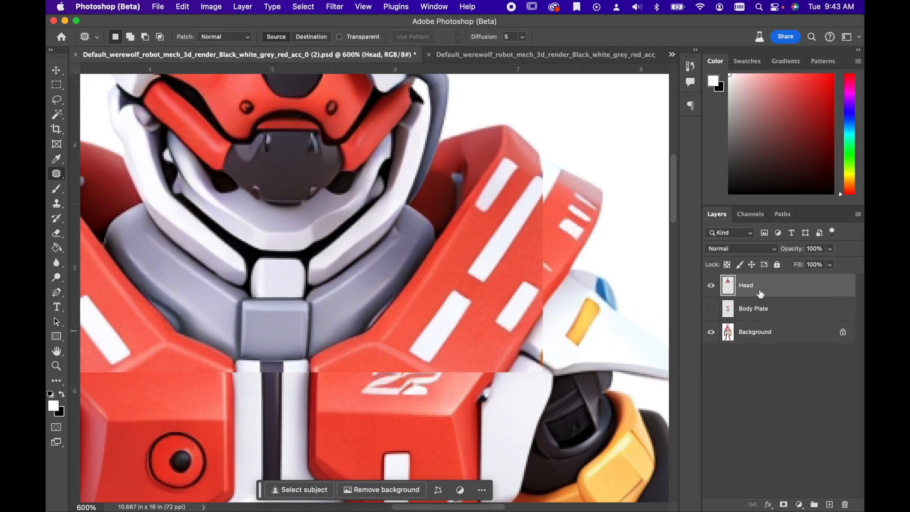
mouse_move(788, 501)
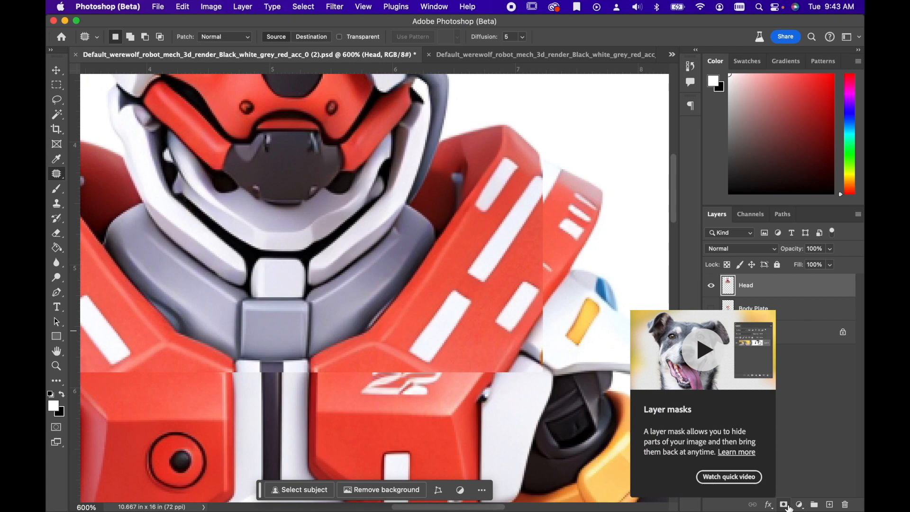
Add a mask to the Head layer and paint away its hard shoulder edges.
left_click(784, 504)
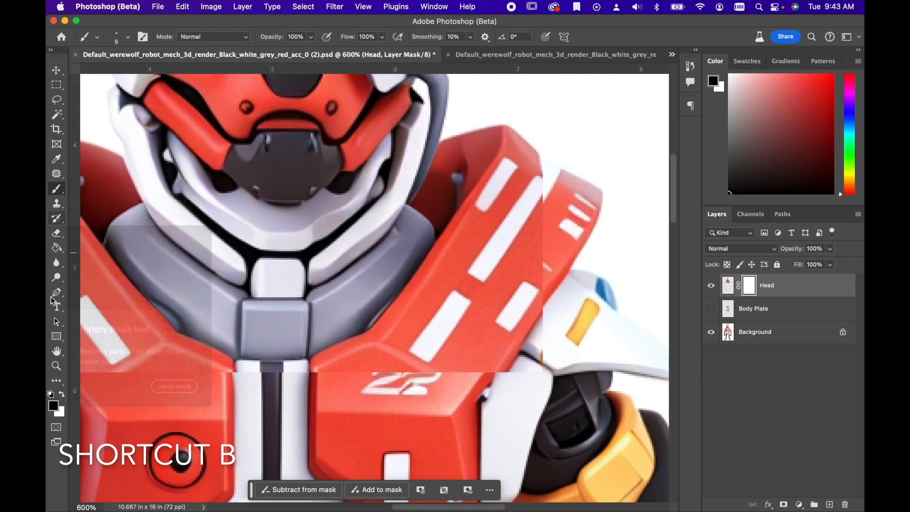
mouse_move(54, 406)
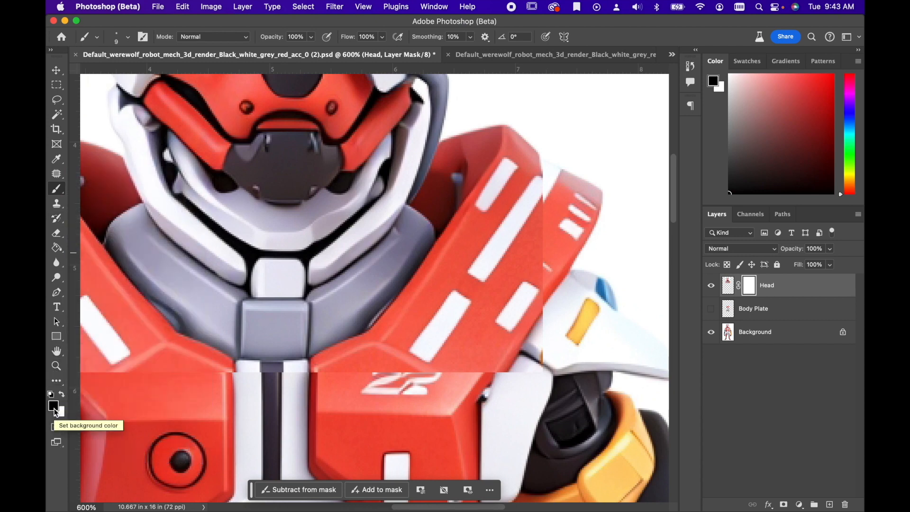
mouse_move(55, 408)
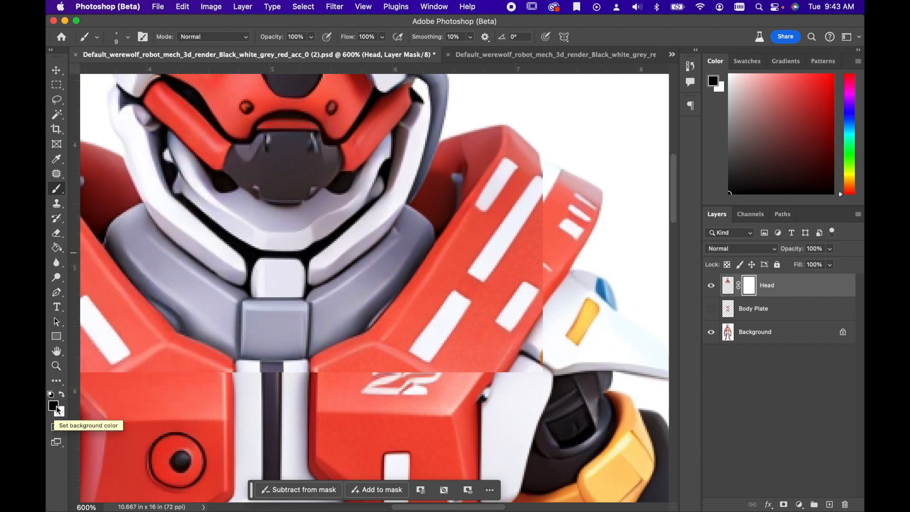
mouse_move(63, 416)
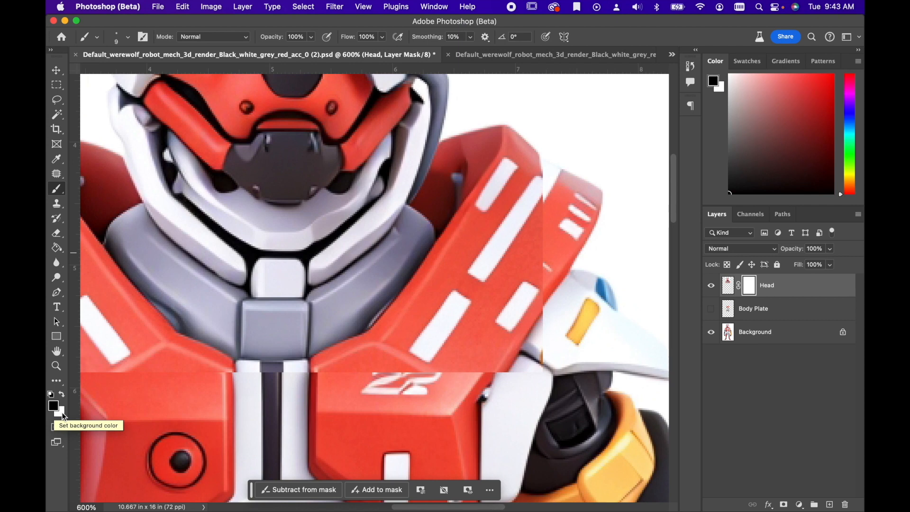
mouse_move(525, 216)
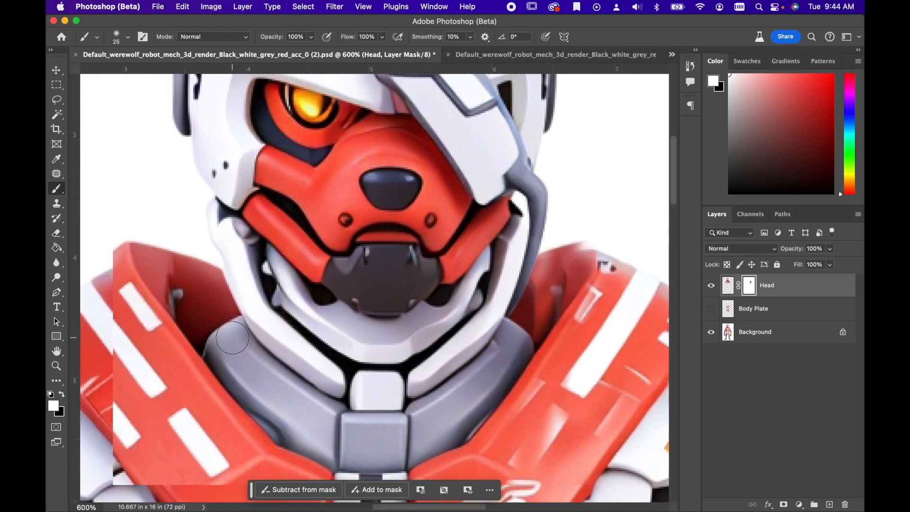
scroll("down", 3)
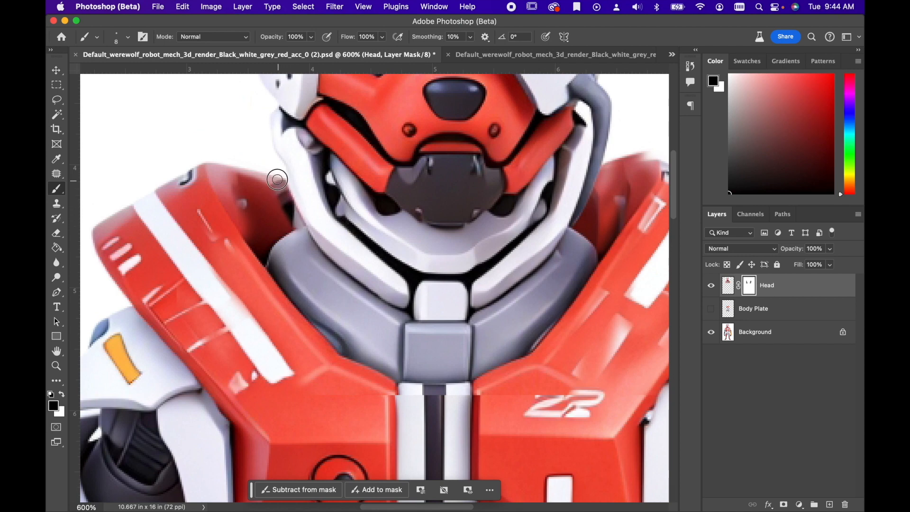
mouse_move(298, 225)
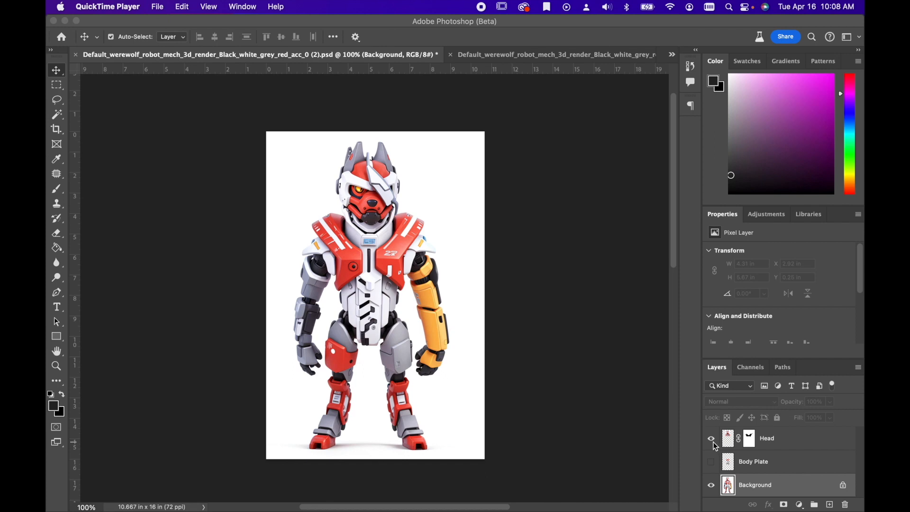
Select the Head layer and turn the Body Plate layer's visibility back on.
left_click(766, 438)
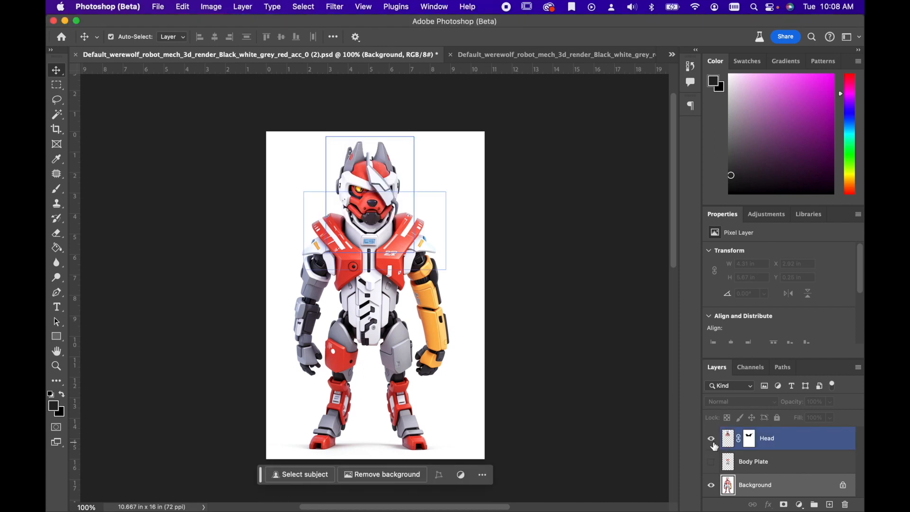
left_click(710, 438)
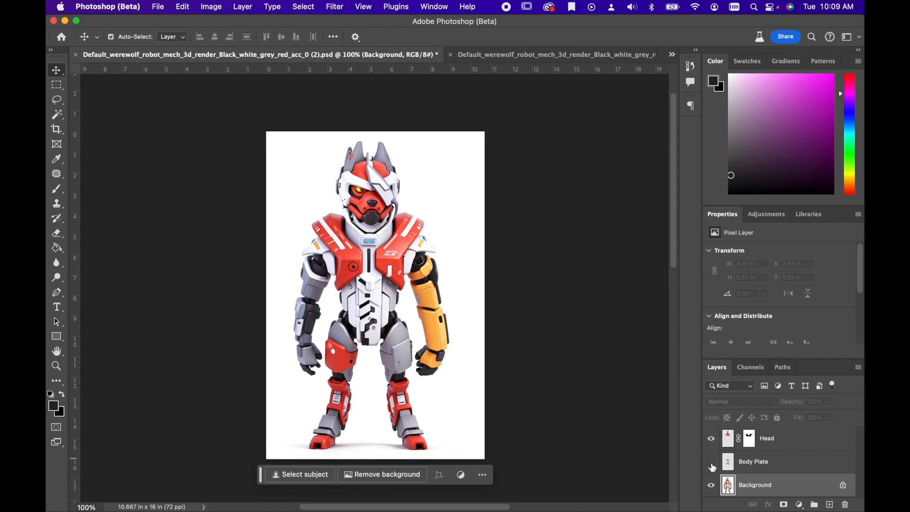
left_click(711, 461)
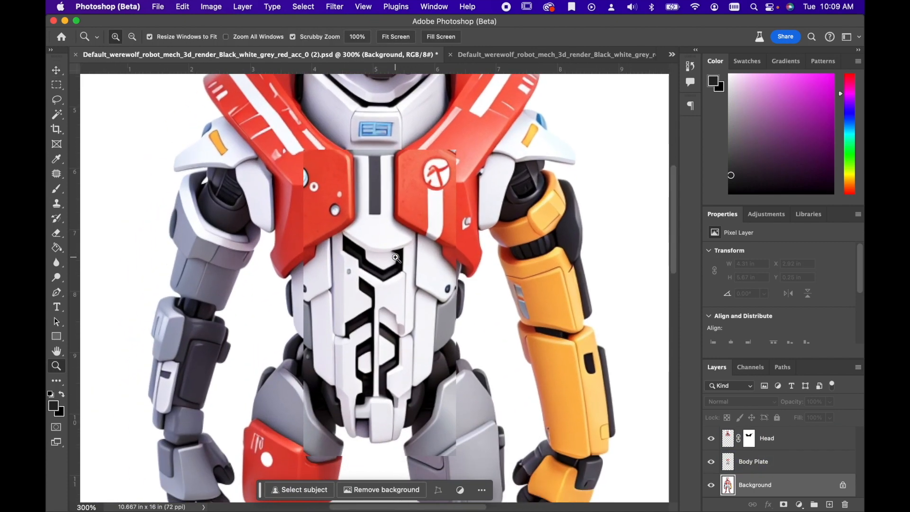
Add a mask to Body Plate and paint its edges out in black near the left thigh.
left_click(752, 461)
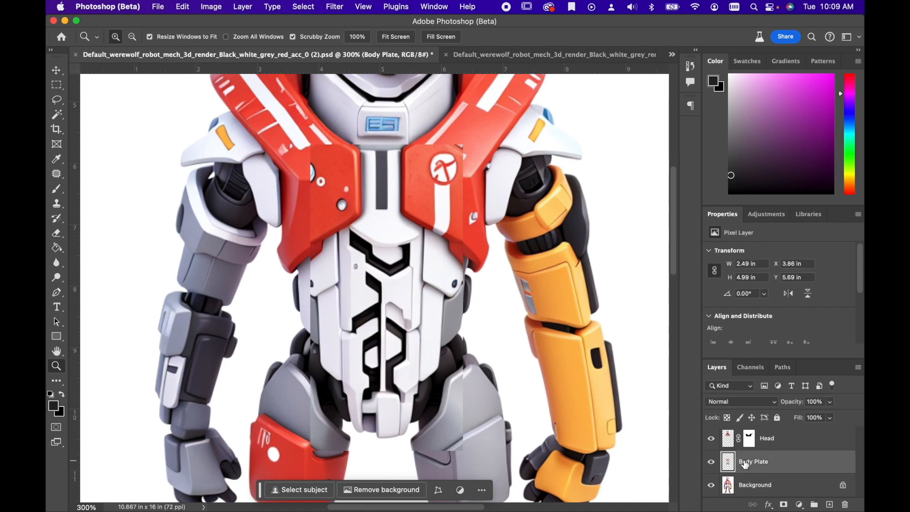
mouse_move(790, 460)
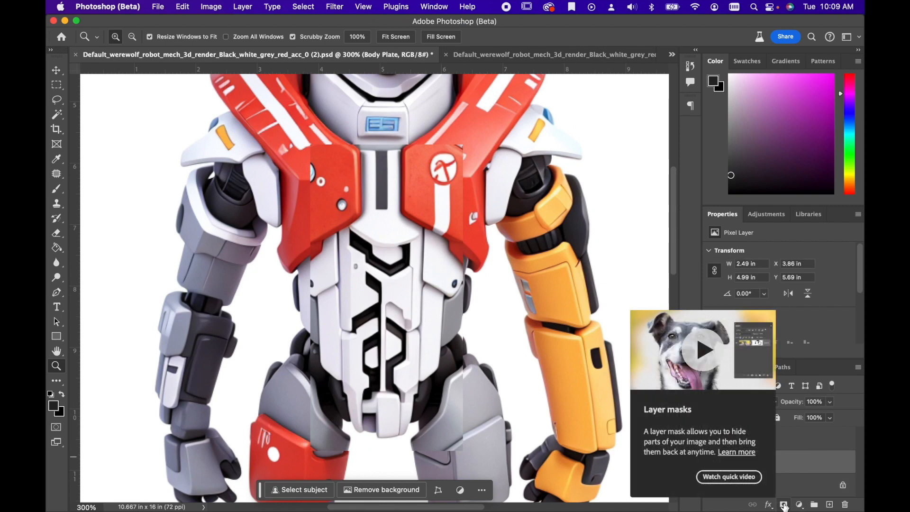
left_click(783, 504)
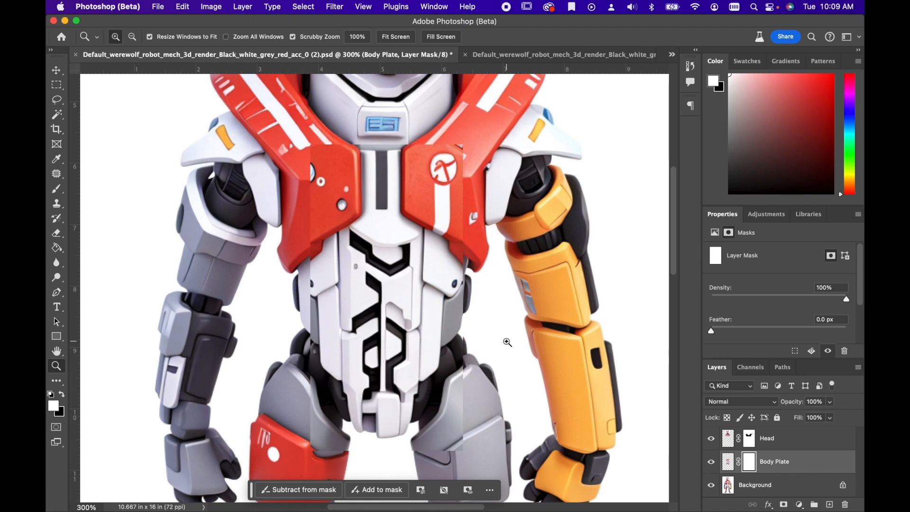
key("b")
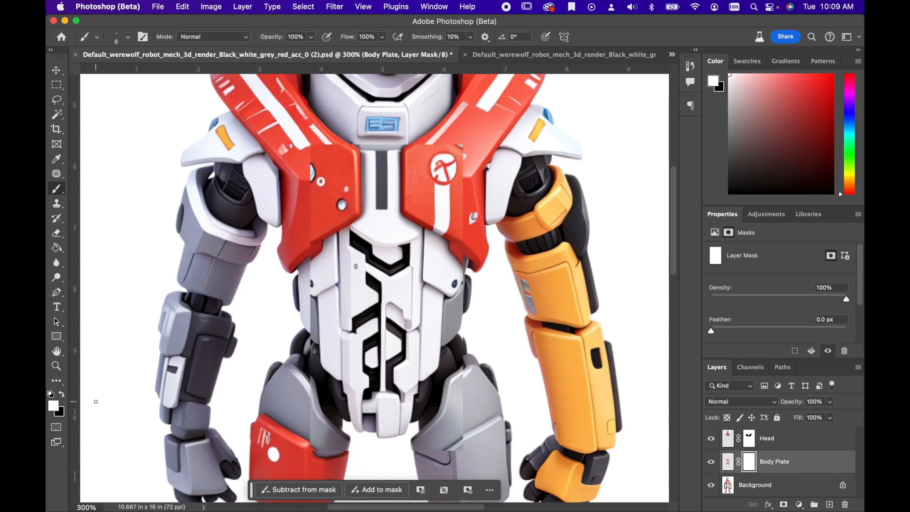
key("x")
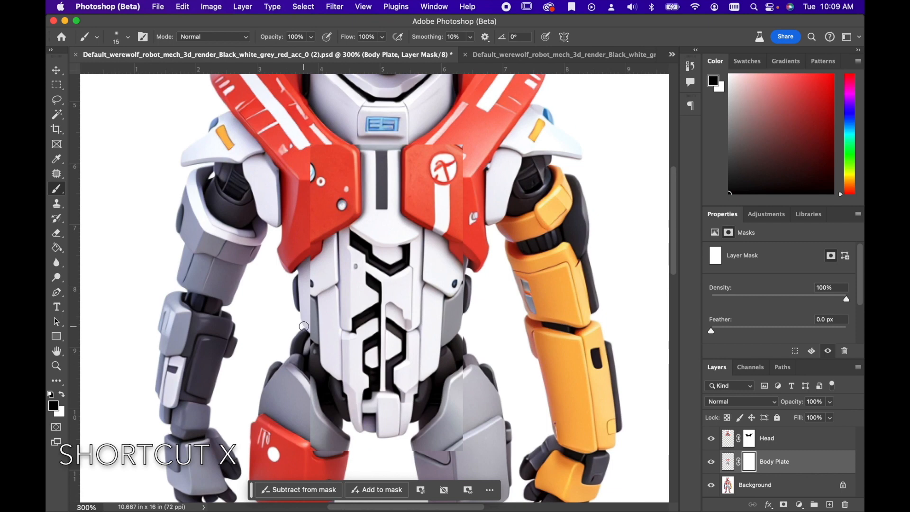
key("x")
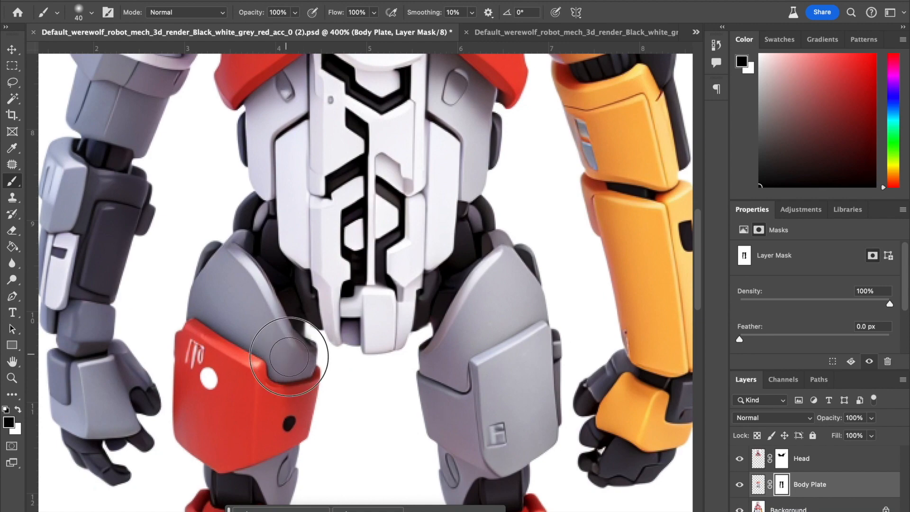
left_click(11, 378)
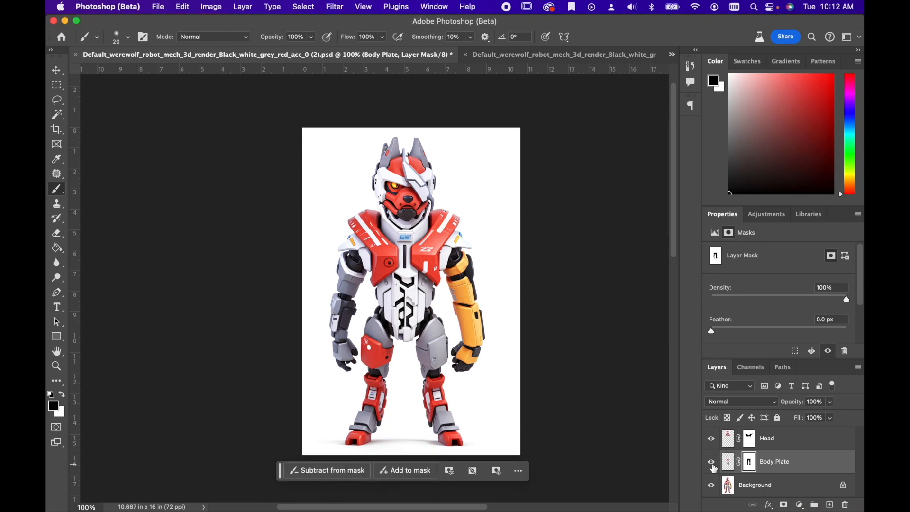
Toggle the Body Plate and Head layers on and off to compare the blend.
left_click(711, 461)
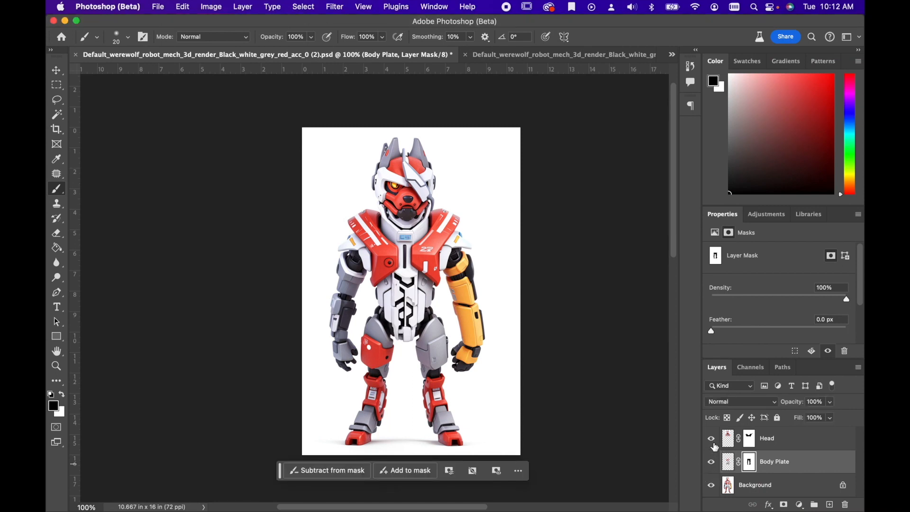
left_click(710, 438)
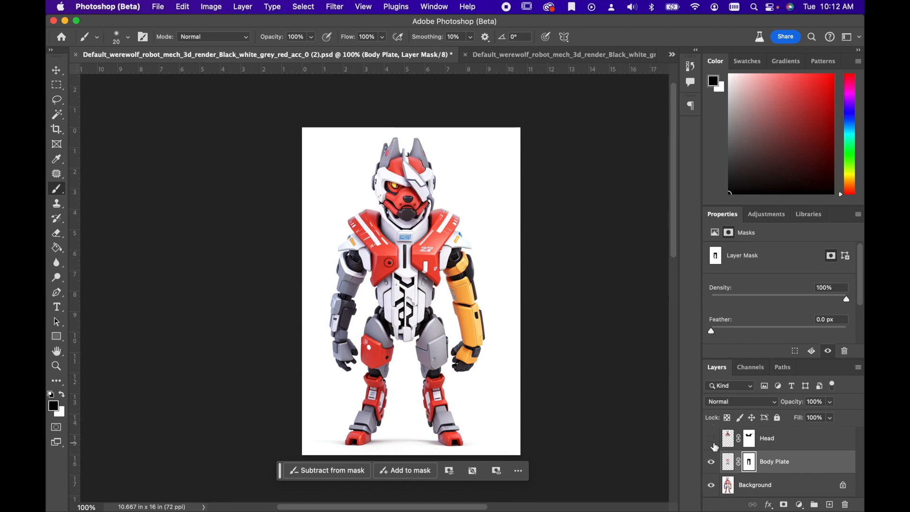
left_click(711, 438)
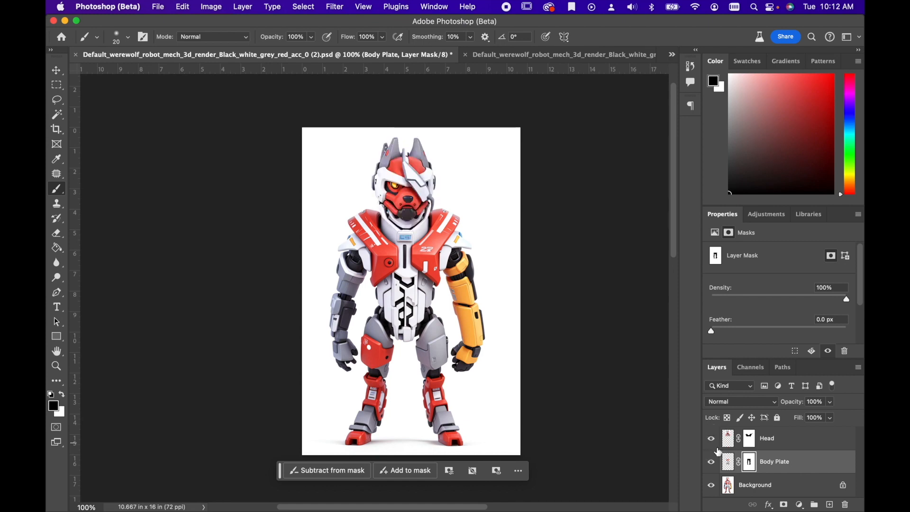
mouse_move(728, 461)
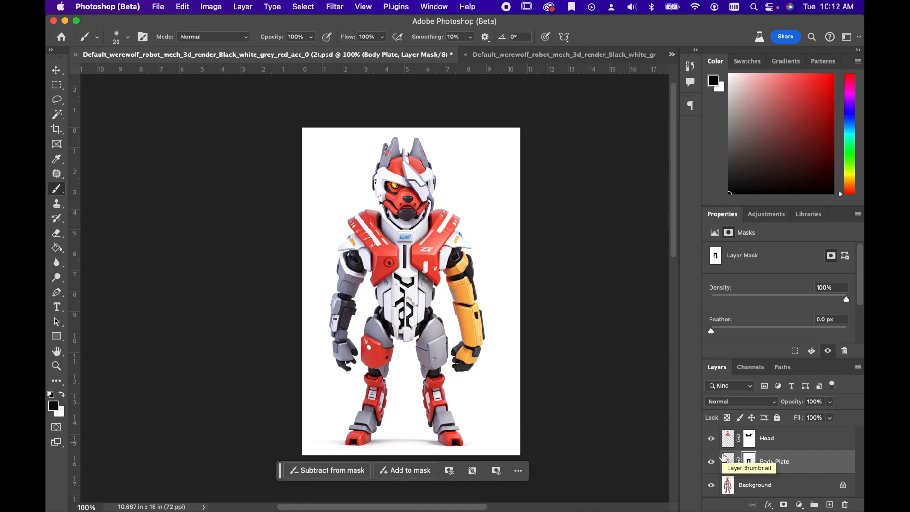
mouse_move(595, 361)
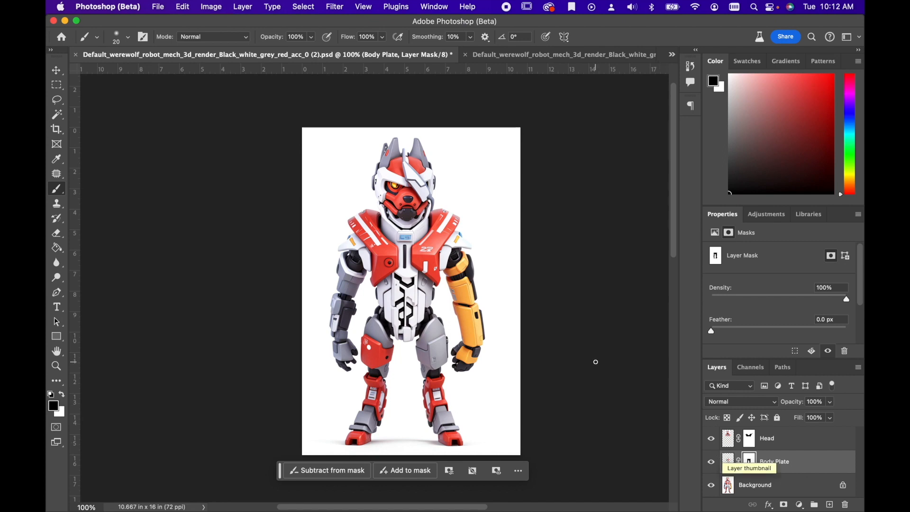
left_click(56, 203)
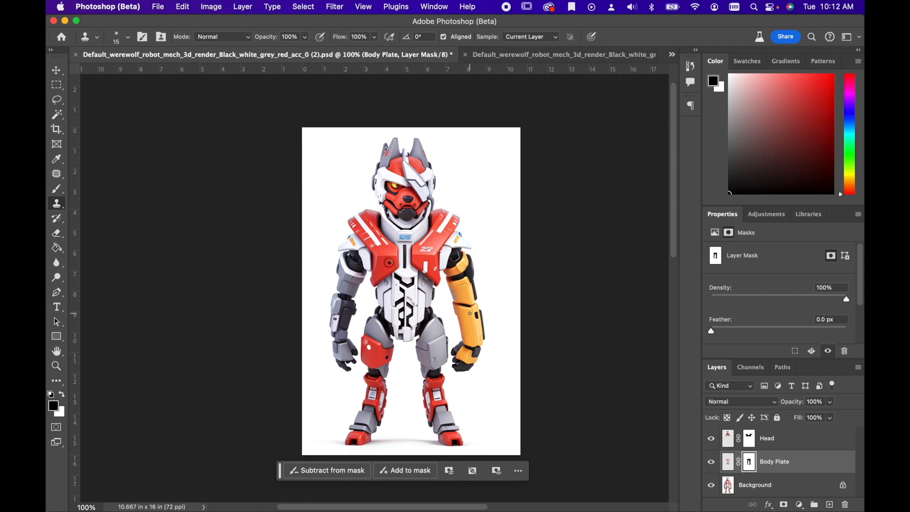
mouse_move(553, 279)
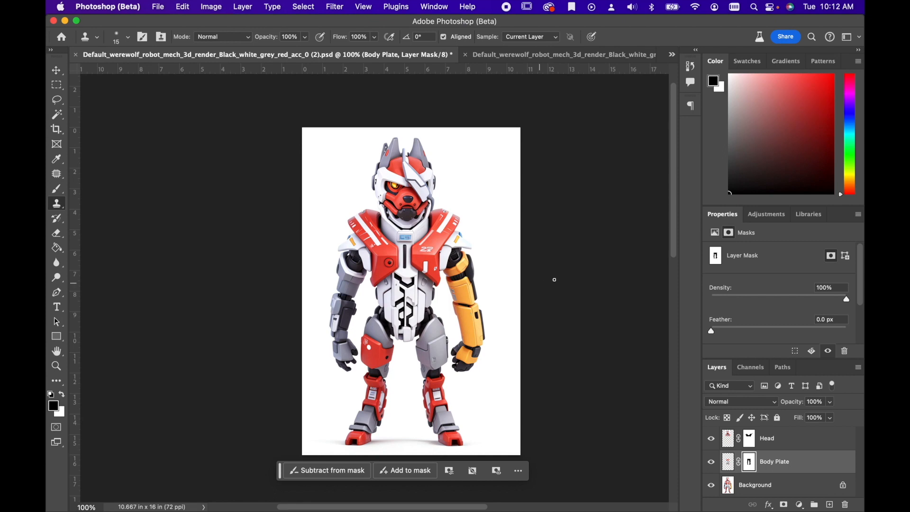
mouse_move(543, 340)
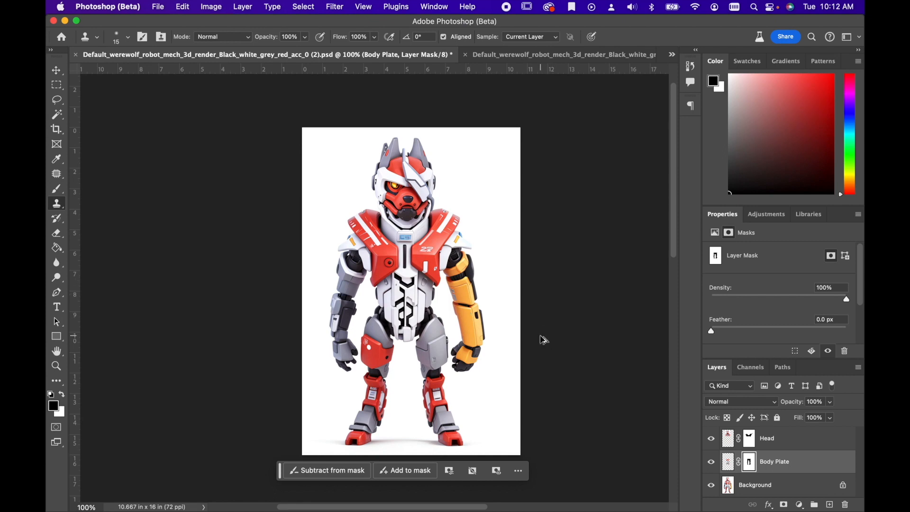
Change the canvas width from 10.667 to 16 inches, centre-anchored, making it square.
left_click(211, 6)
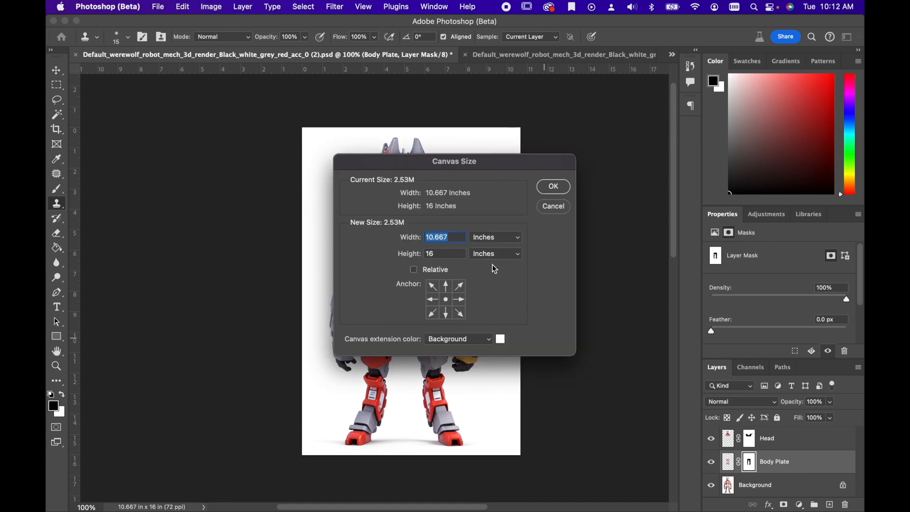
mouse_move(470, 261)
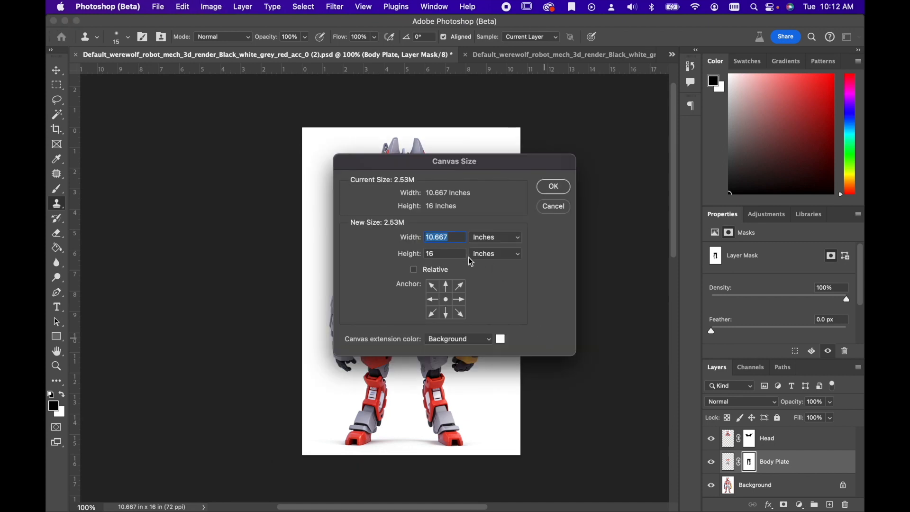
mouse_move(470, 259)
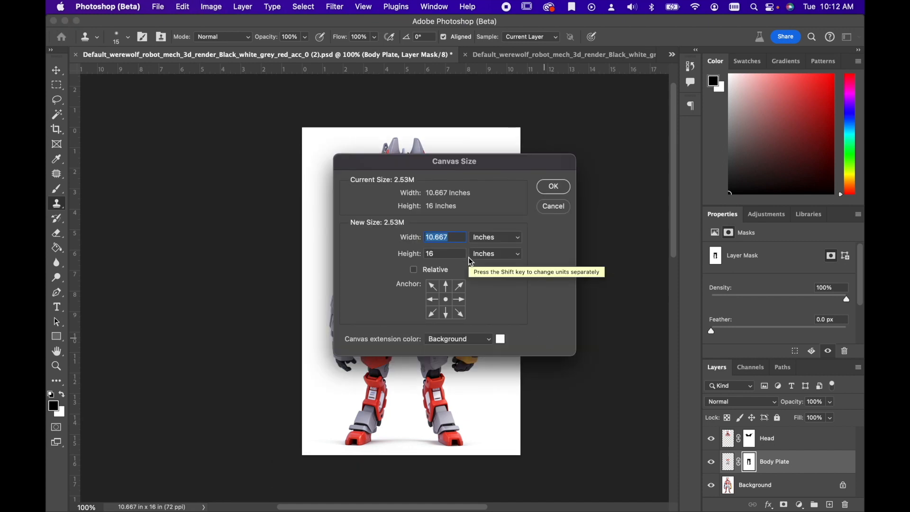
mouse_move(527, 209)
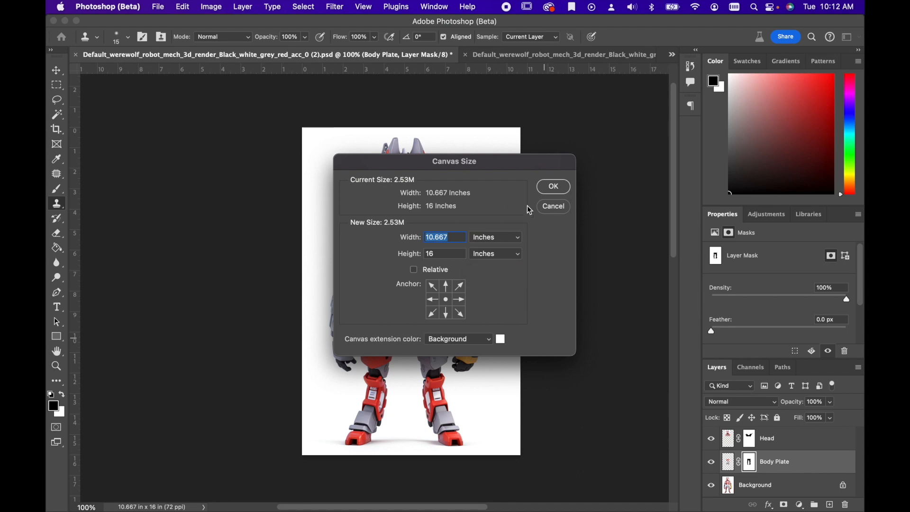
left_click(210, 6)
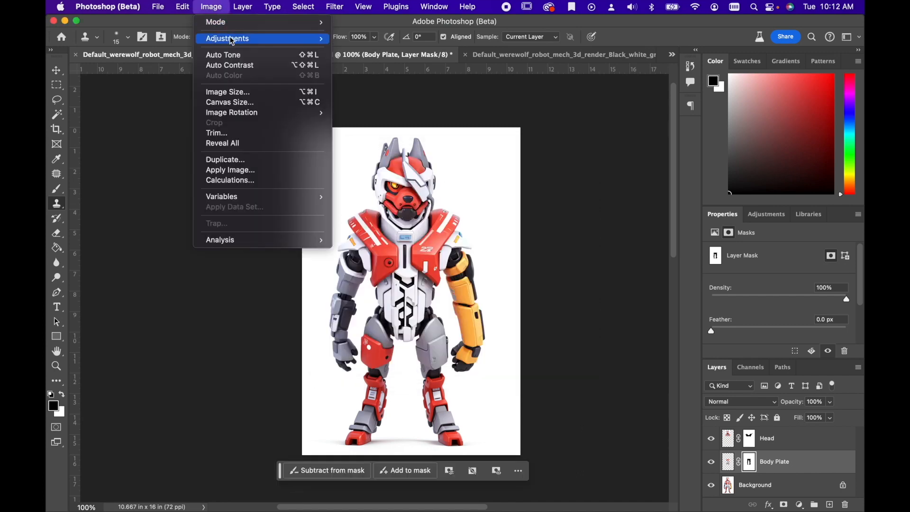
left_click(230, 101)
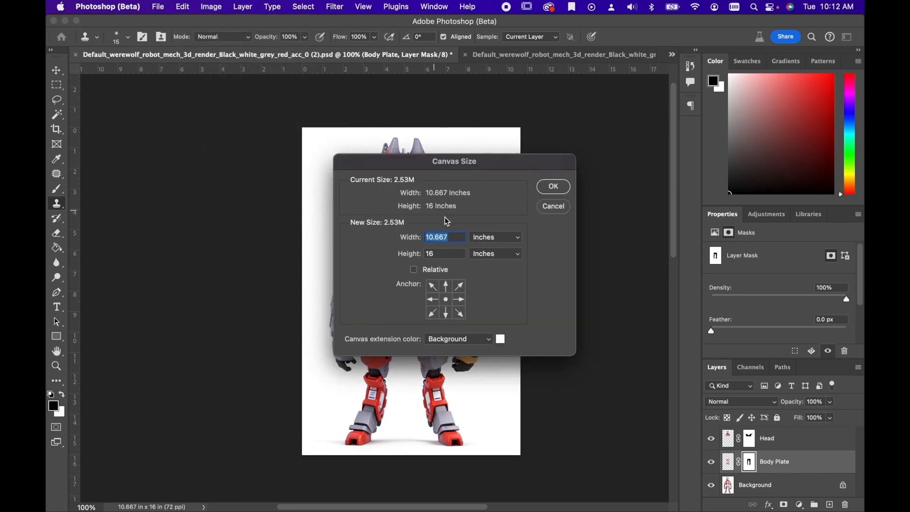
type("1")
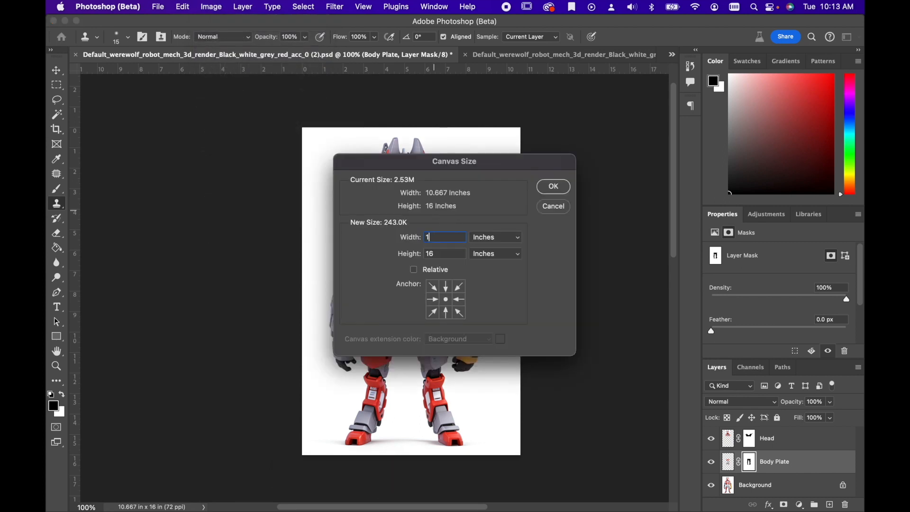
left_click(552, 186)
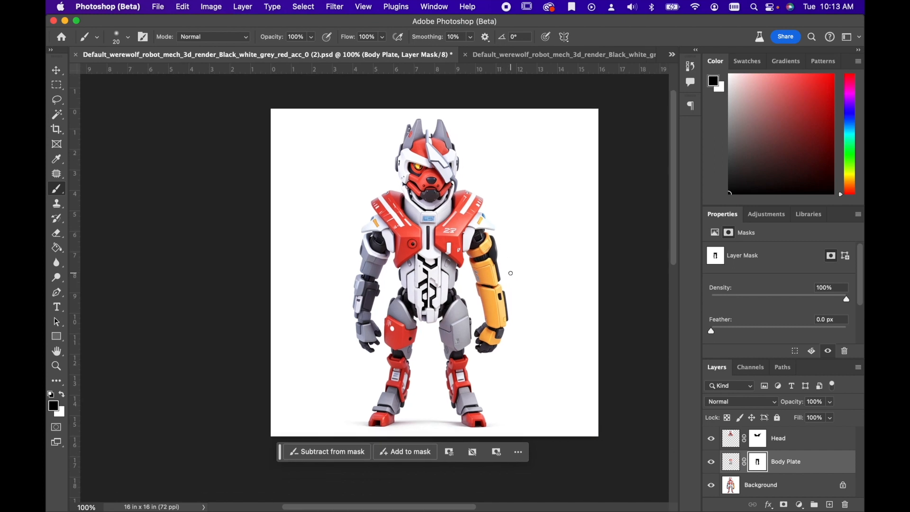
left_click(56, 69)
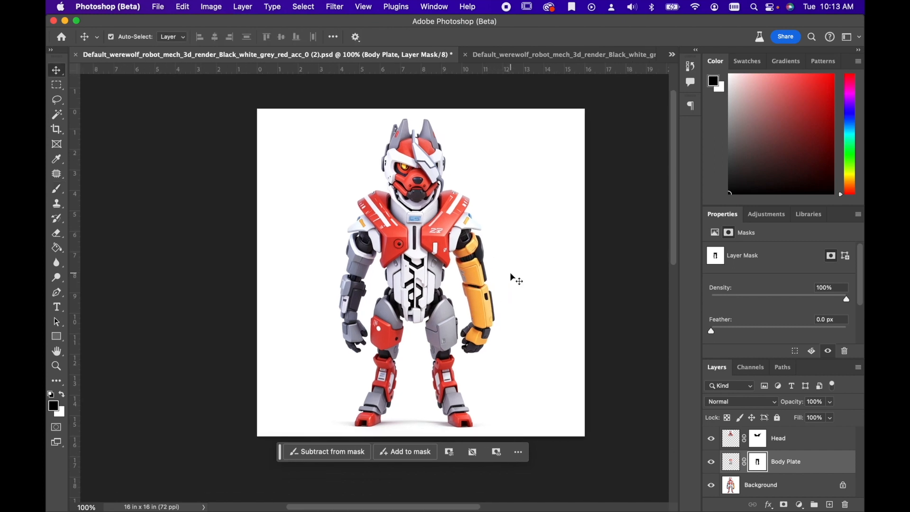
left_click(777, 437)
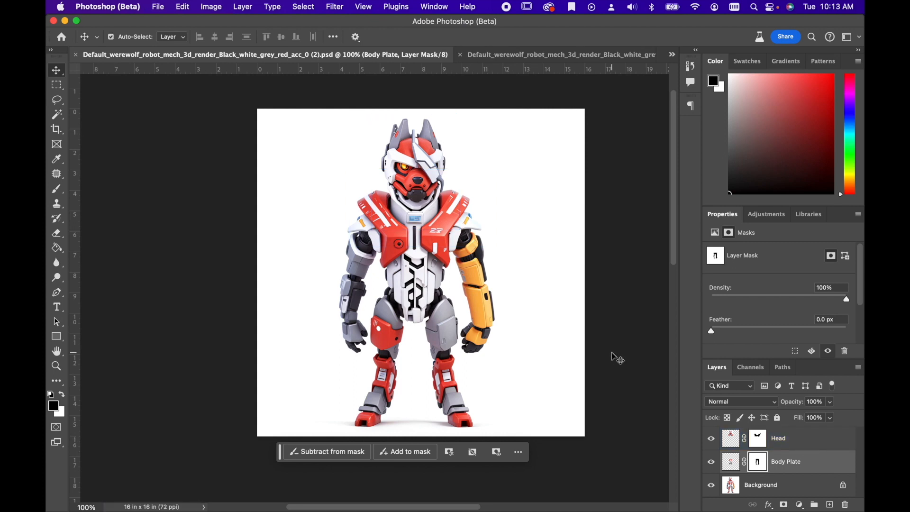
Zoom in on the chest plates and switch to patching the white fleck.
left_click(760, 484)
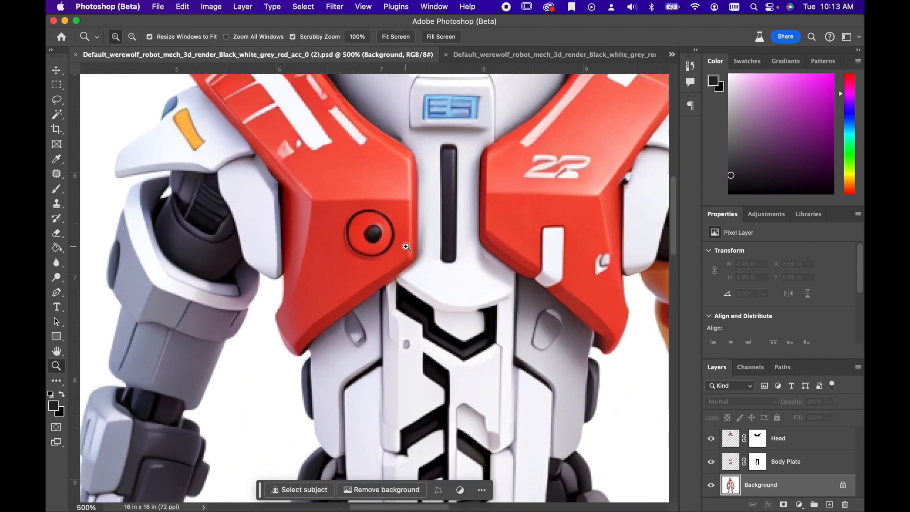
left_click(406, 246)
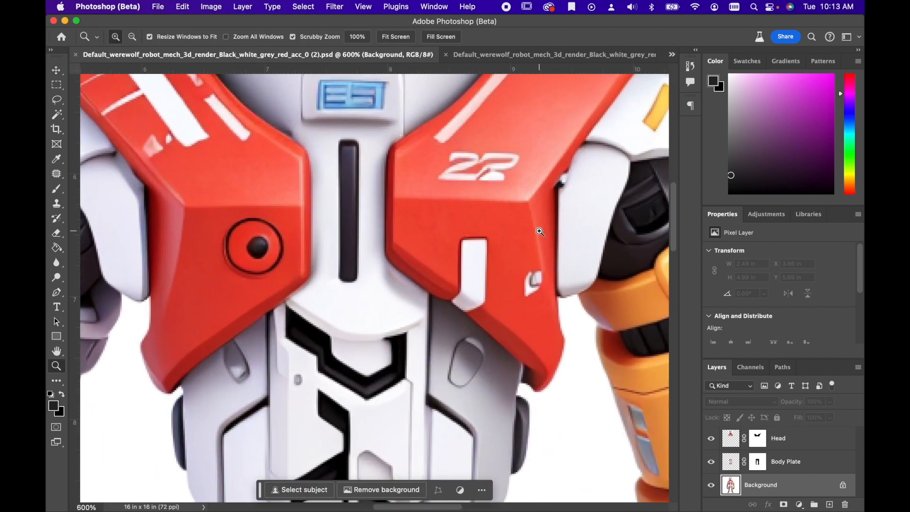
left_click(56, 173)
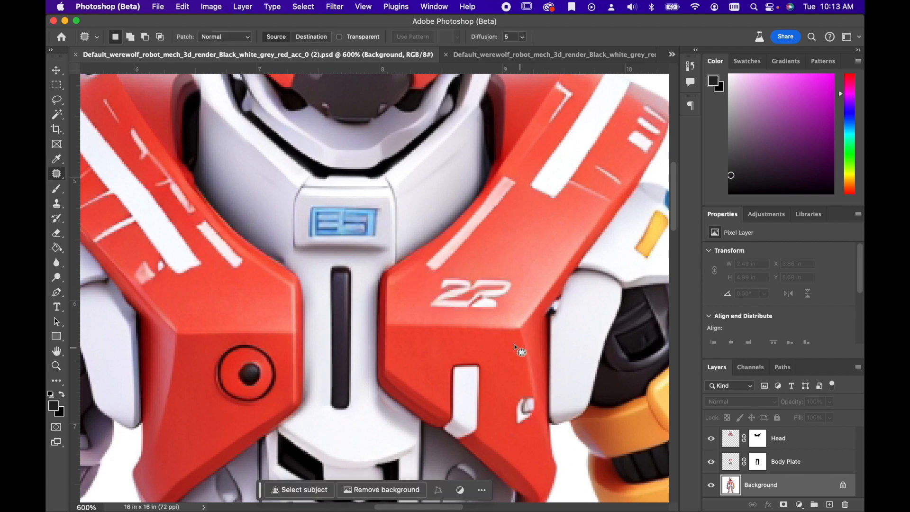
mouse_move(56, 177)
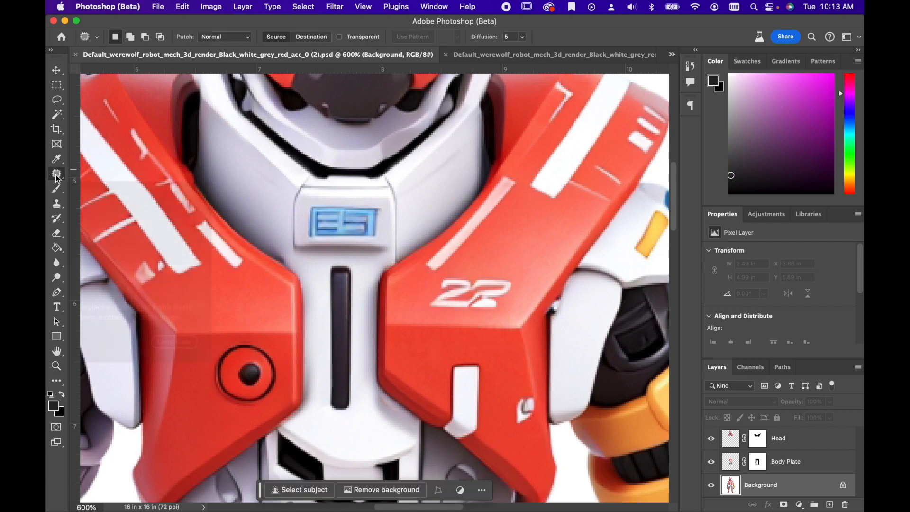
mouse_move(56, 174)
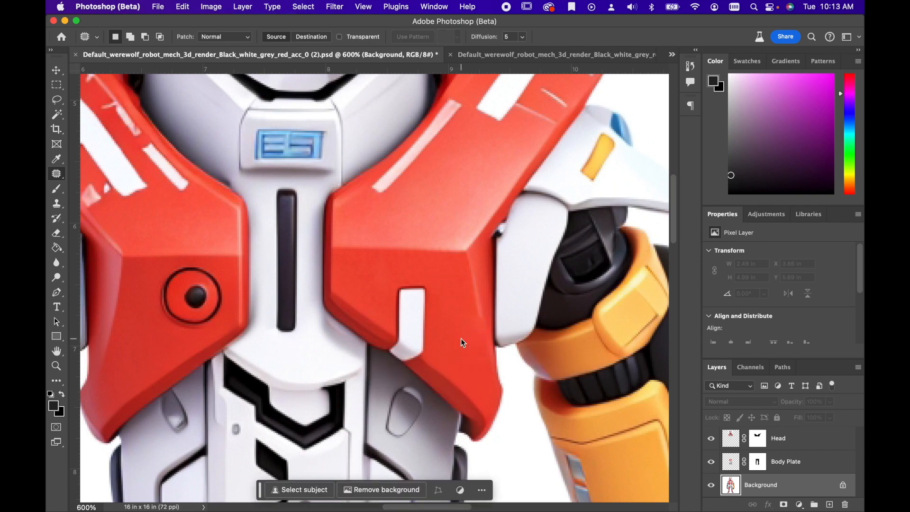
Clone-stamp and patch the round button off the left red chest plate.
left_click(57, 204)
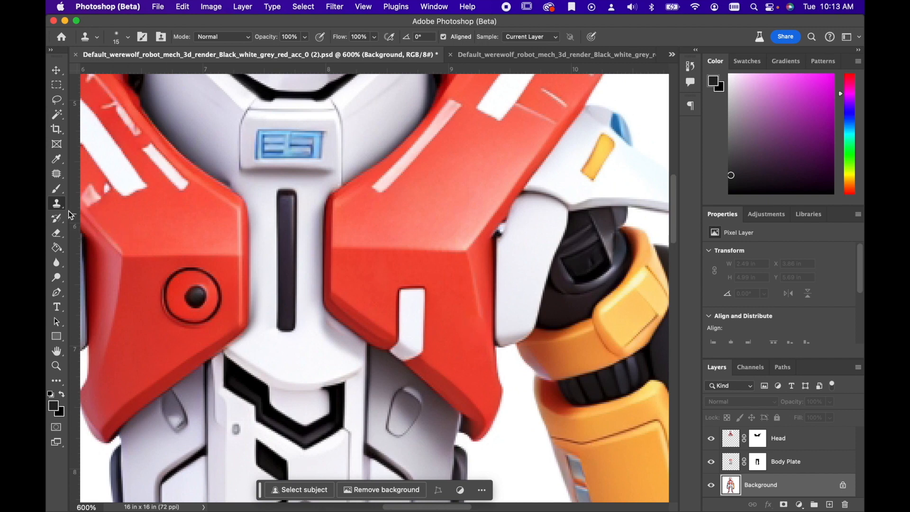
mouse_move(56, 204)
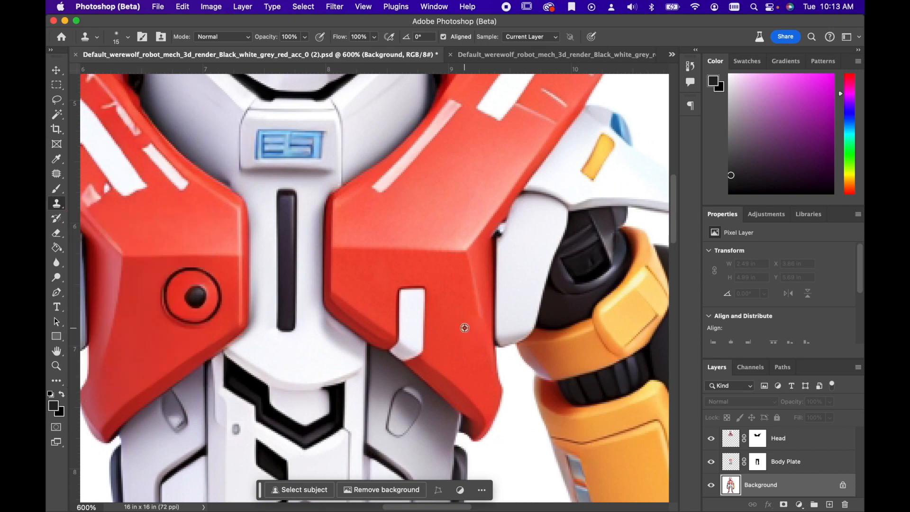
mouse_move(459, 302)
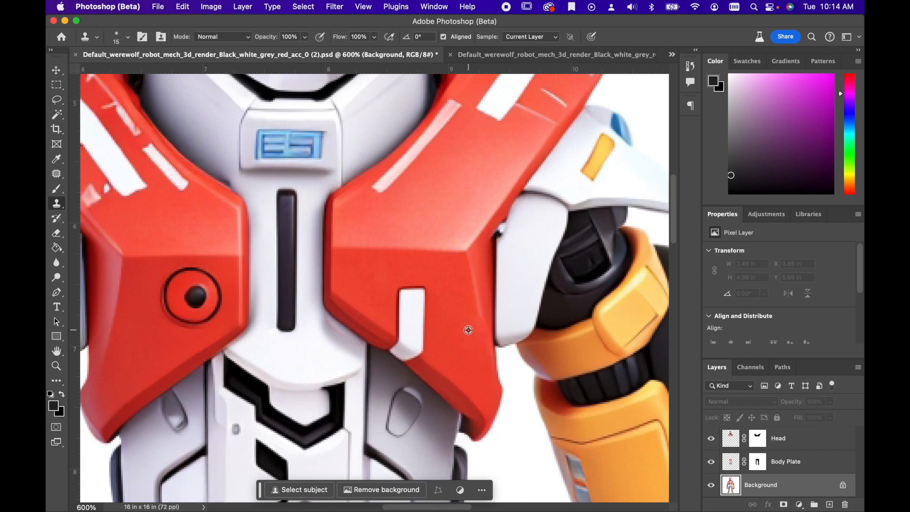
mouse_move(473, 363)
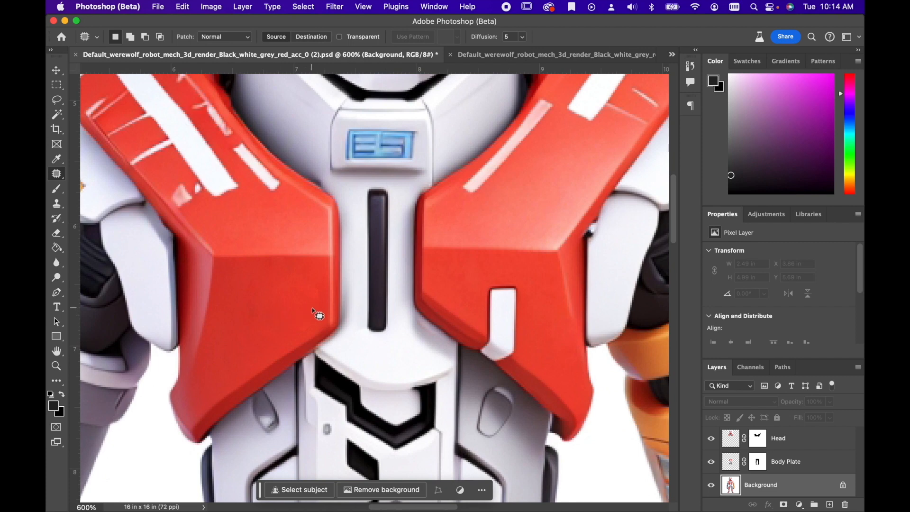
left_click(56, 204)
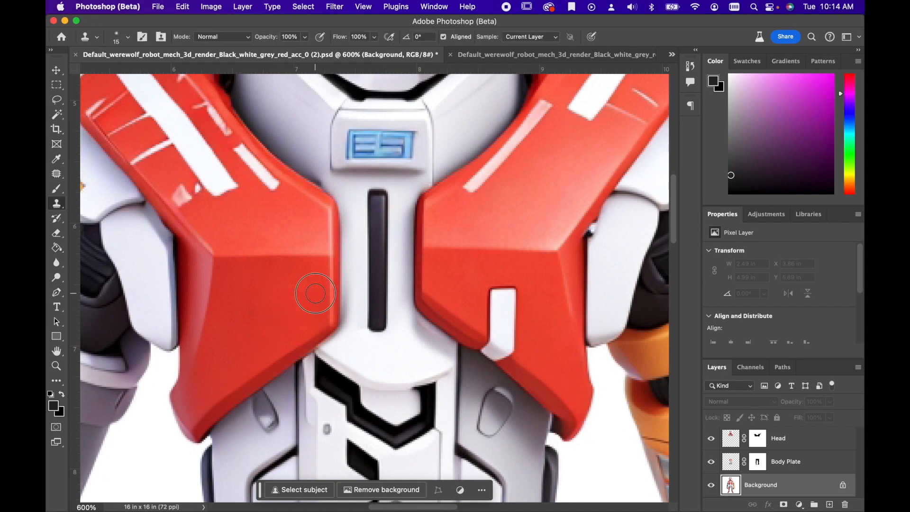
mouse_move(254, 313)
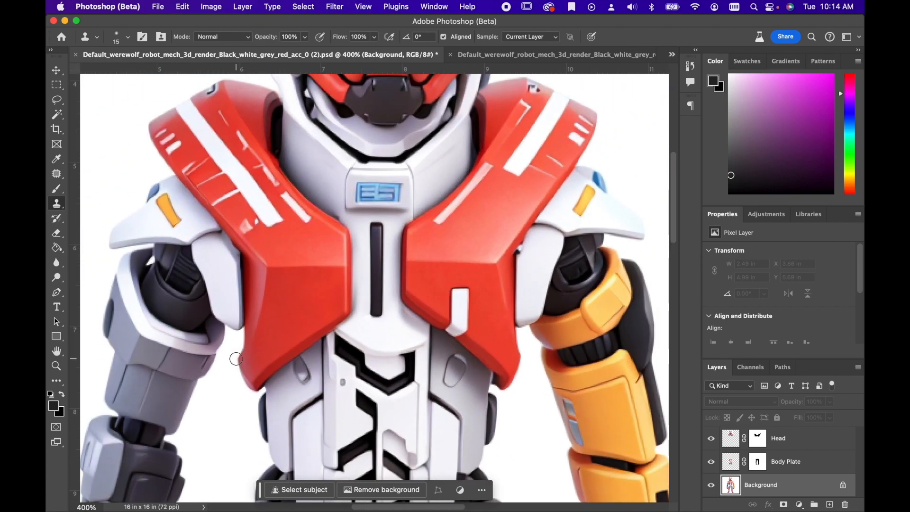
Select the Body Plate layer and clone away the small grey mark on the white chest panel.
left_click(785, 461)
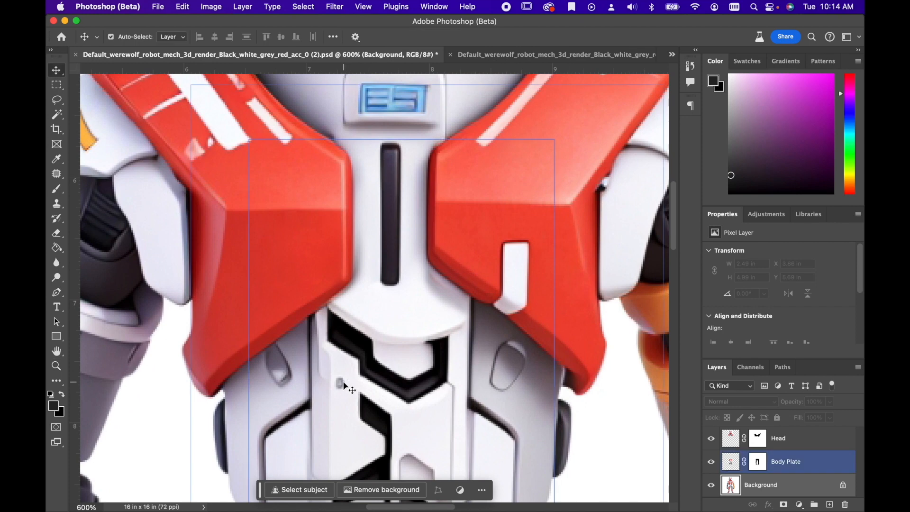
left_click(56, 202)
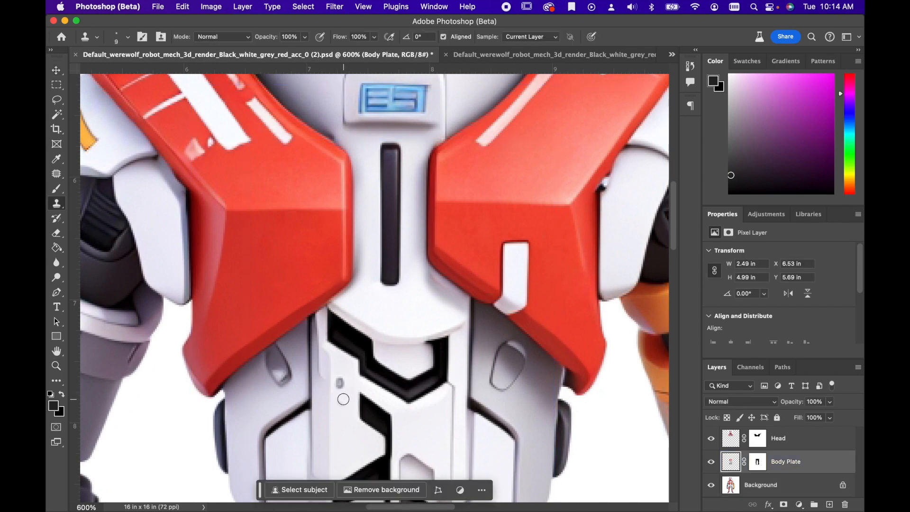
key("s")
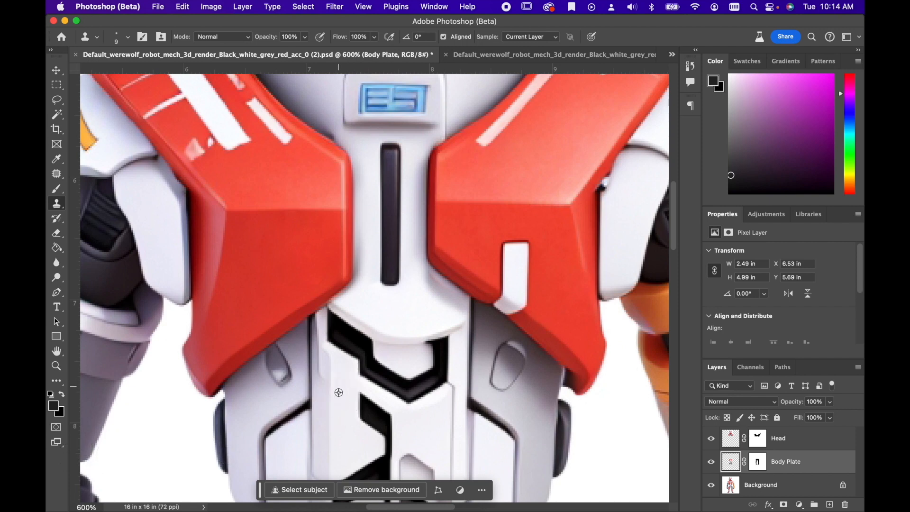
mouse_move(345, 432)
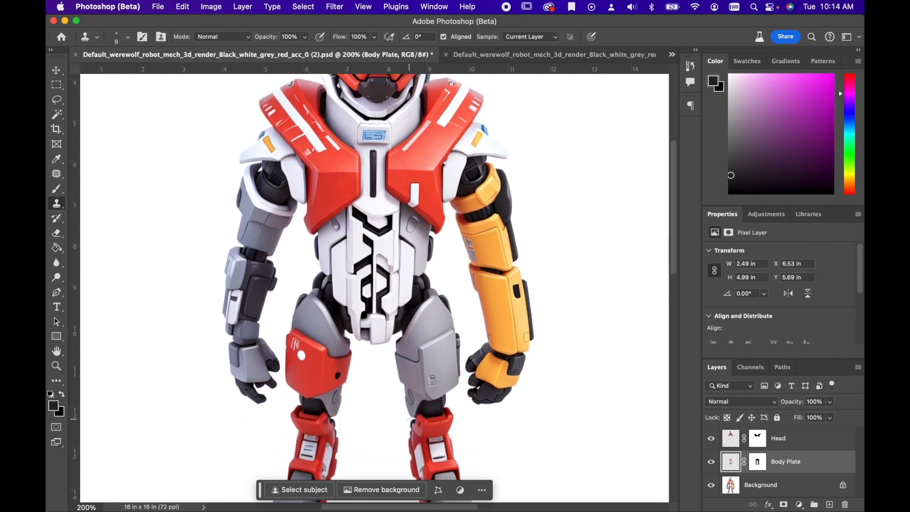
scroll("down", 3)
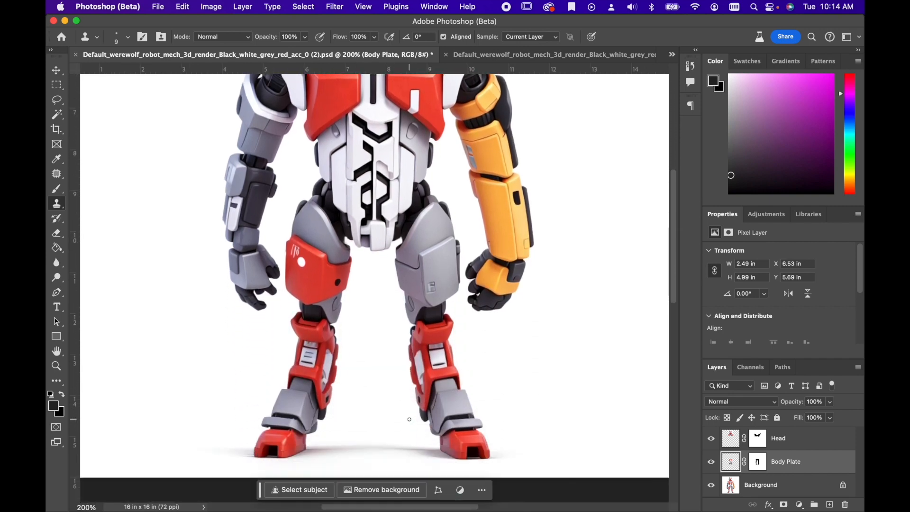
scroll("down", 3)
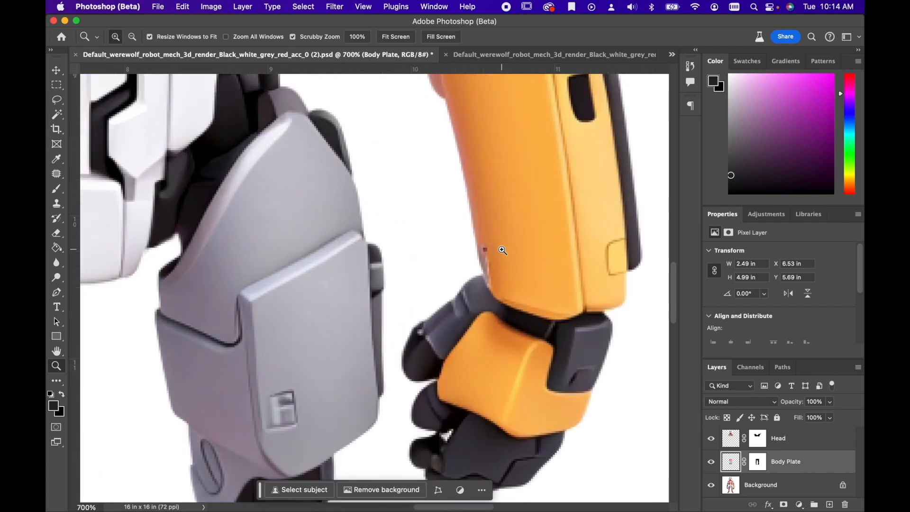
Clone-stamp the red fleck off the orange forearm and blend the patched grey leg plate.
left_click(56, 203)
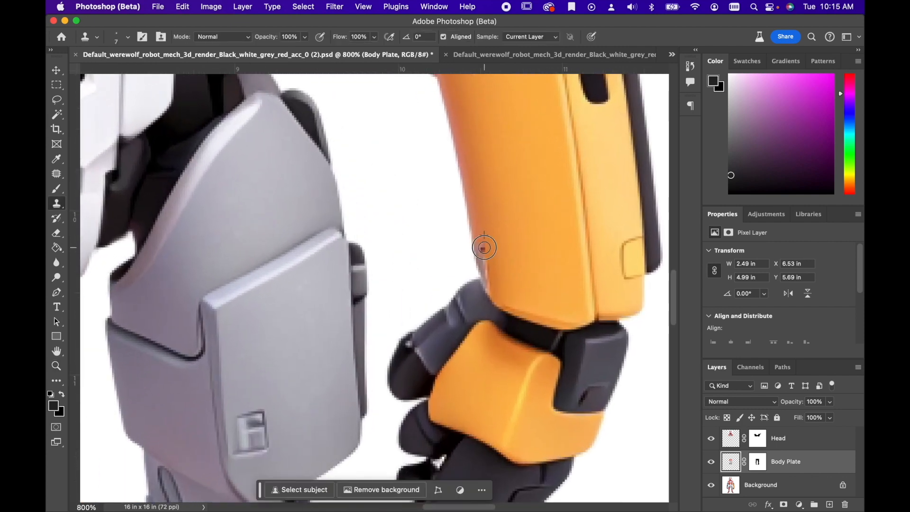
left_click(786, 484)
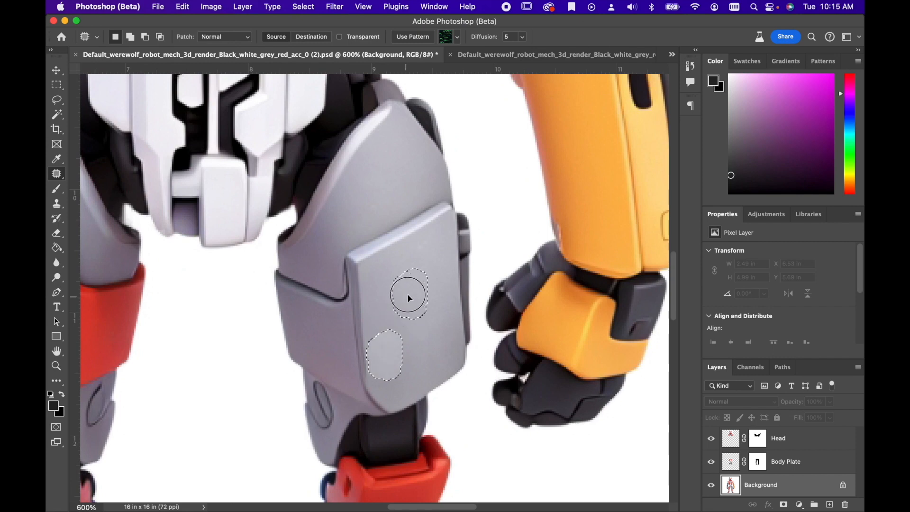
left_click(56, 204)
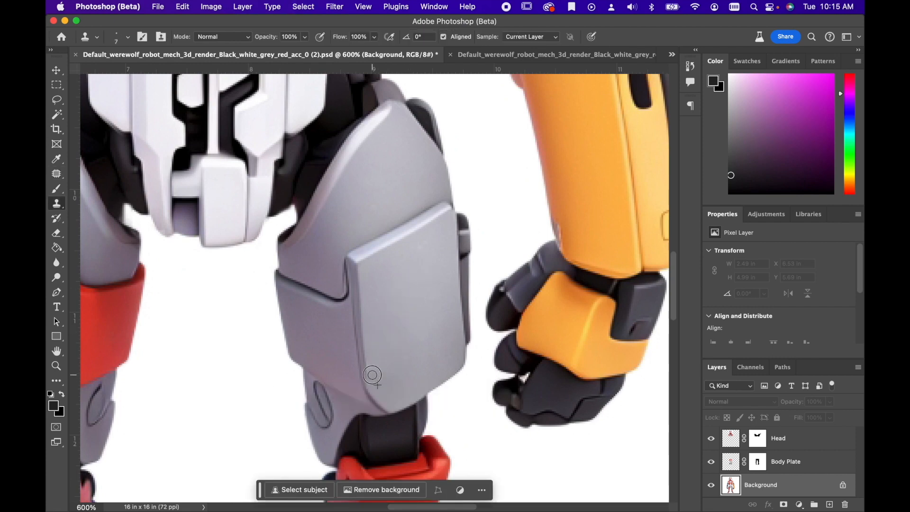
mouse_move(370, 365)
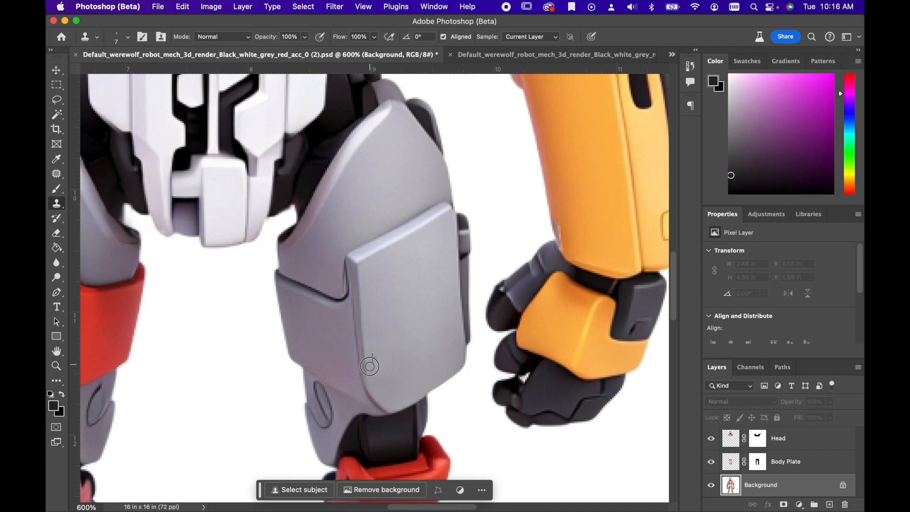
mouse_move(373, 378)
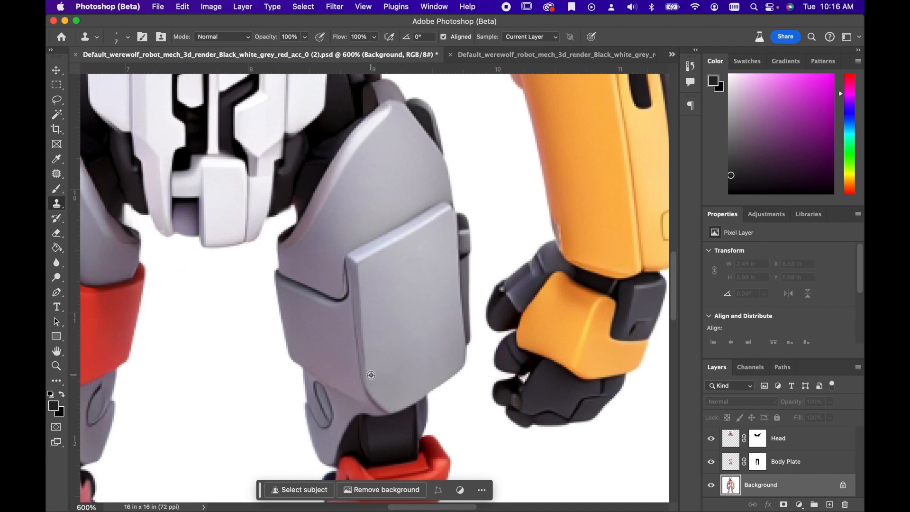
mouse_move(386, 322)
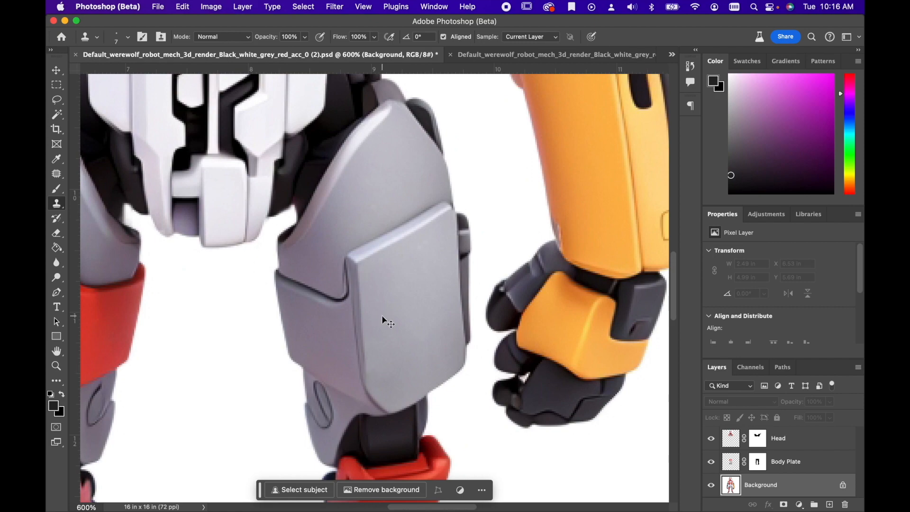